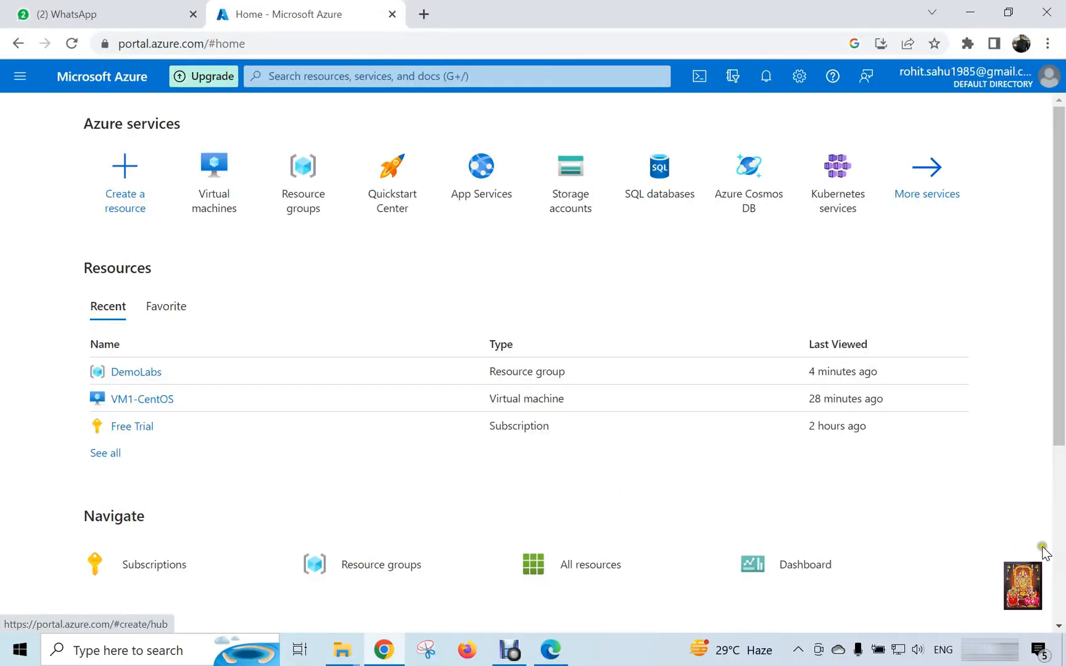
mouse_move(1045, 569)
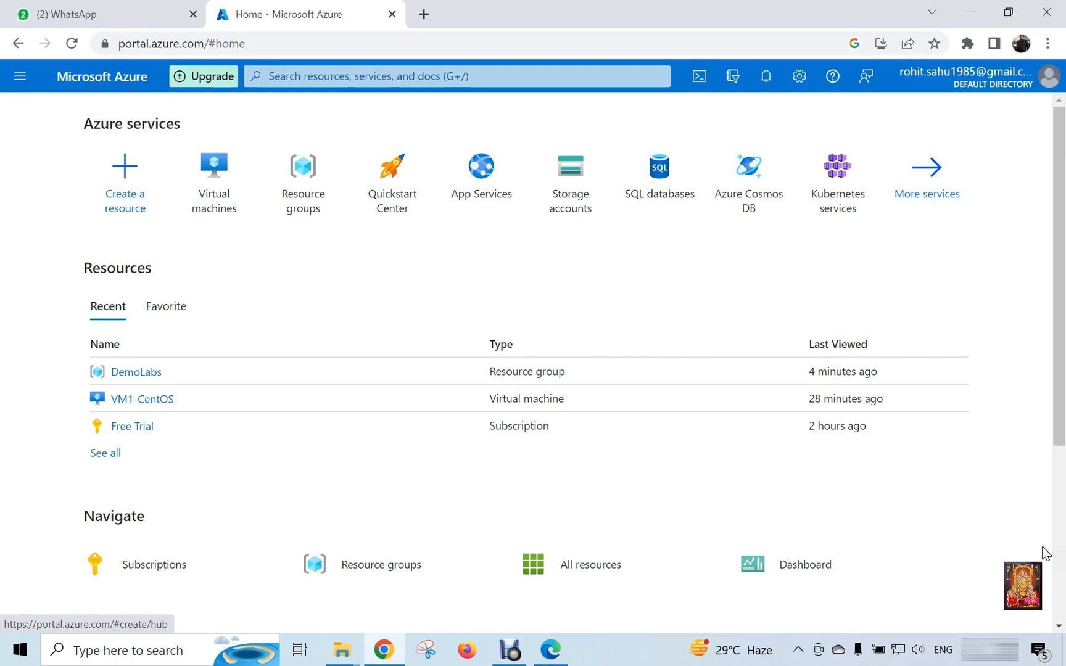
mouse_move(1031, 556)
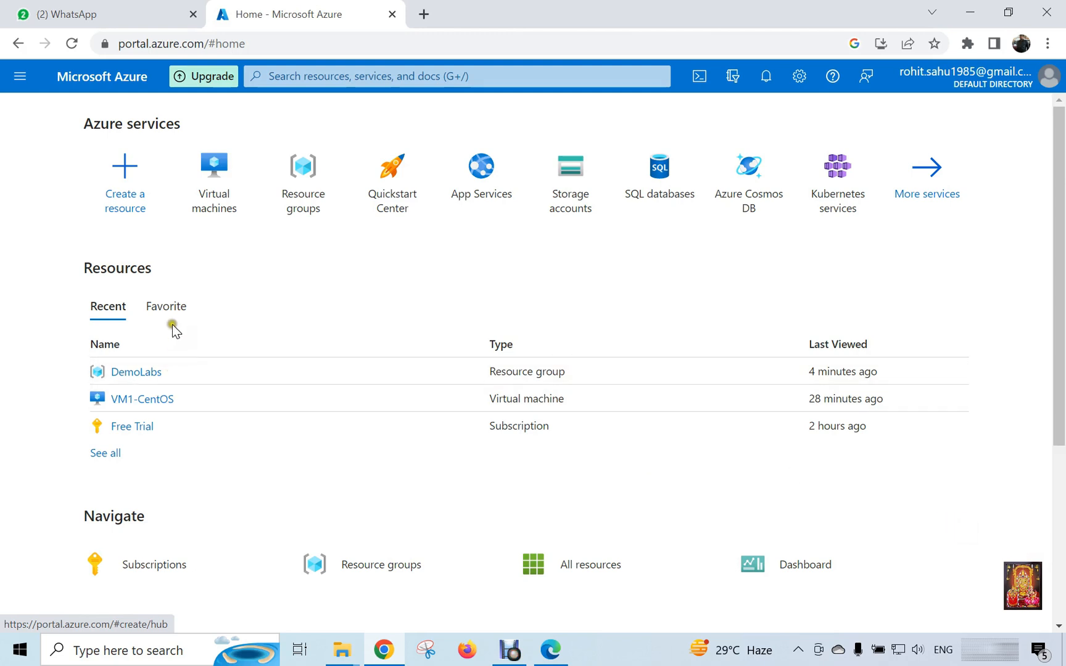
mouse_move(241, 287)
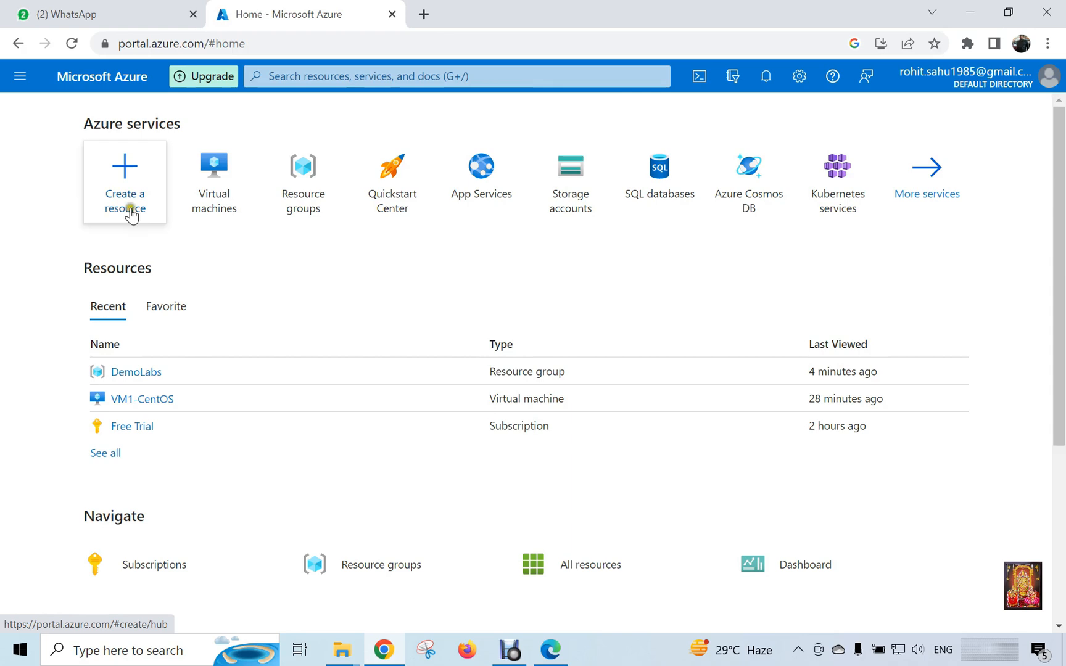
From the portal menu reach Resource groups and begin creating a new resource group.
click(23, 76)
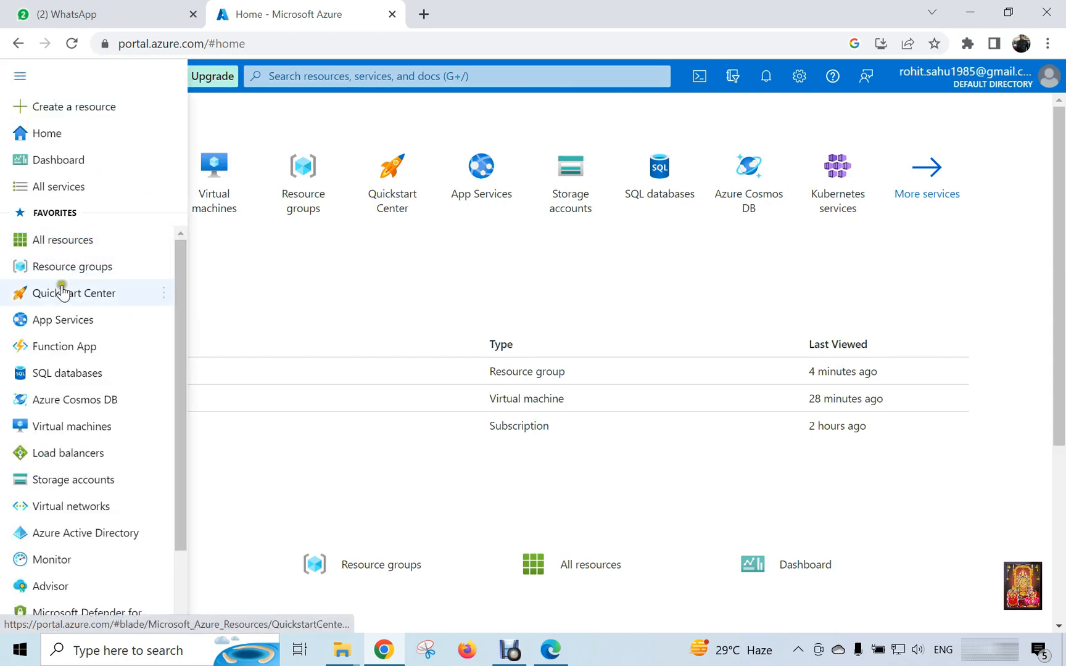
click(73, 266)
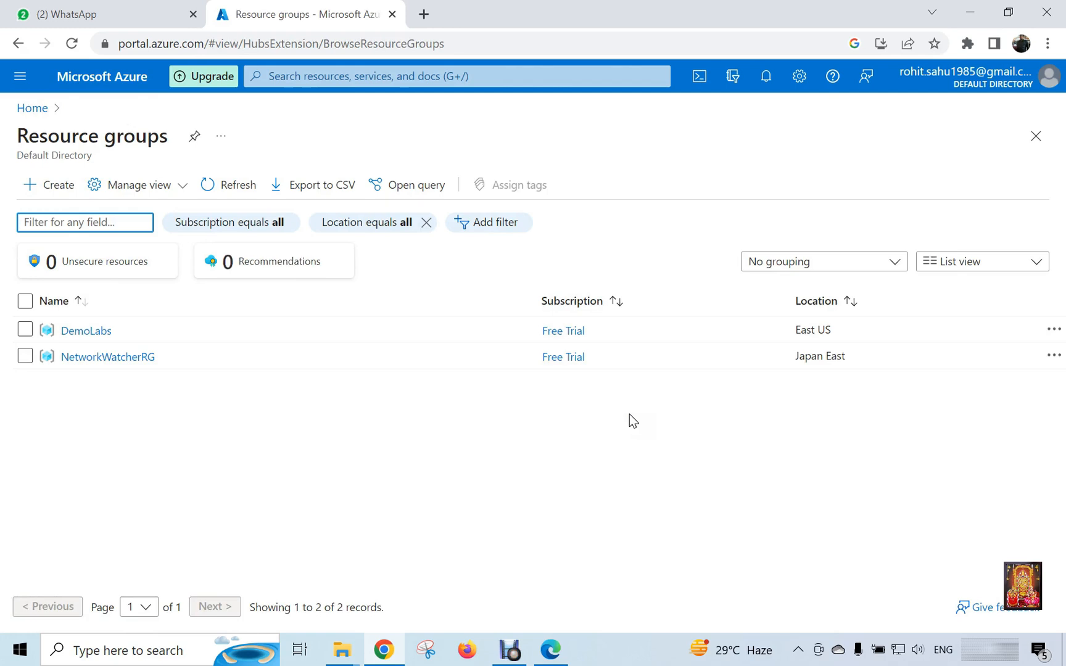
click(80, 220)
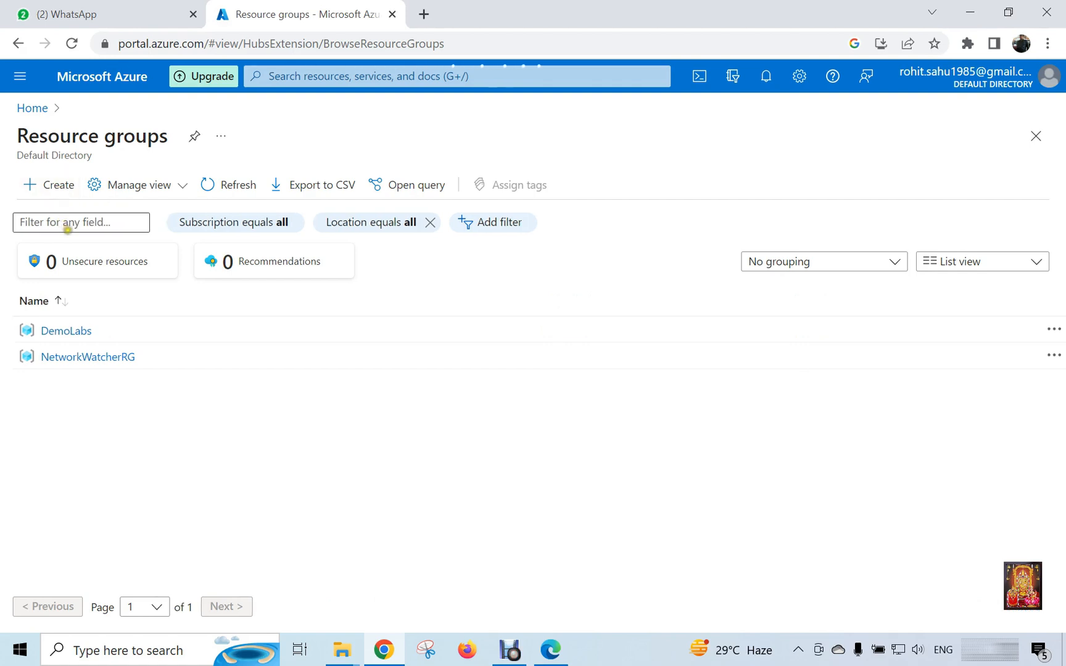
click(60, 185)
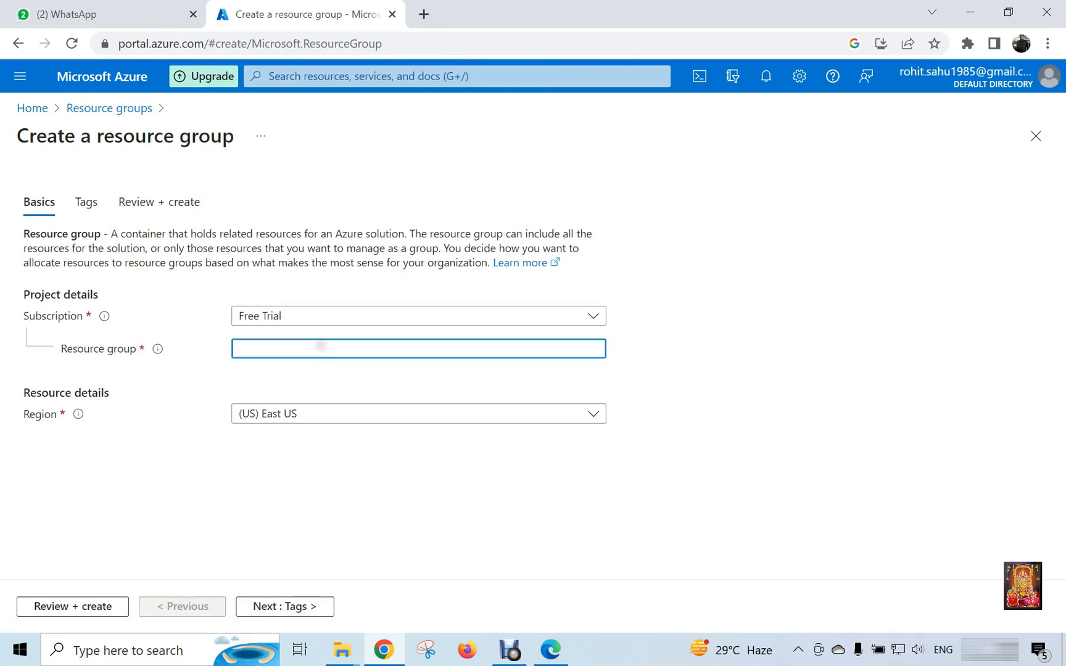
Name the resource group Winlabs and set its region to (Asia Pacific) West India.
text(Winlabs)
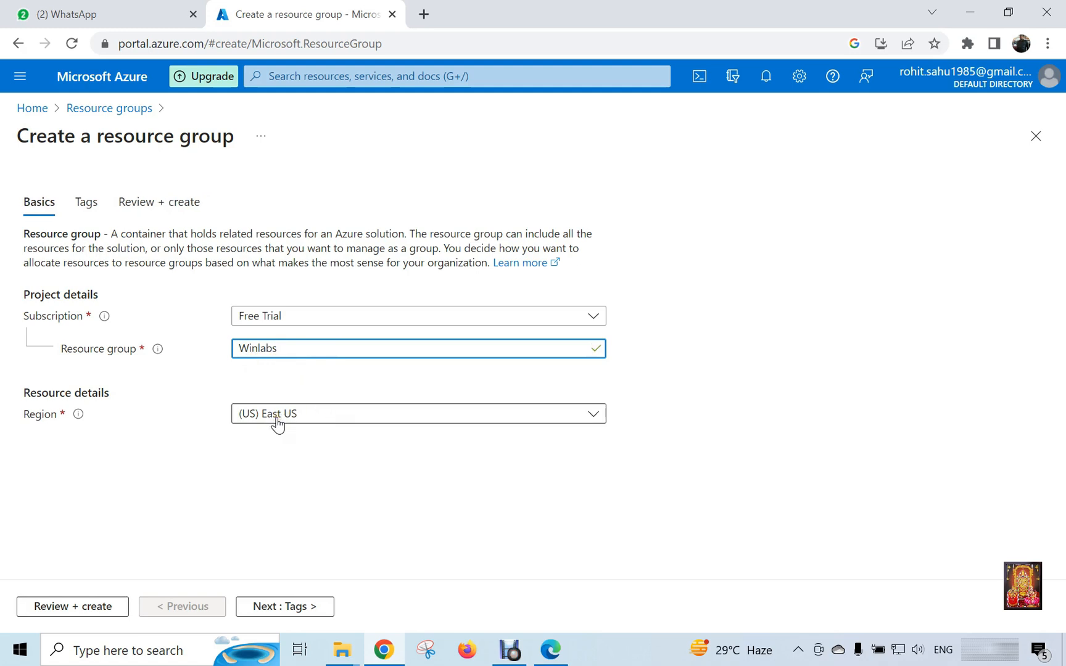
click(419, 413)
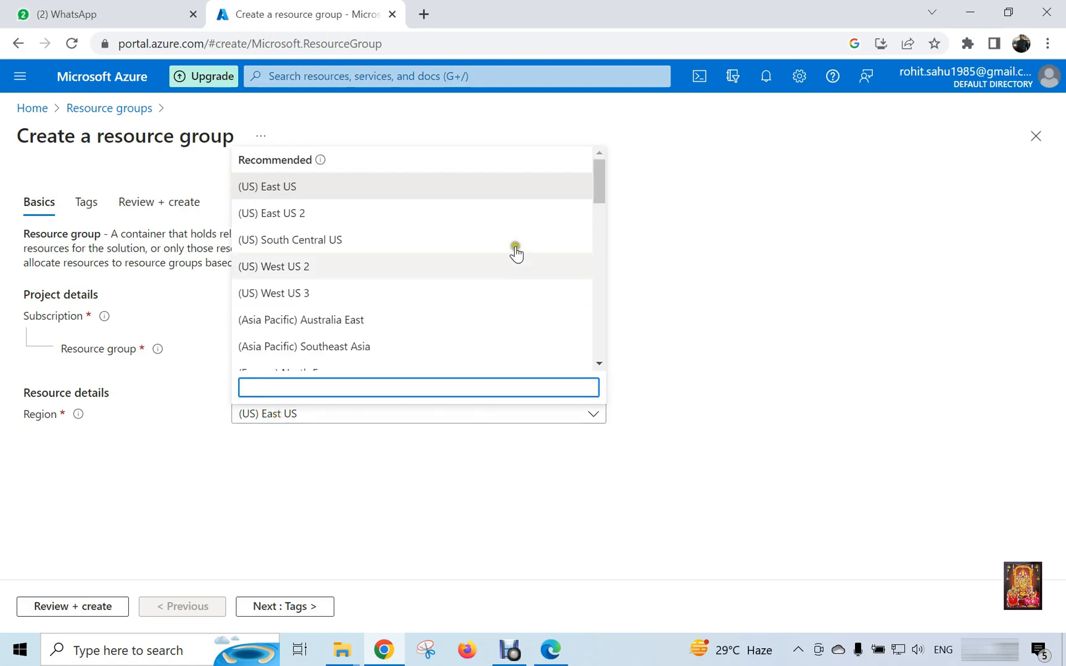
scroll(down, 3)
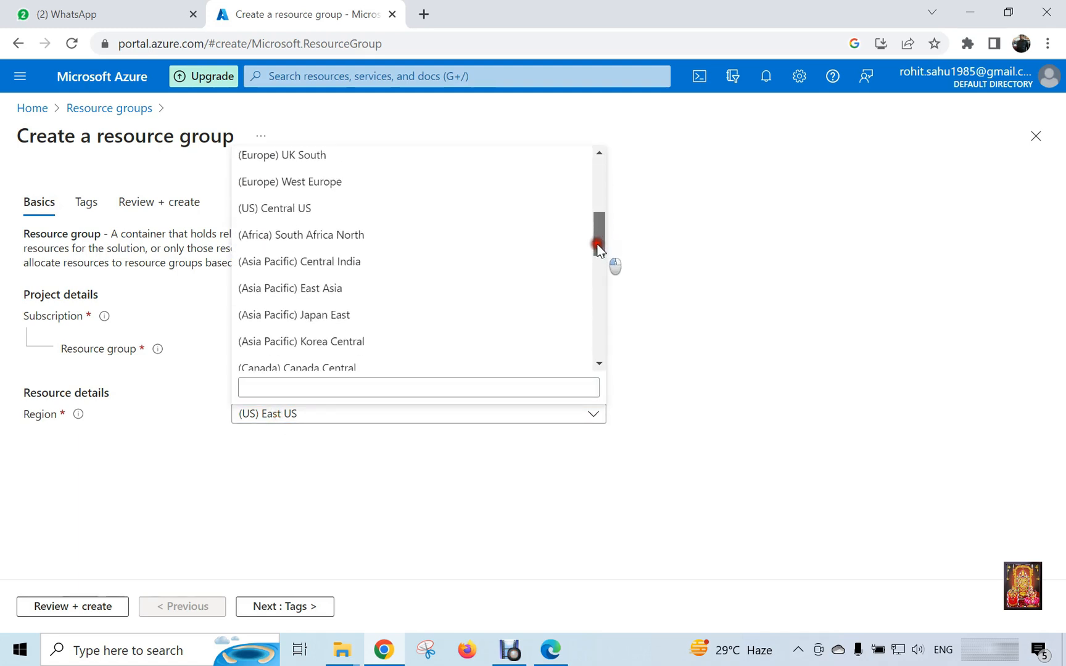
scroll(down, 3)
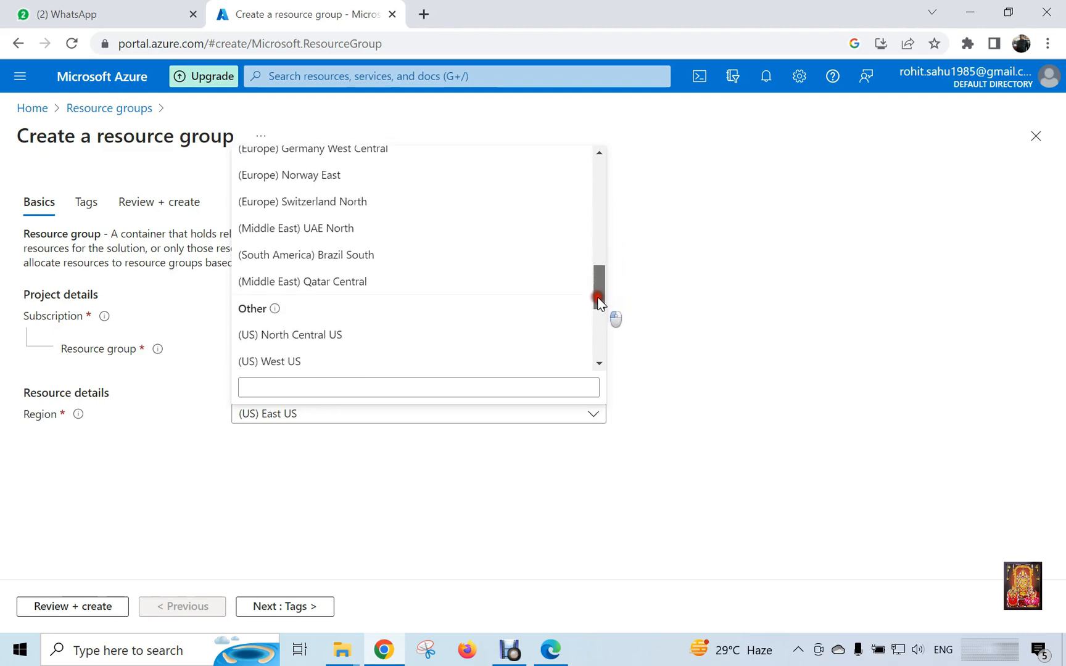
scroll(down, 3)
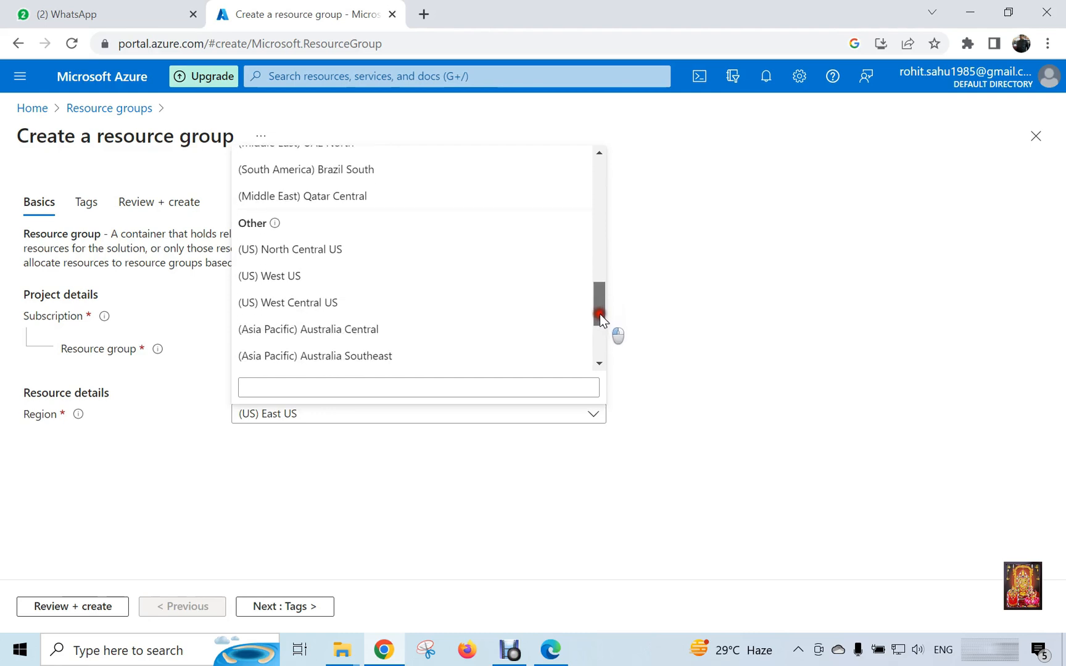
scroll(down, 3)
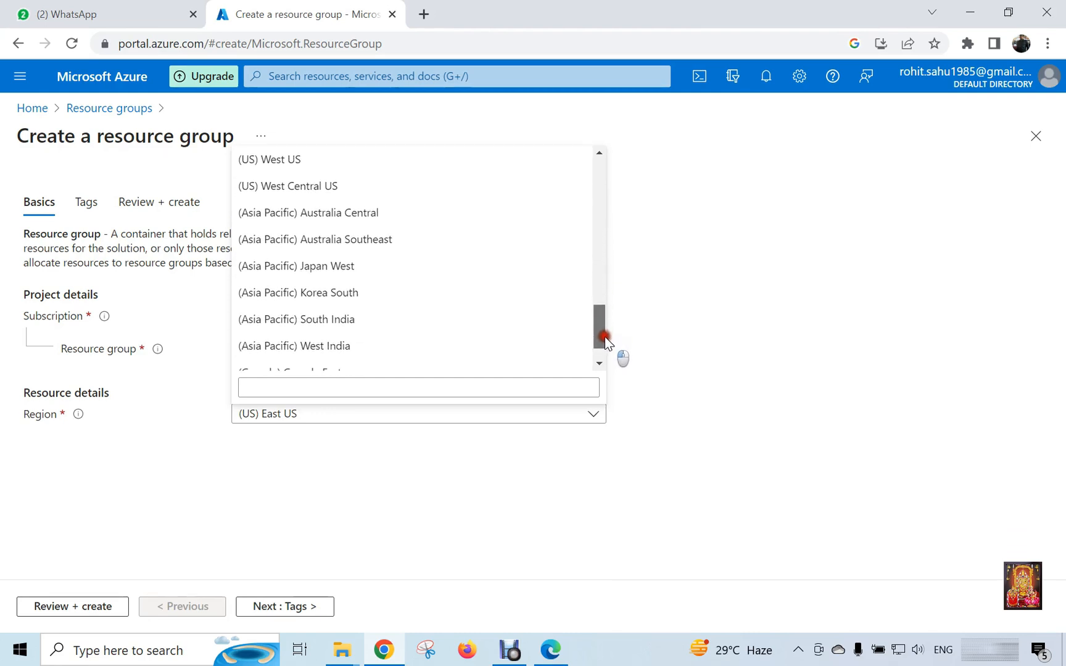
scroll(down, 3)
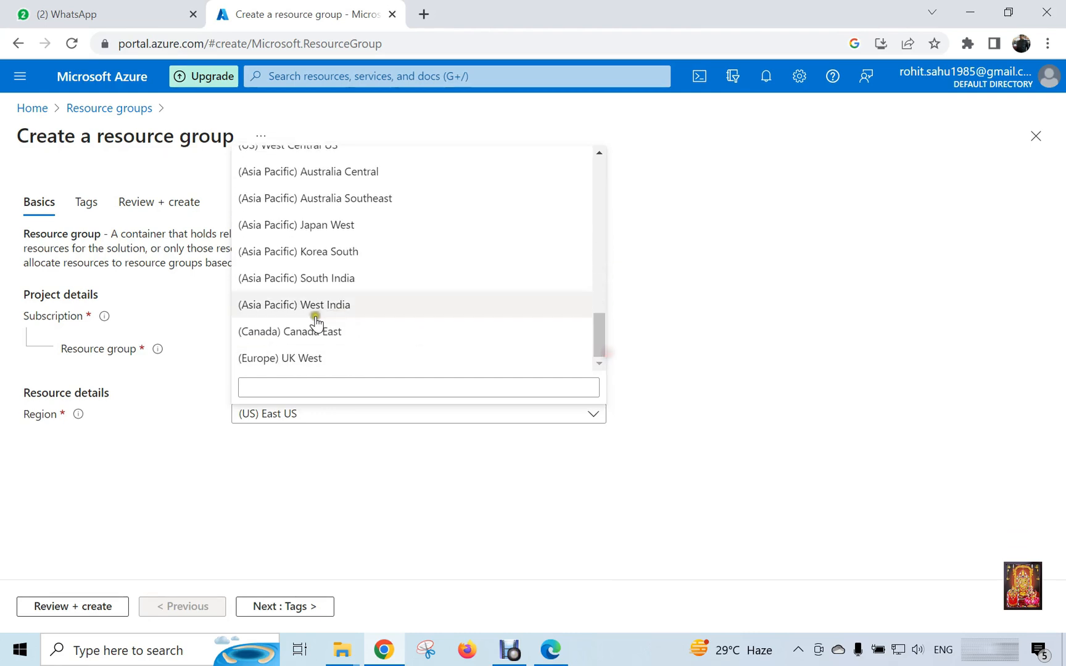
click(294, 304)
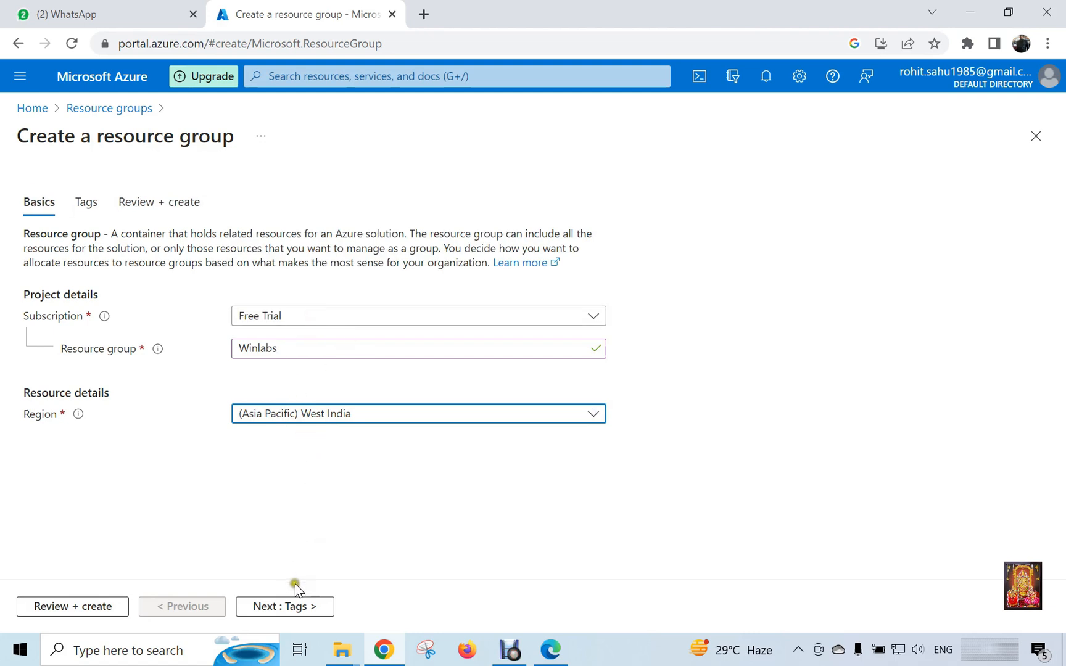
Add a tag named Window with value 13 and proceed to the validated Review + create summary.
click(285, 607)
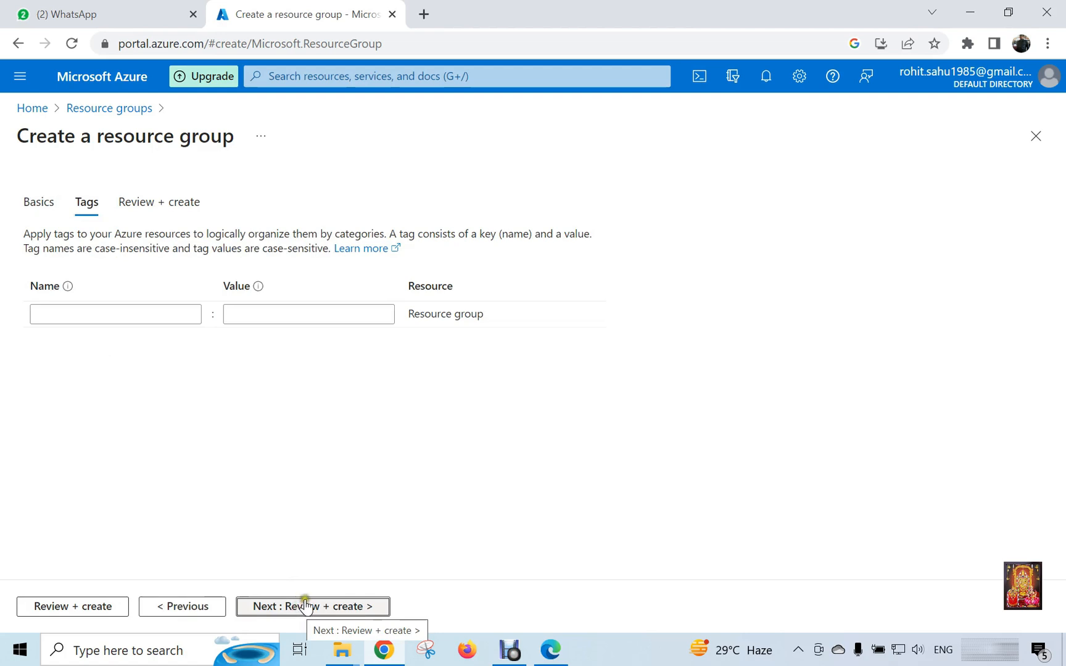
click(116, 314)
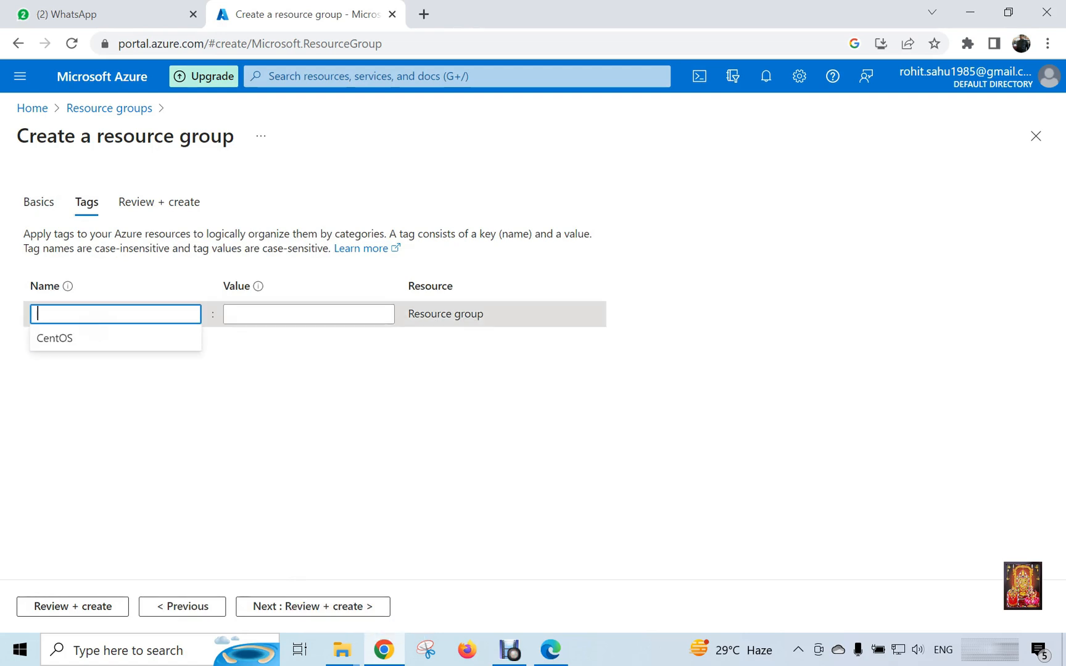
text(Window)
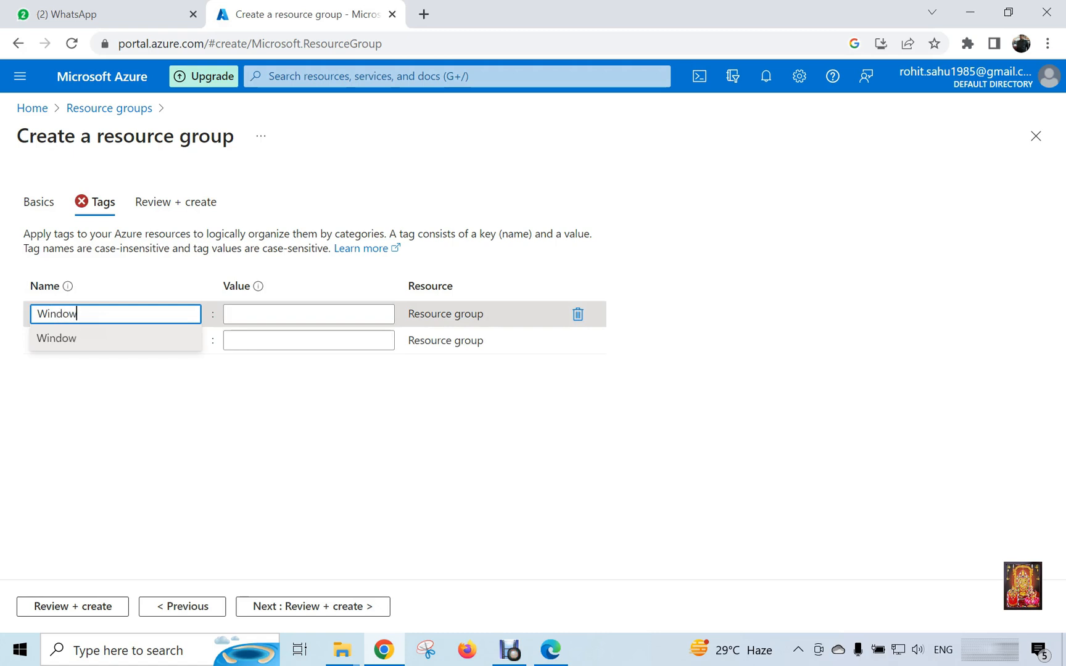
text(s)
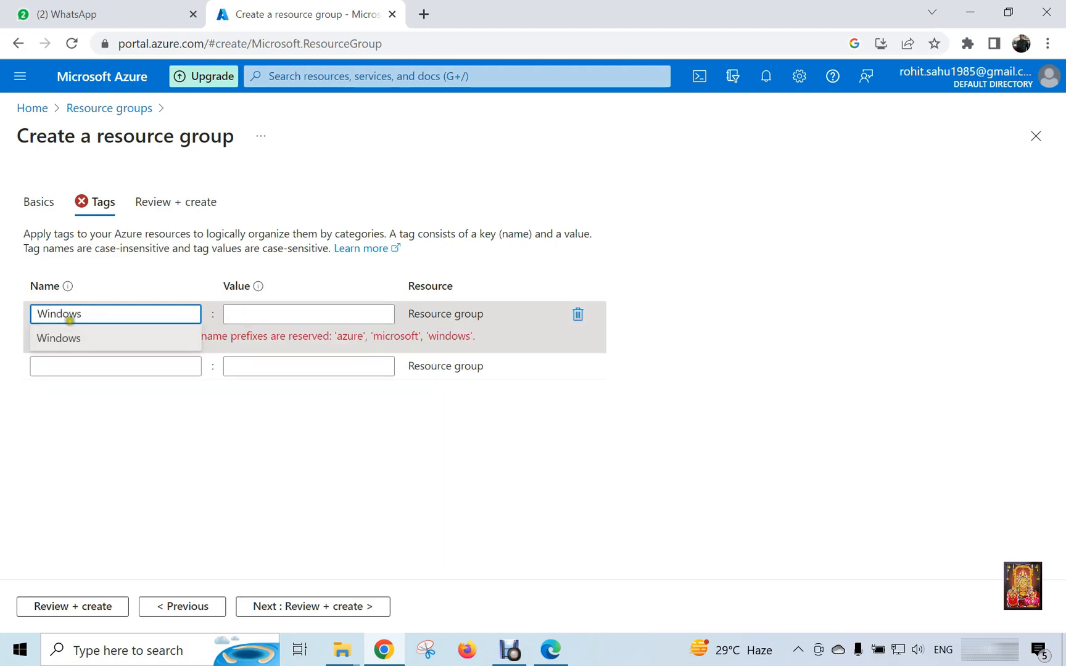
key(Backspace)
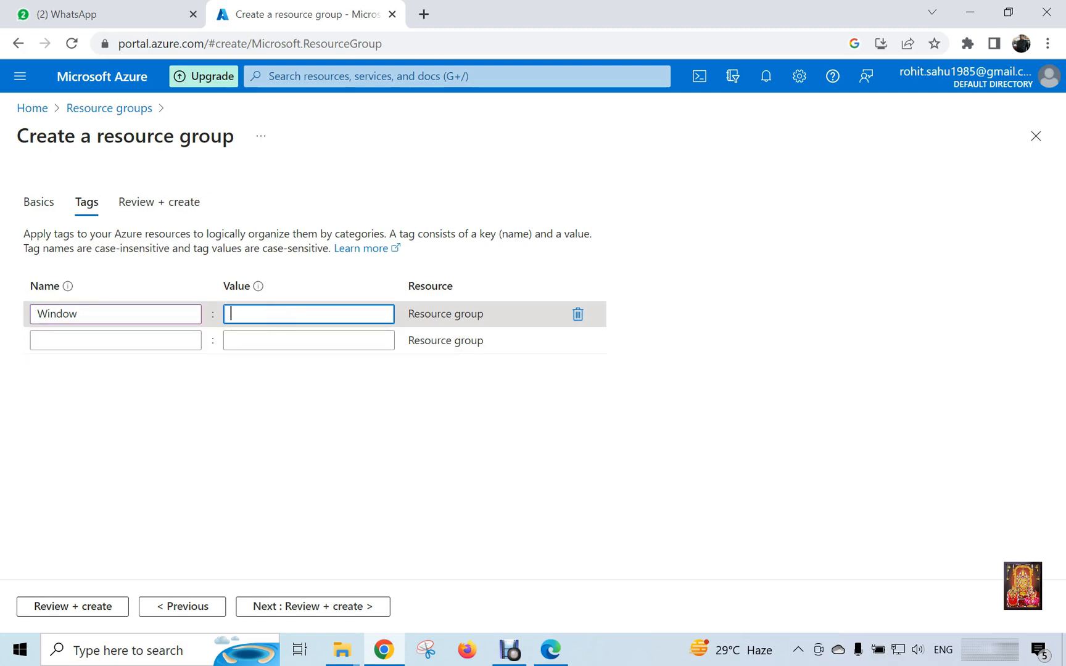
text(13)
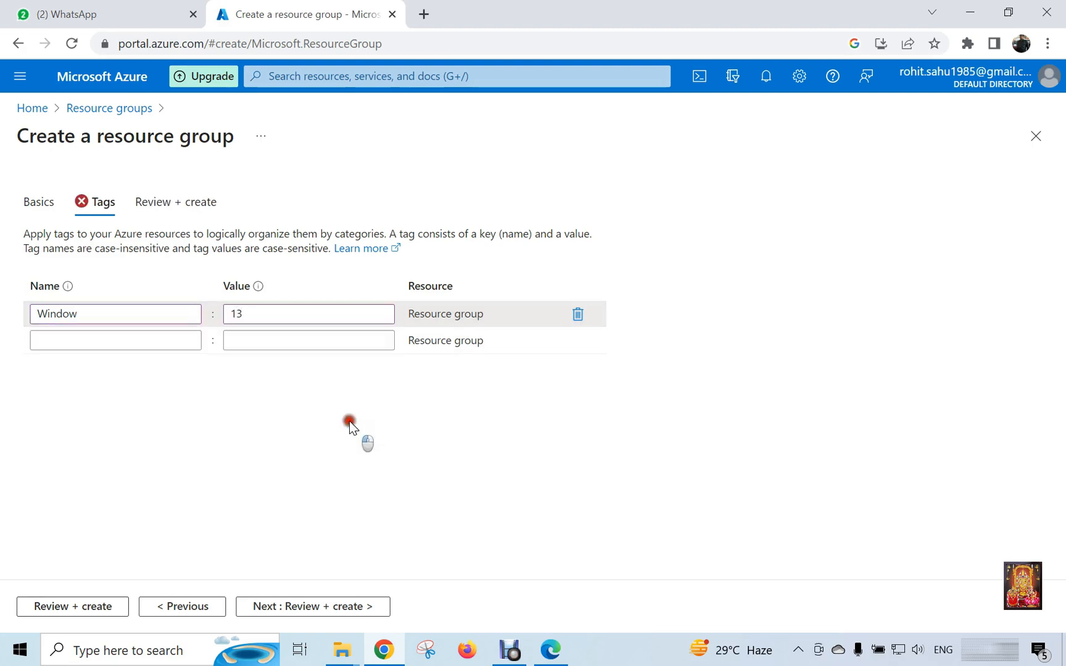
click(313, 607)
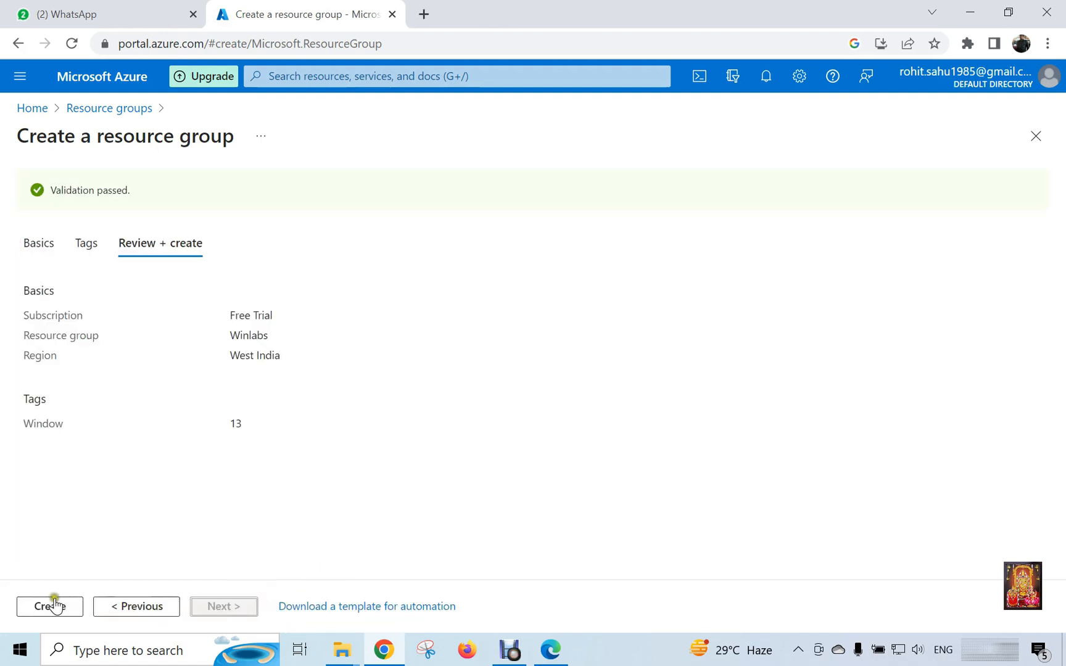
Create the Winlabs resource group and view it listed with DemoLabs and NetworkWatcherRG.
click(49, 607)
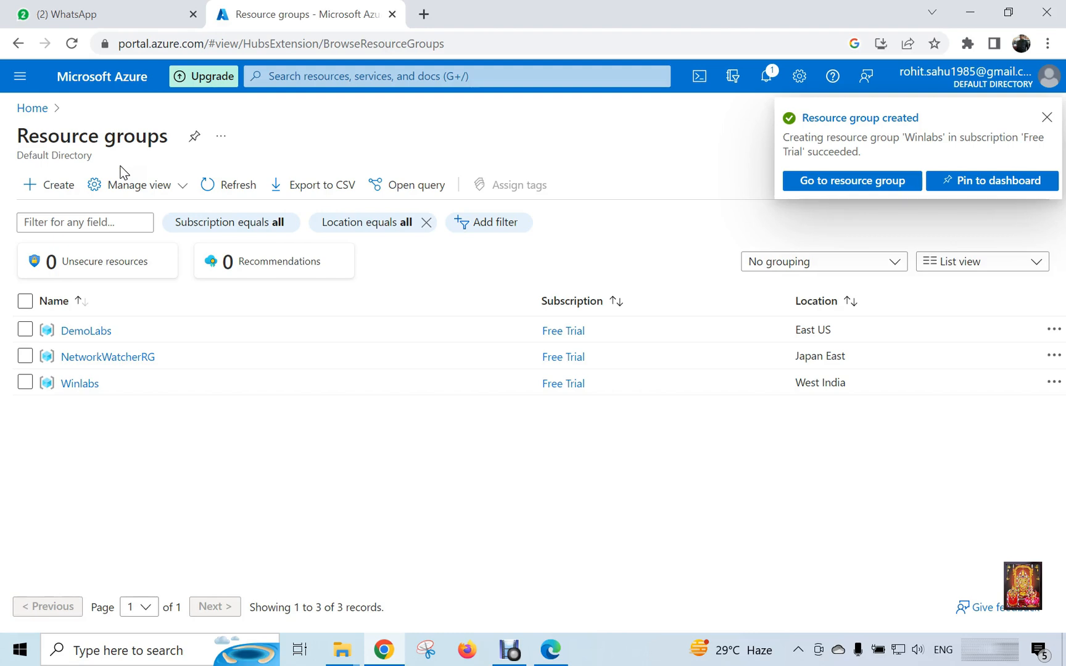
mouse_move(89, 392)
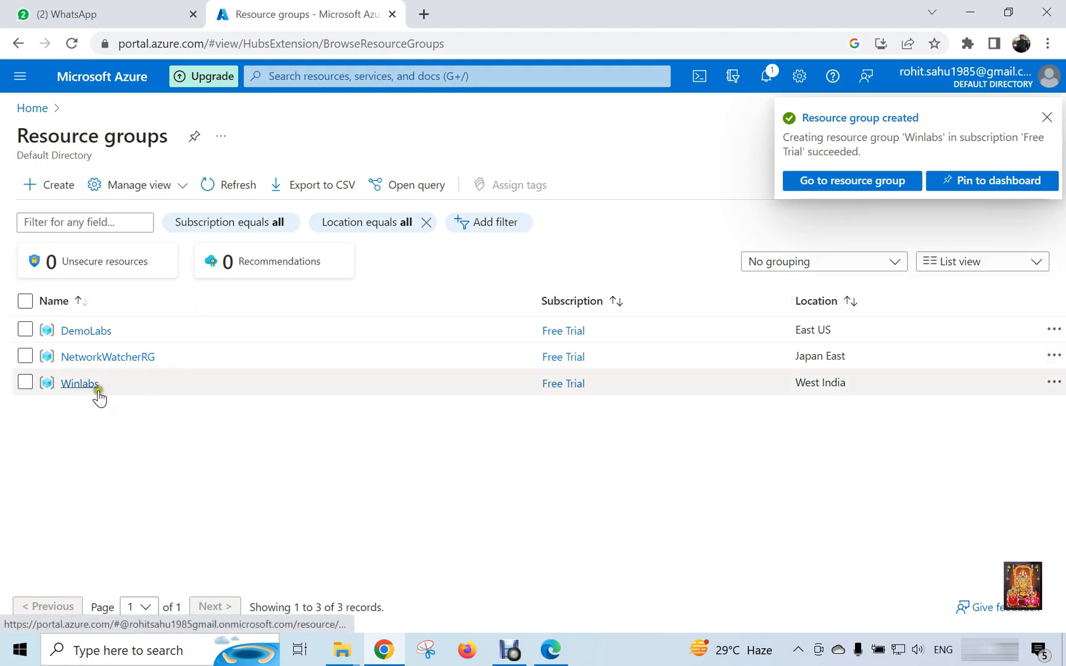
click(1046, 117)
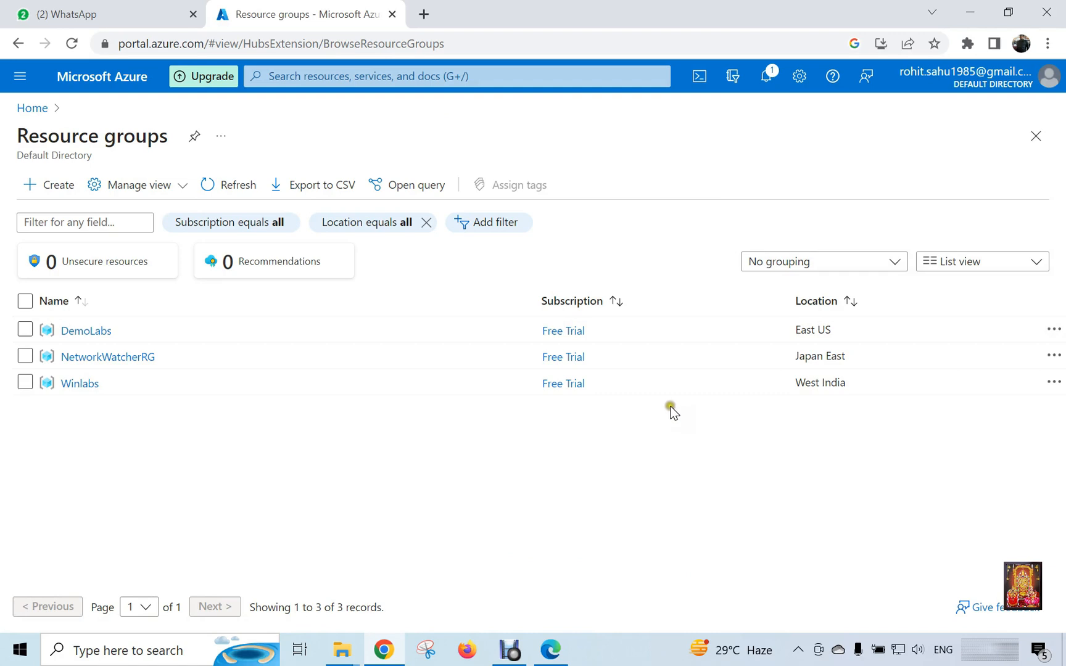
Go to the Virtual machines list and start creating a standard Azure virtual machine.
click(20, 77)
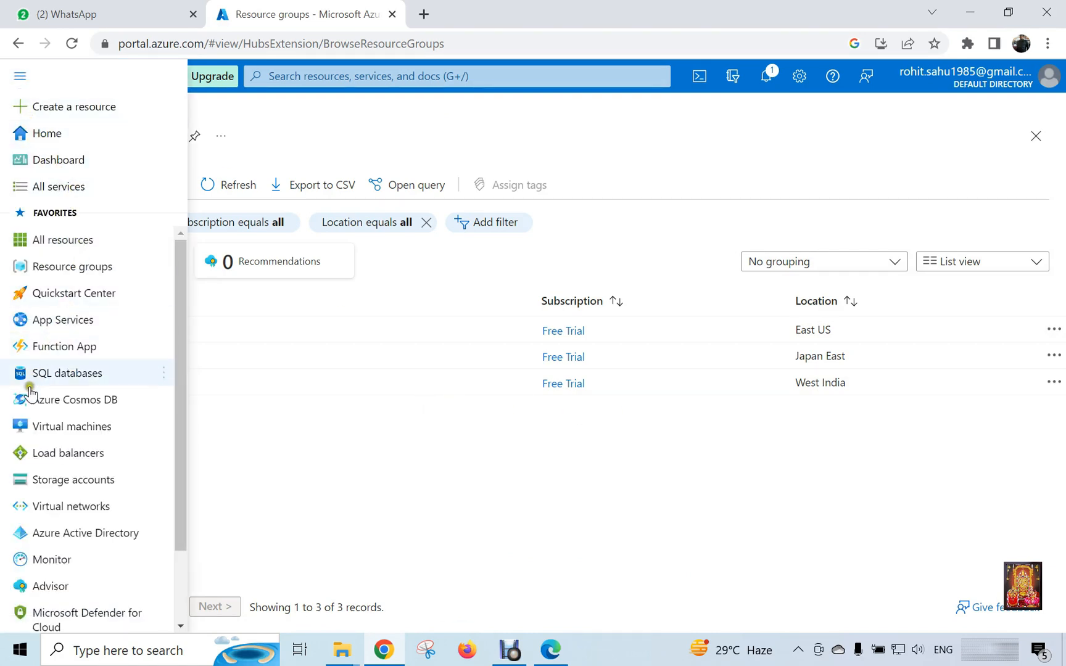
click(72, 427)
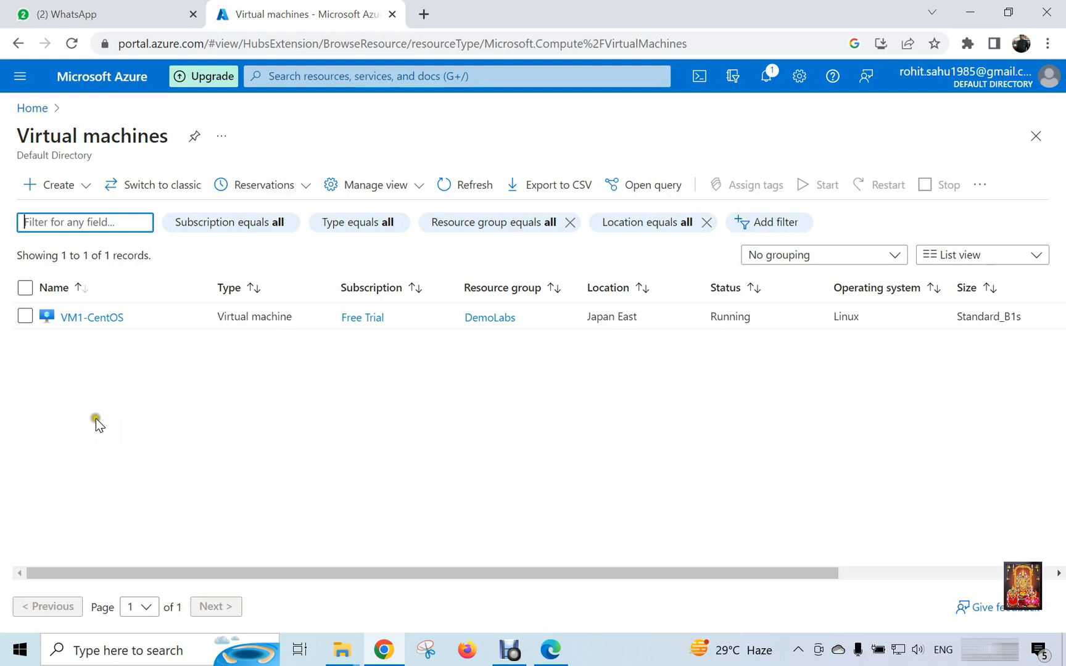
mouse_move(90, 414)
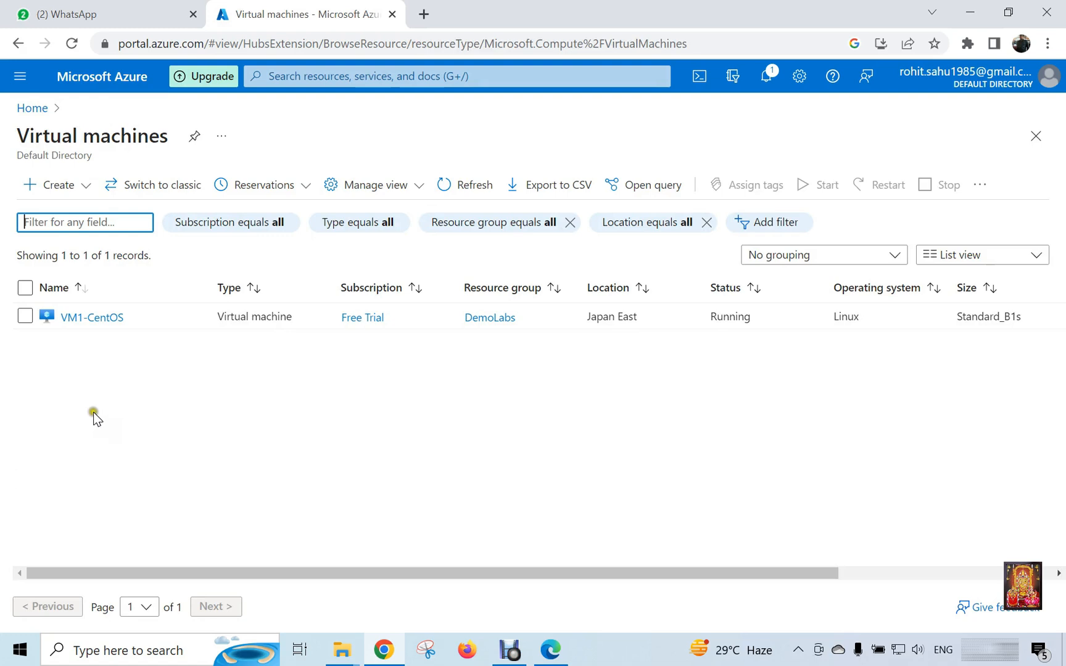
click(59, 185)
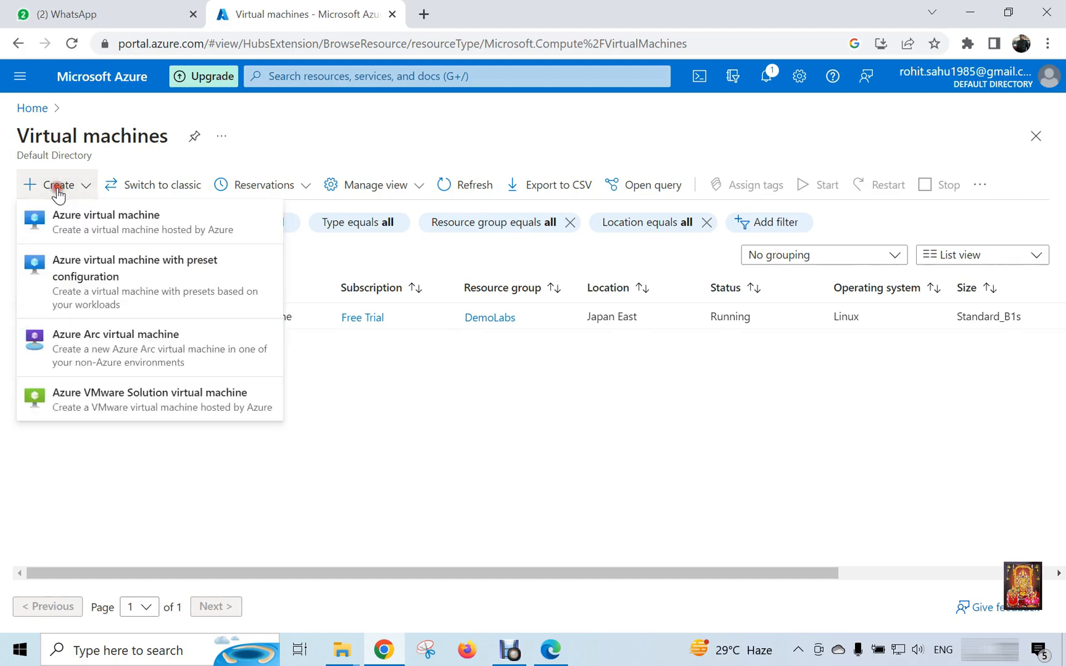
click(142, 225)
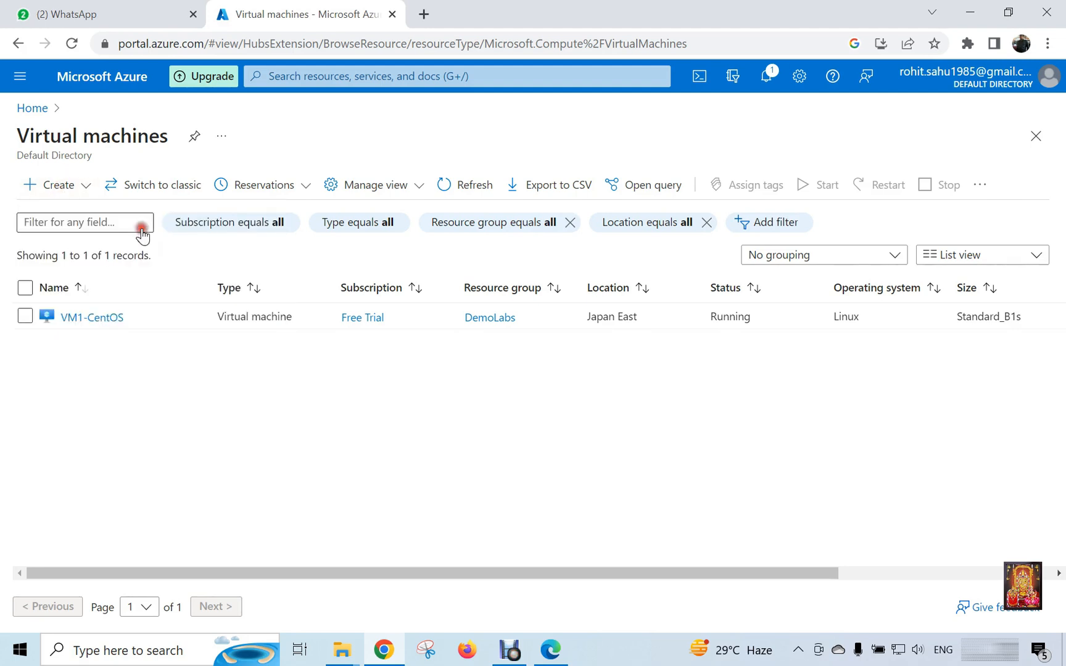
Place the new virtual machine in the Winlabs resource group on the Basics tab.
click(48, 185)
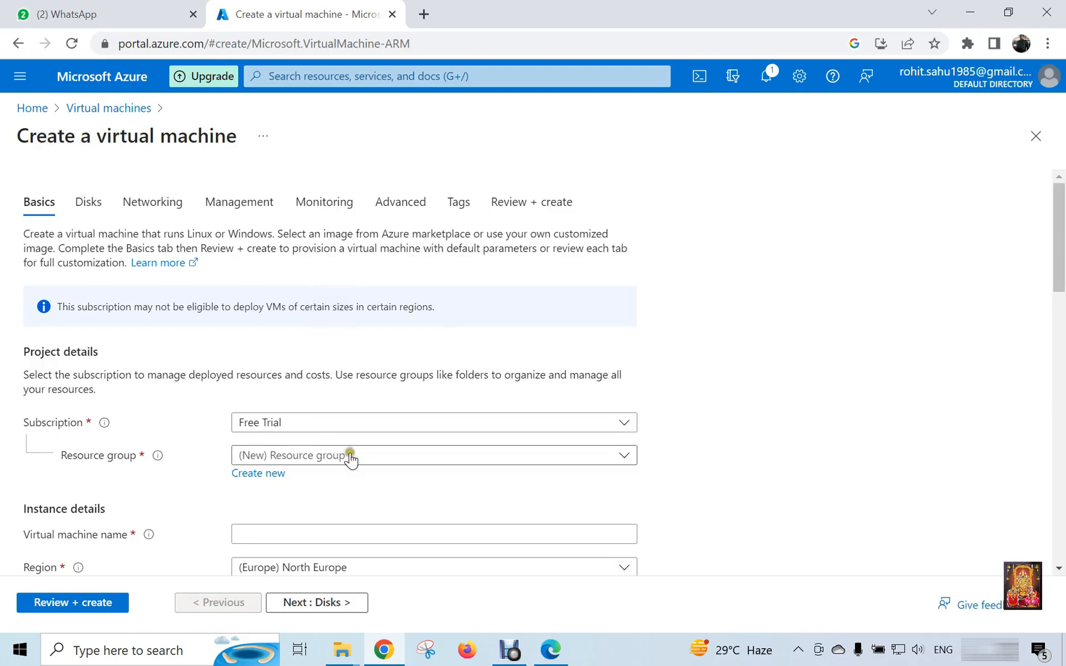
click(433, 455)
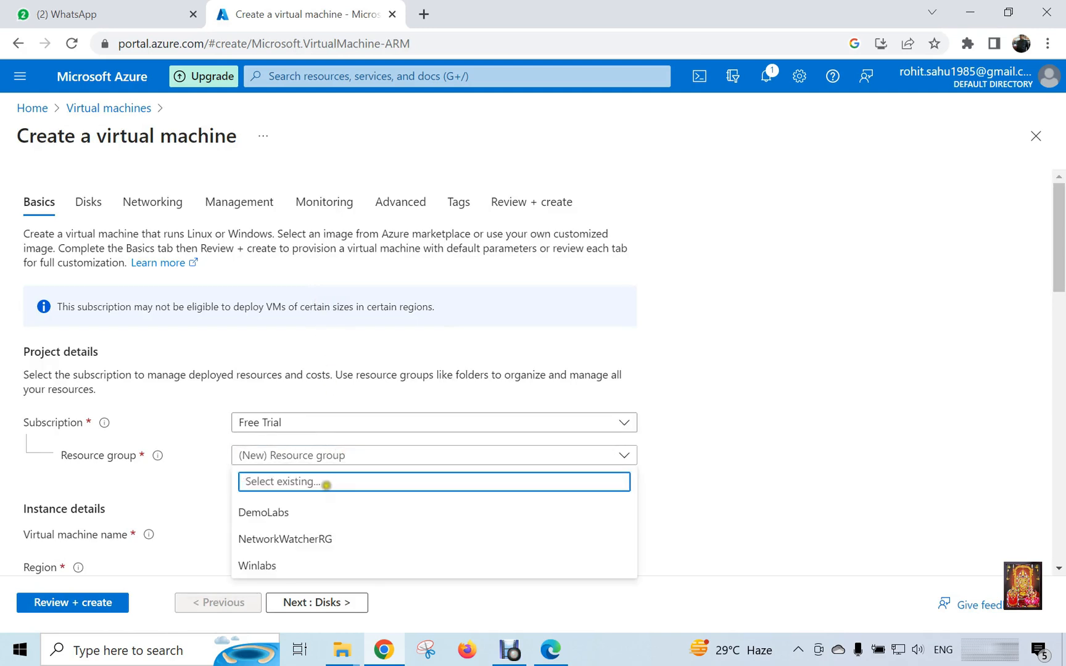
click(257, 566)
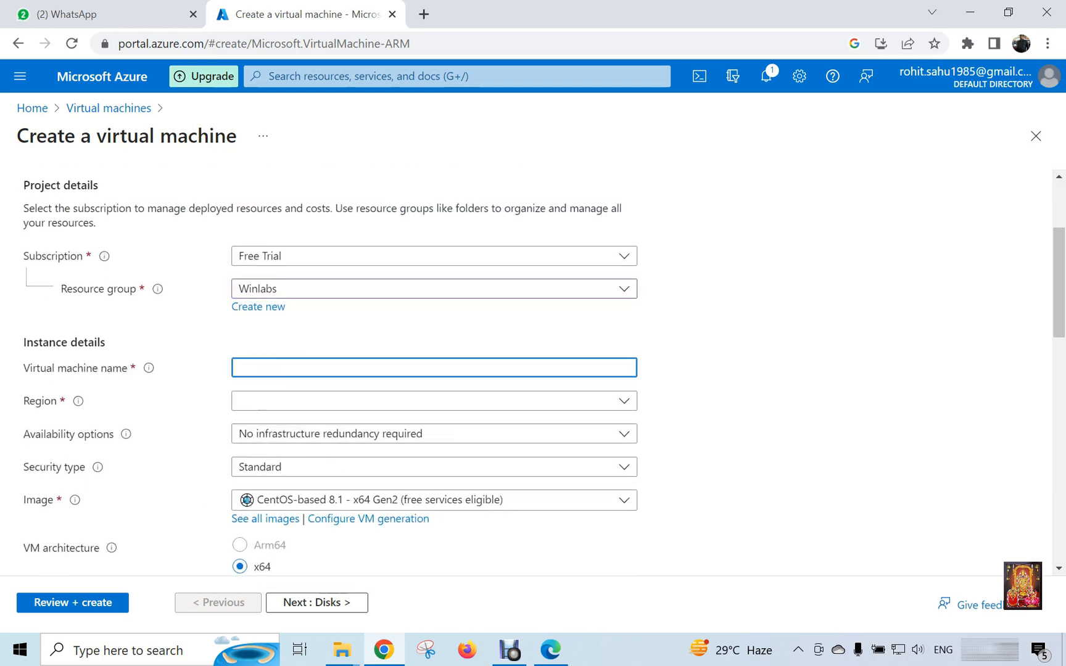
Enter 2k22 as the virtual machine name.
text(2k22)
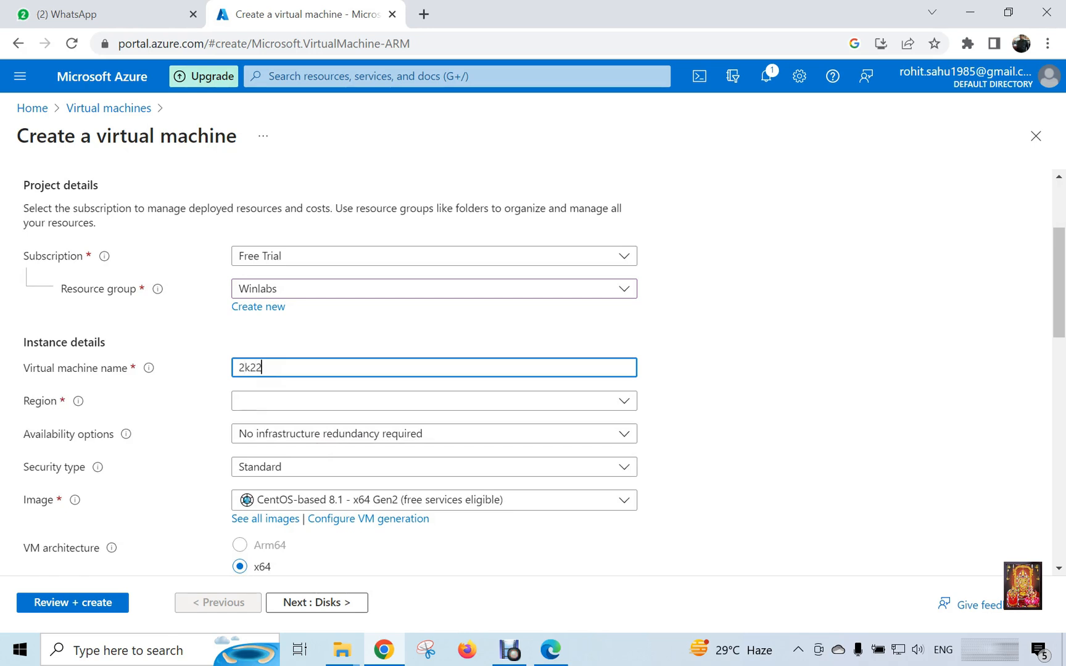
click(434, 401)
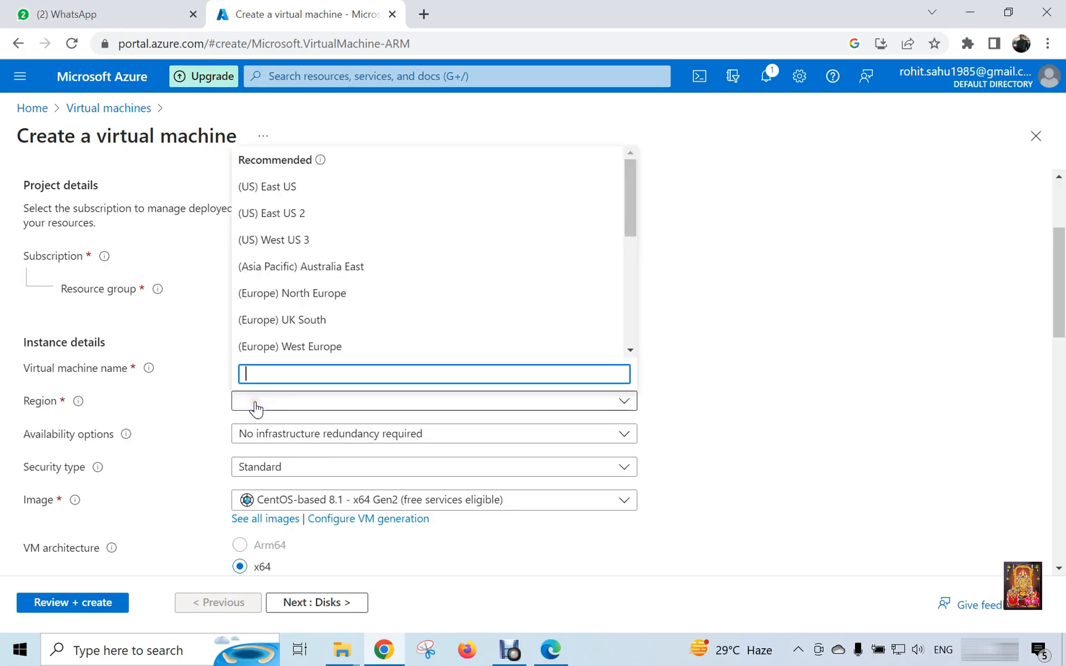
mouse_move(533, 268)
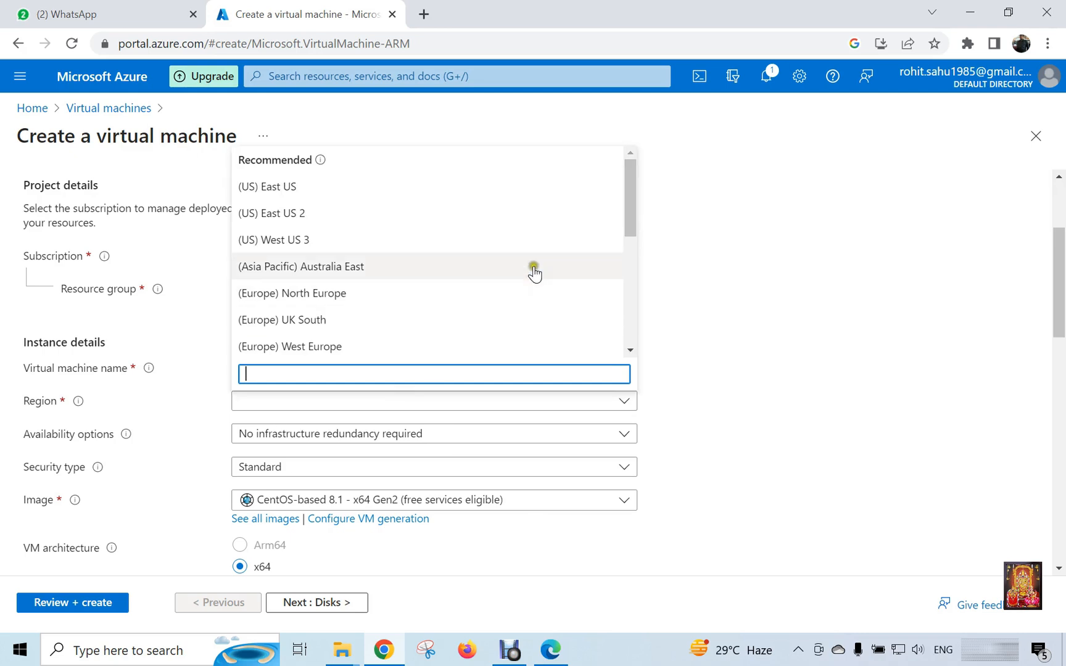
scroll(down, 3)
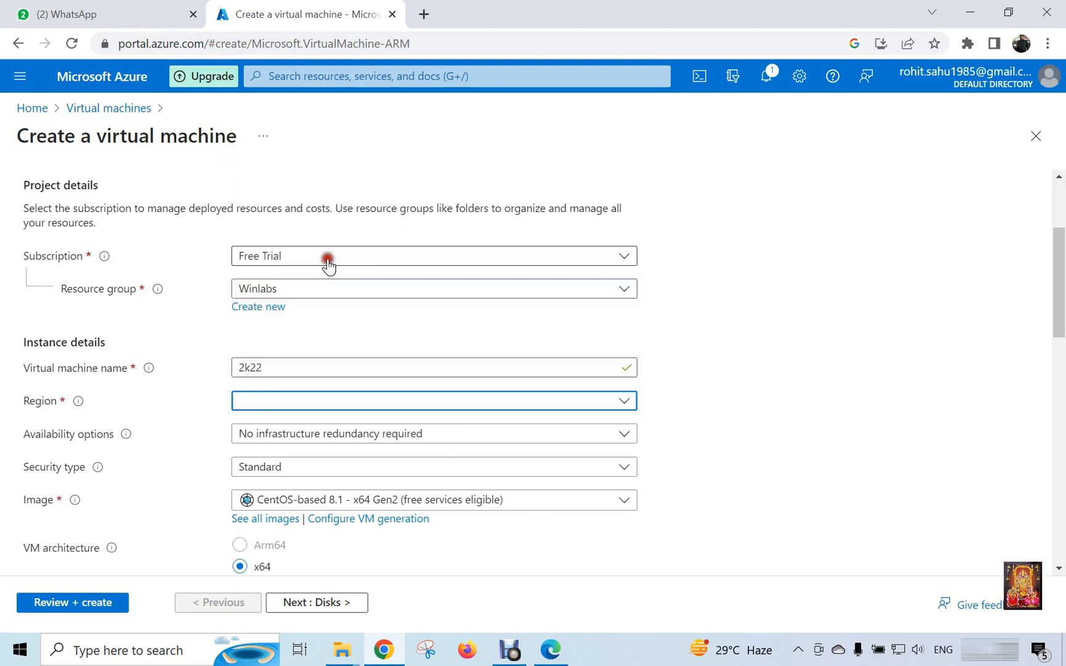
Choose Availability zone redundancy and keep only Zone 1 selected.
click(435, 401)
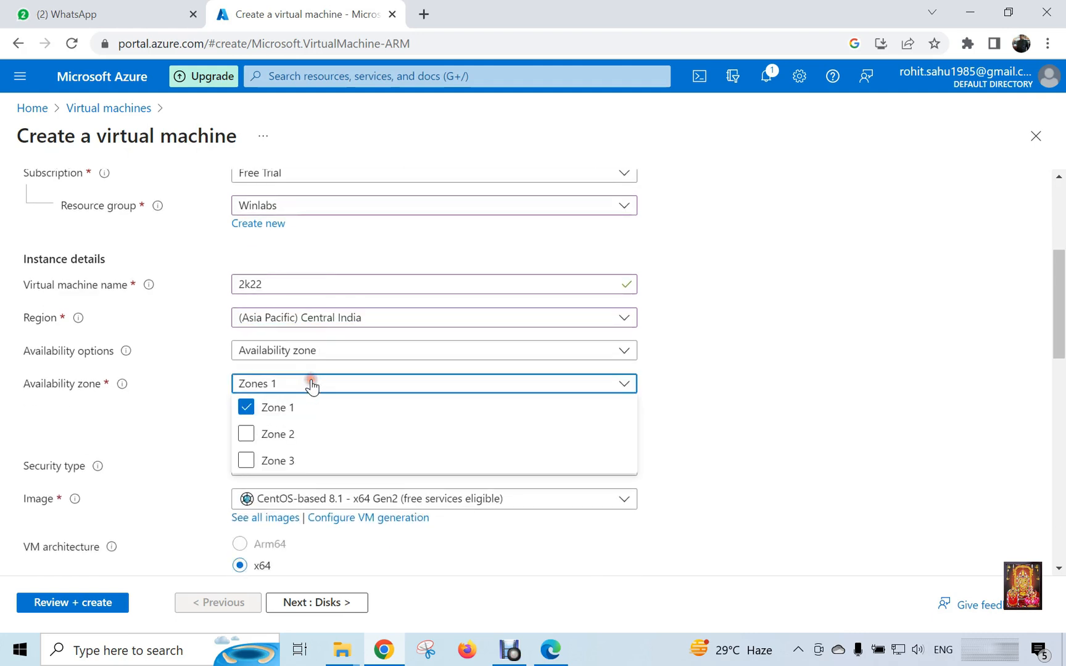
mouse_move(320, 399)
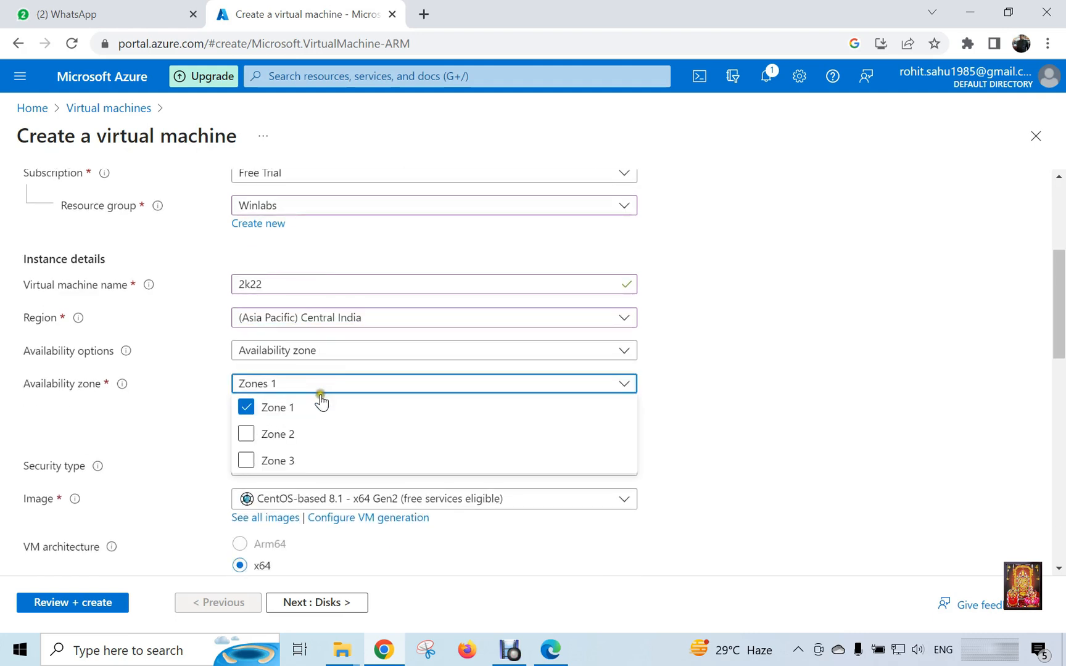
click(245, 434)
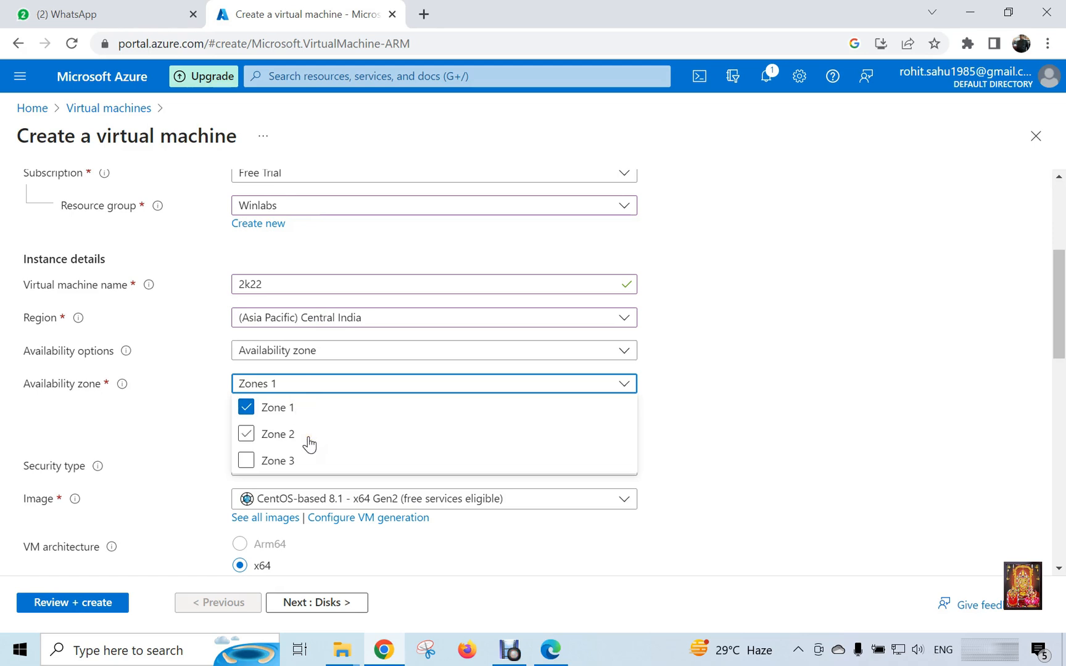
click(245, 434)
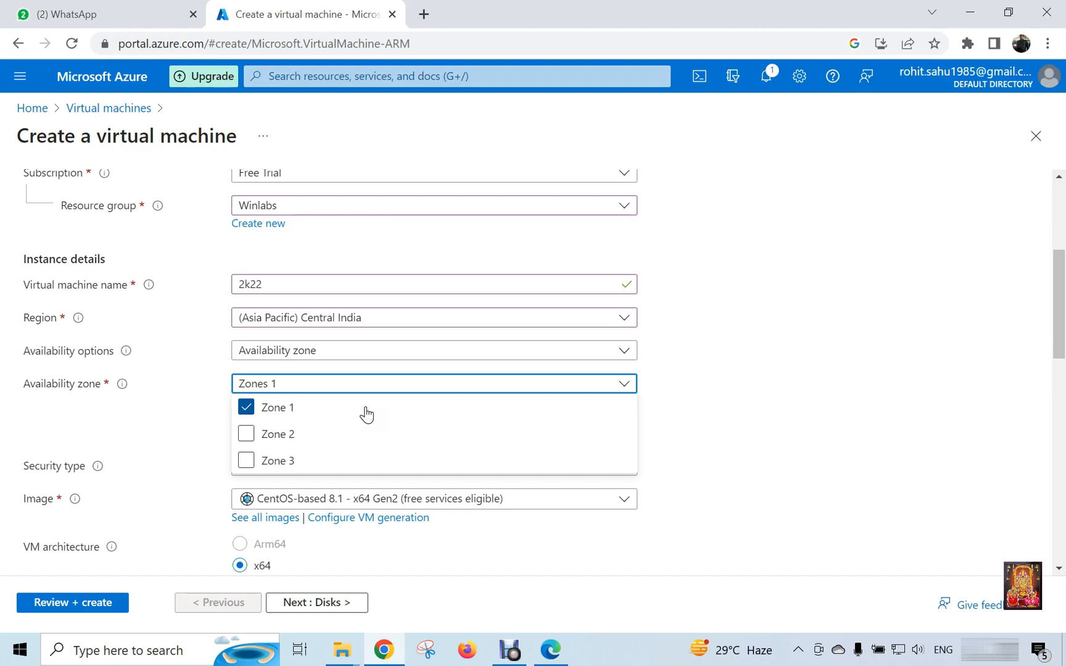
mouse_move(358, 419)
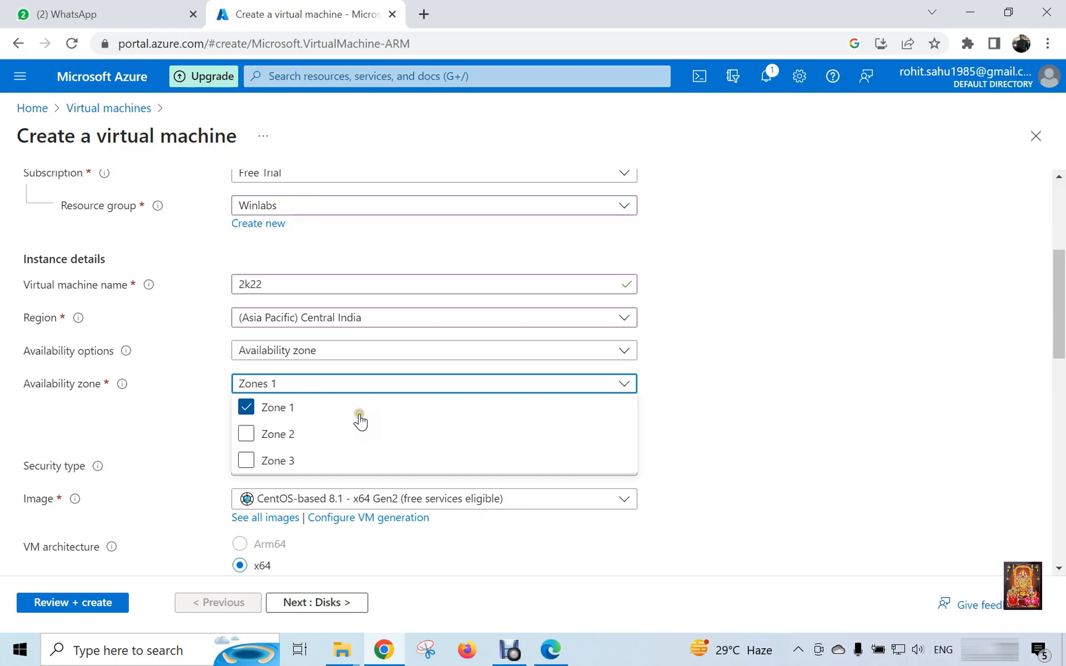
mouse_move(349, 483)
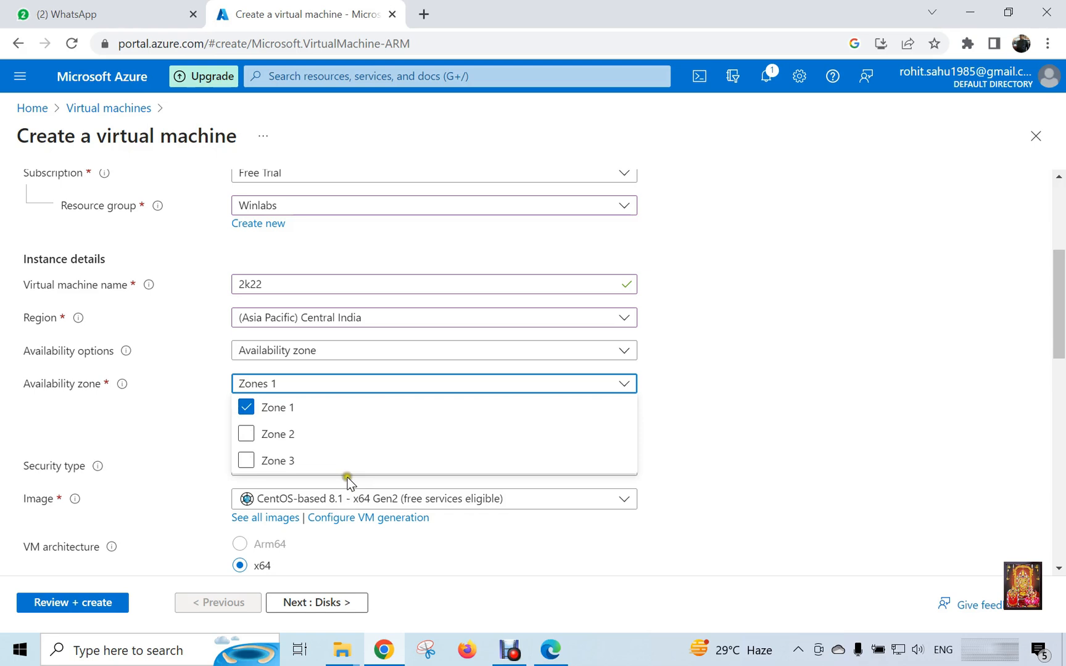
mouse_move(360, 523)
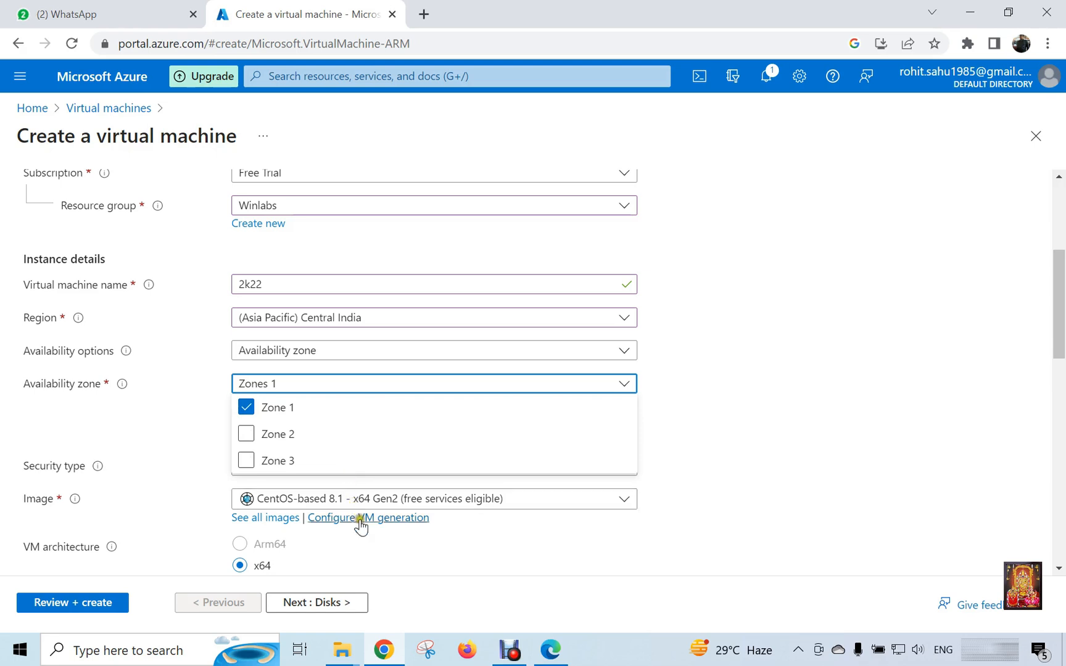
mouse_move(363, 559)
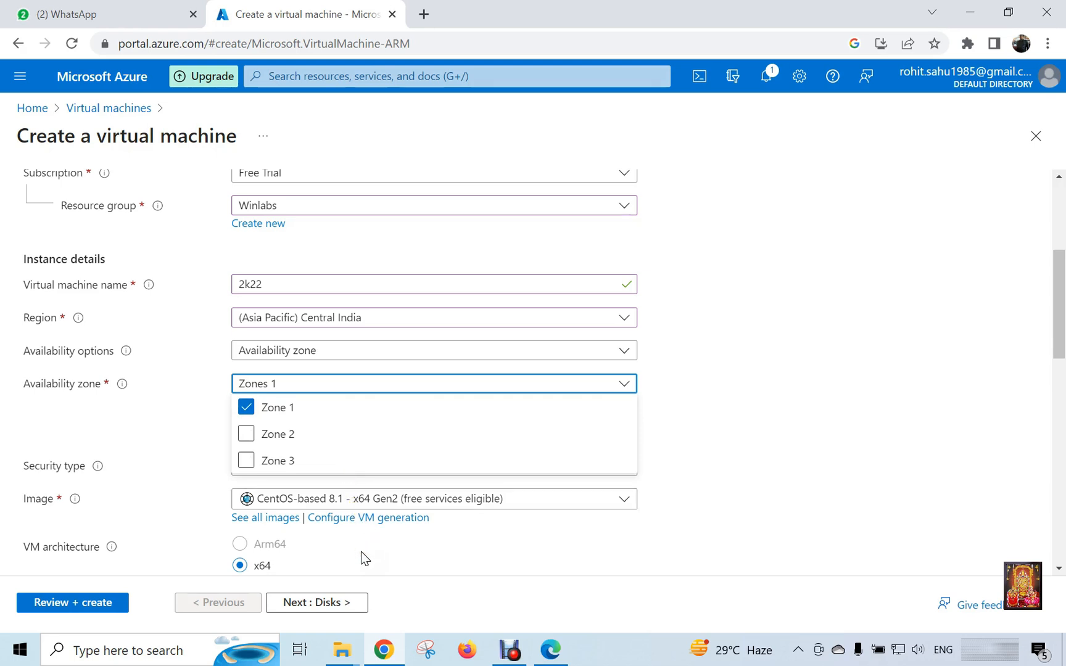
Select the Windows Server 2022 Datacenter: Azure Edition - x64 Gen2 image.
click(435, 498)
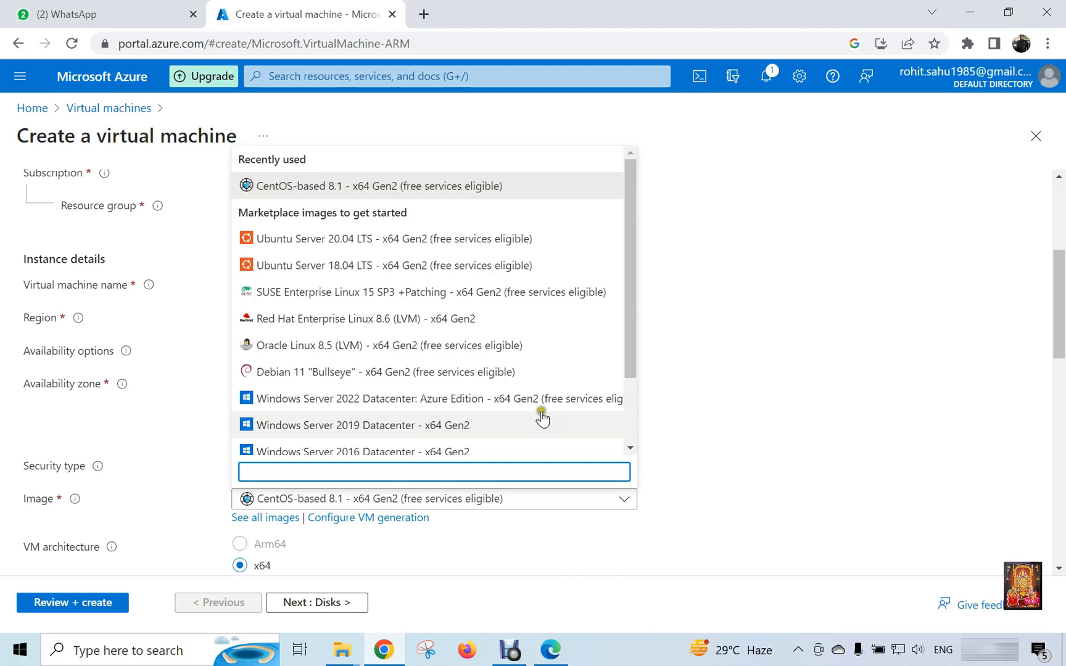
mouse_move(512, 407)
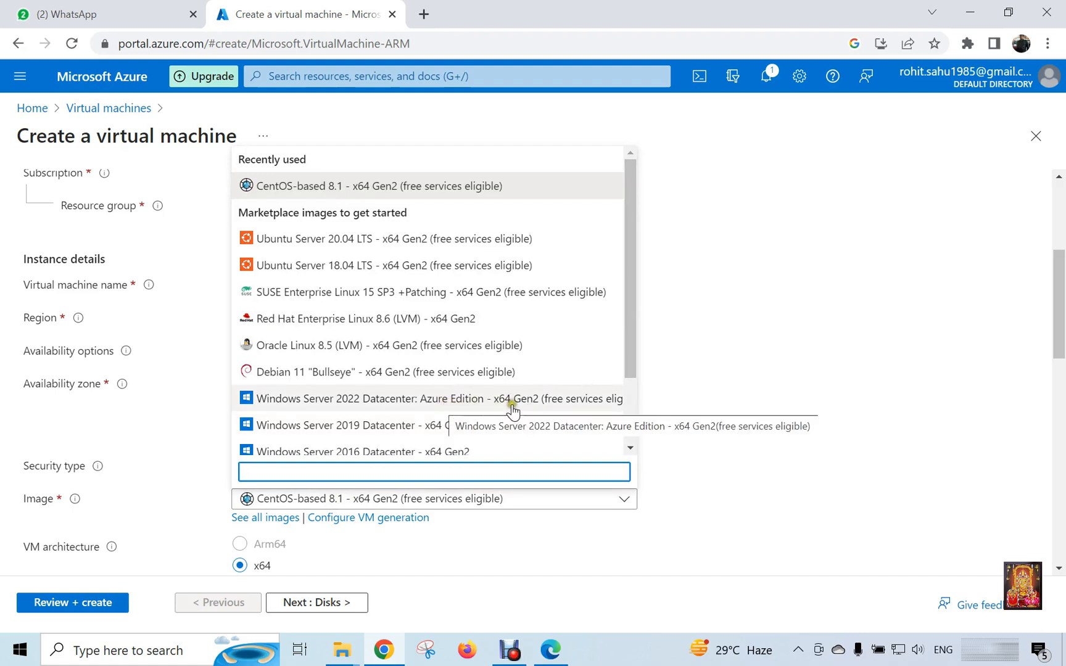
click(448, 399)
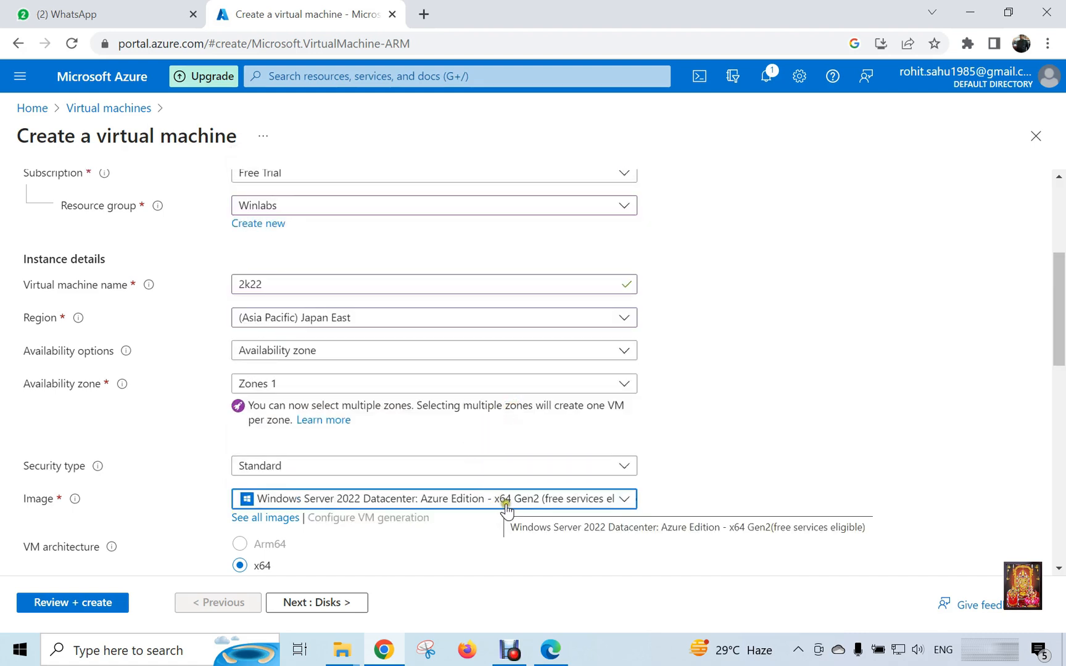
scroll(down, 3)
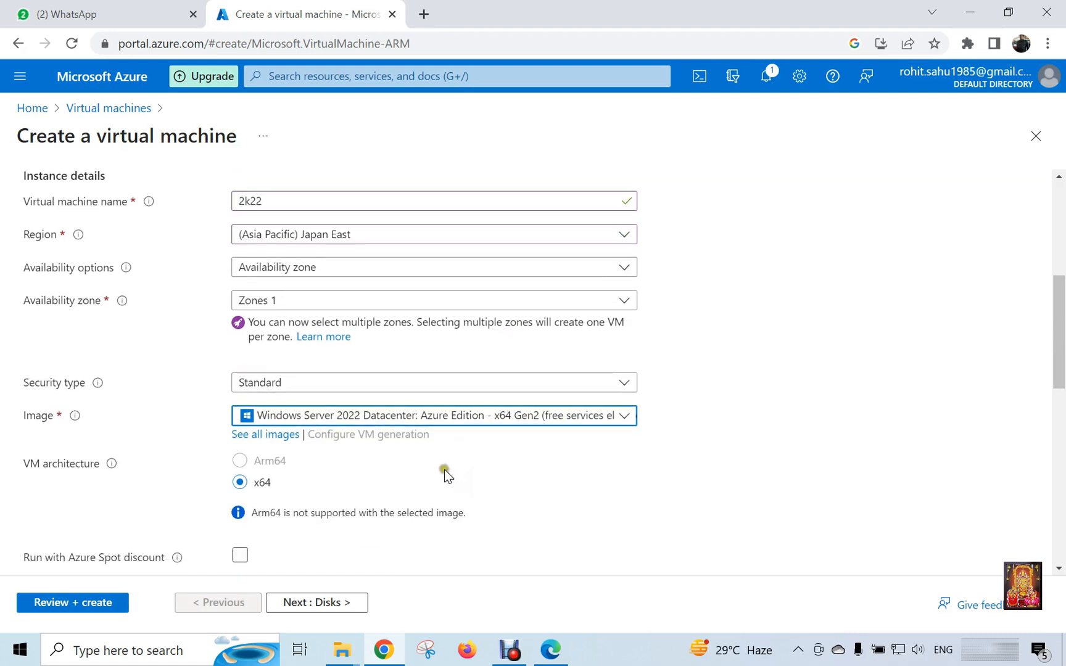
scroll(down, 3)
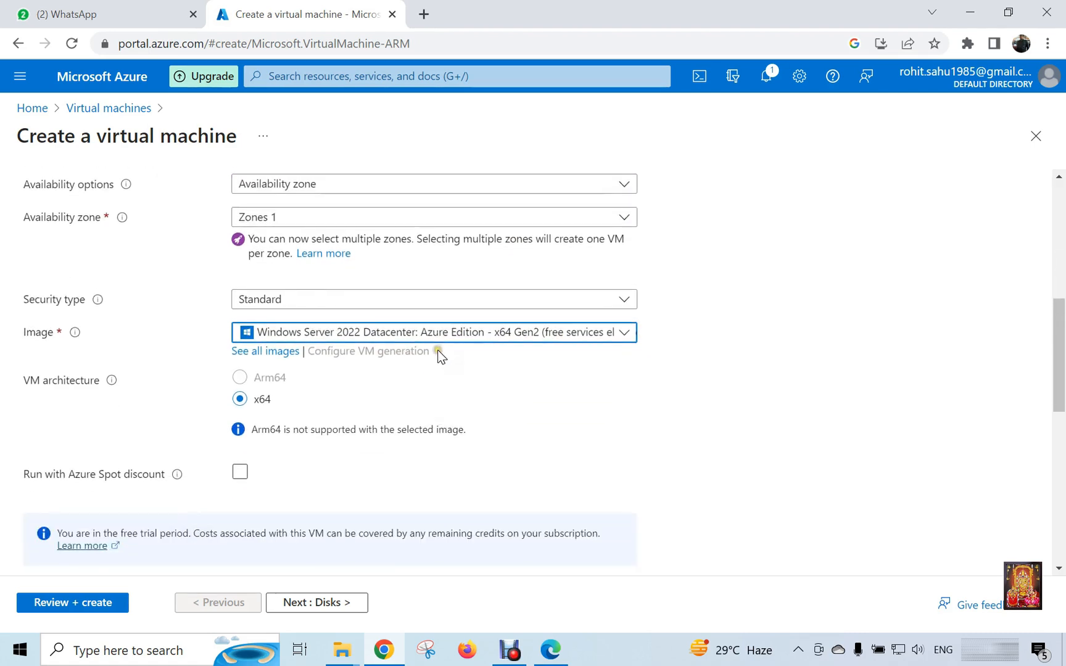
scroll(down, 3)
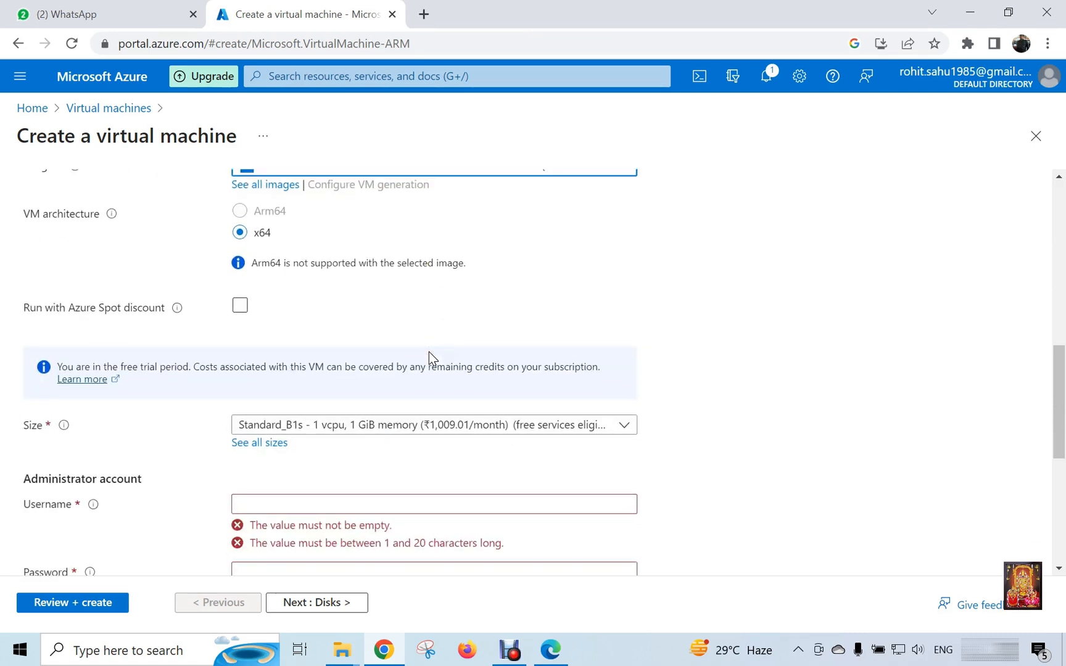
mouse_move(566, 425)
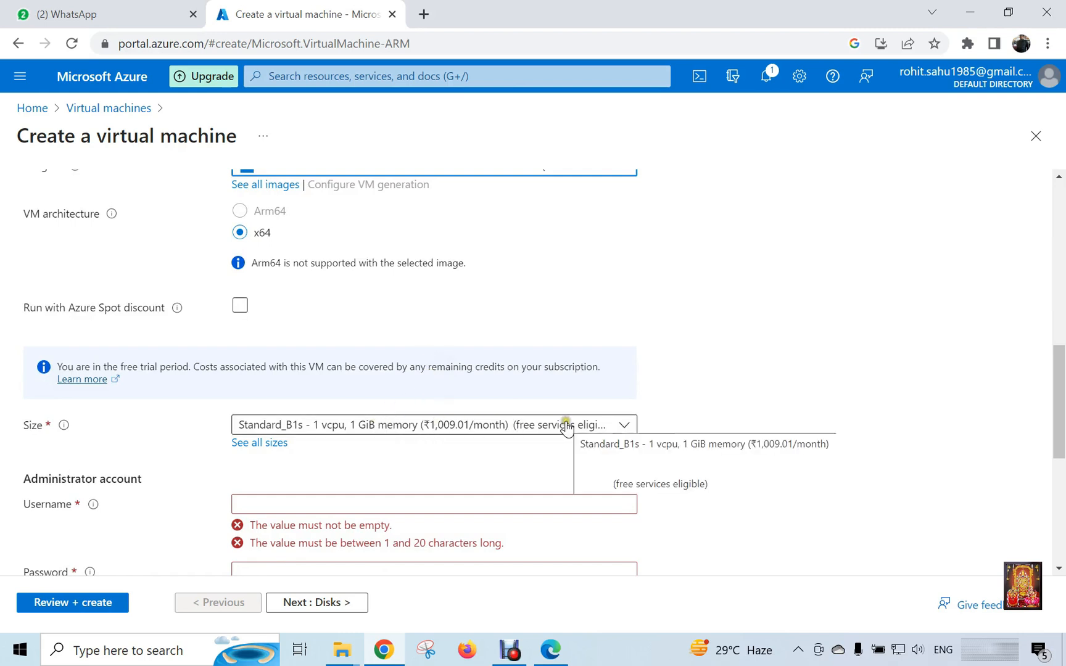
mouse_move(480, 432)
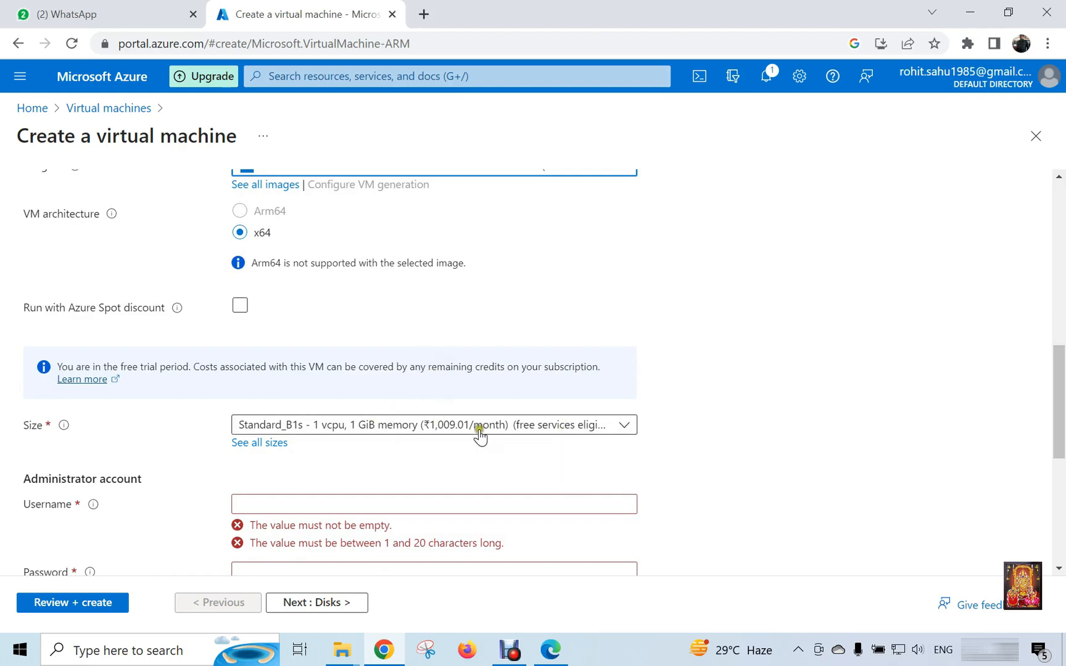
mouse_move(541, 433)
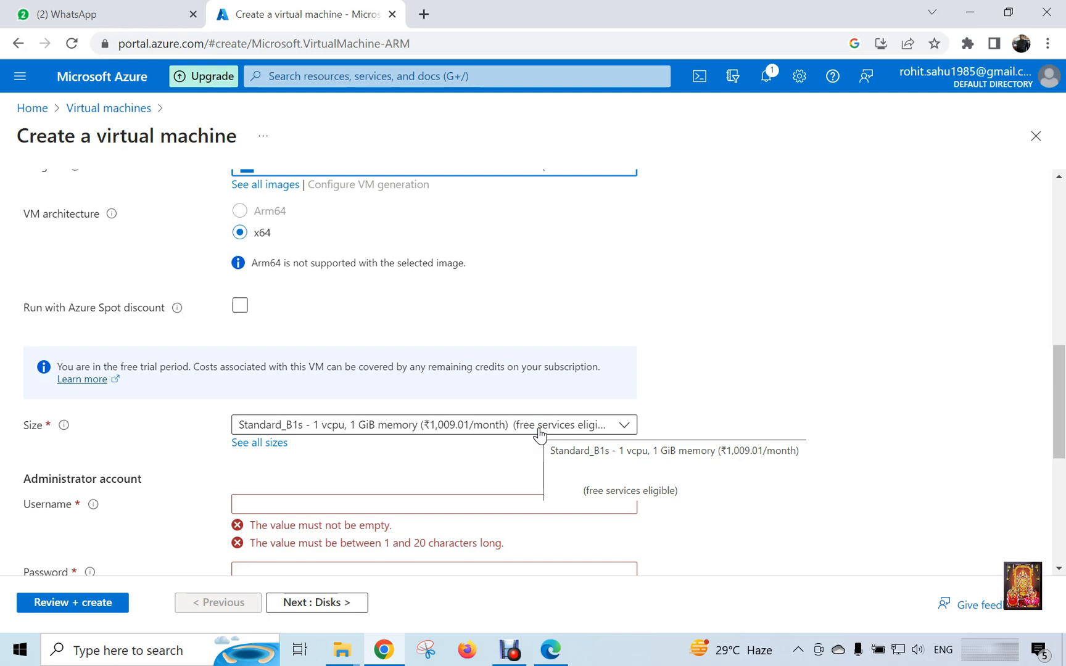
mouse_move(522, 434)
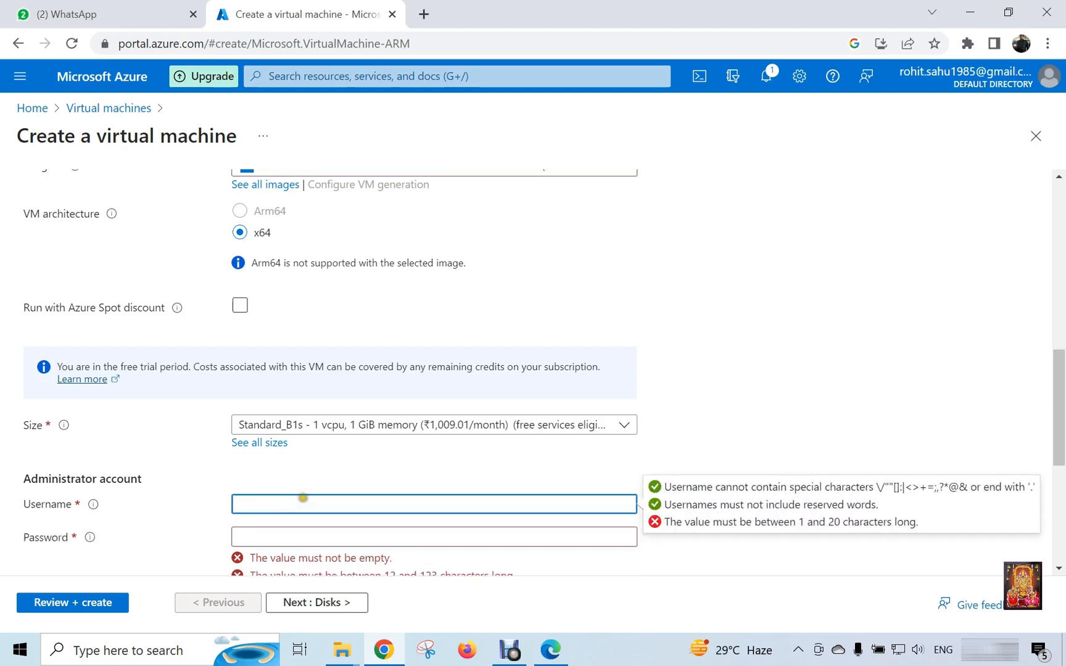
Set the administrator username to admin with a matching password and confirmation.
text(admin)
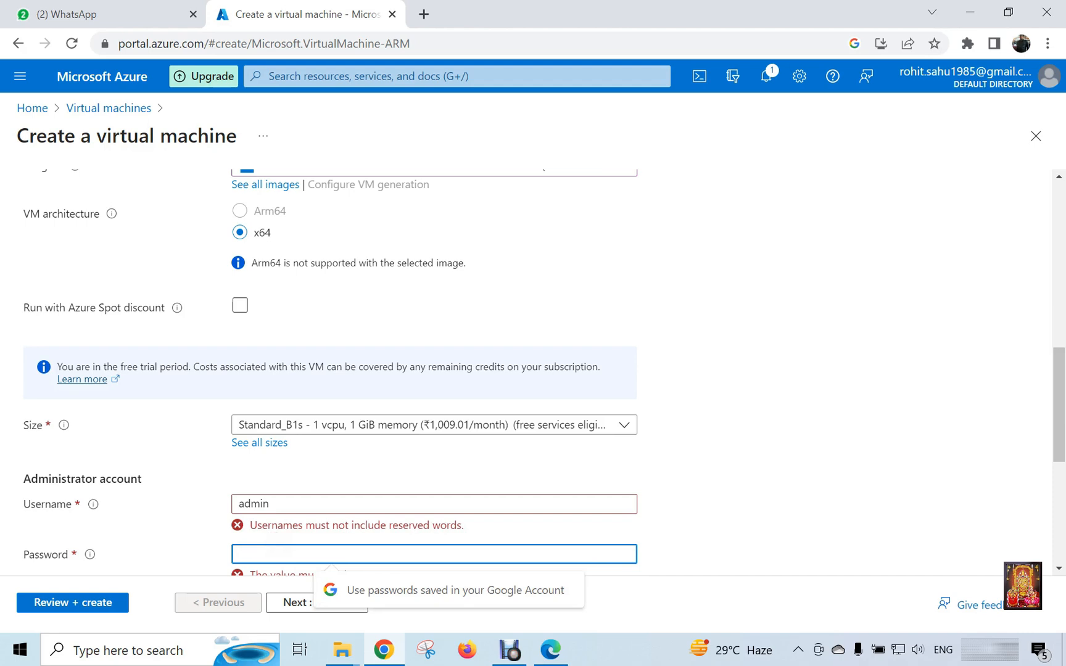
text(••••••)
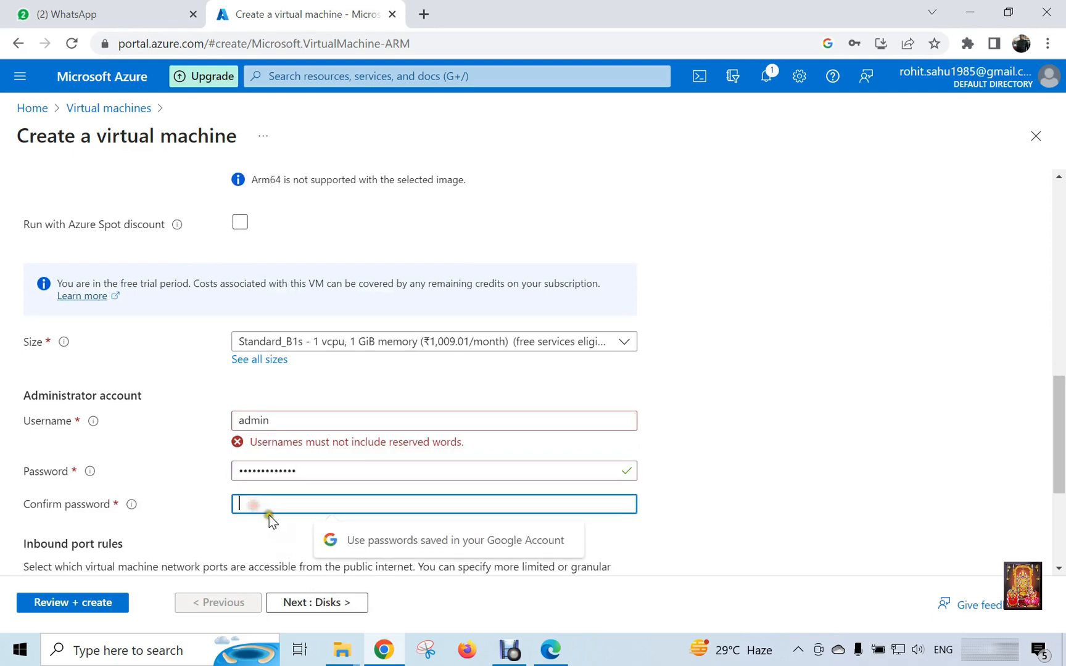
text(•••)
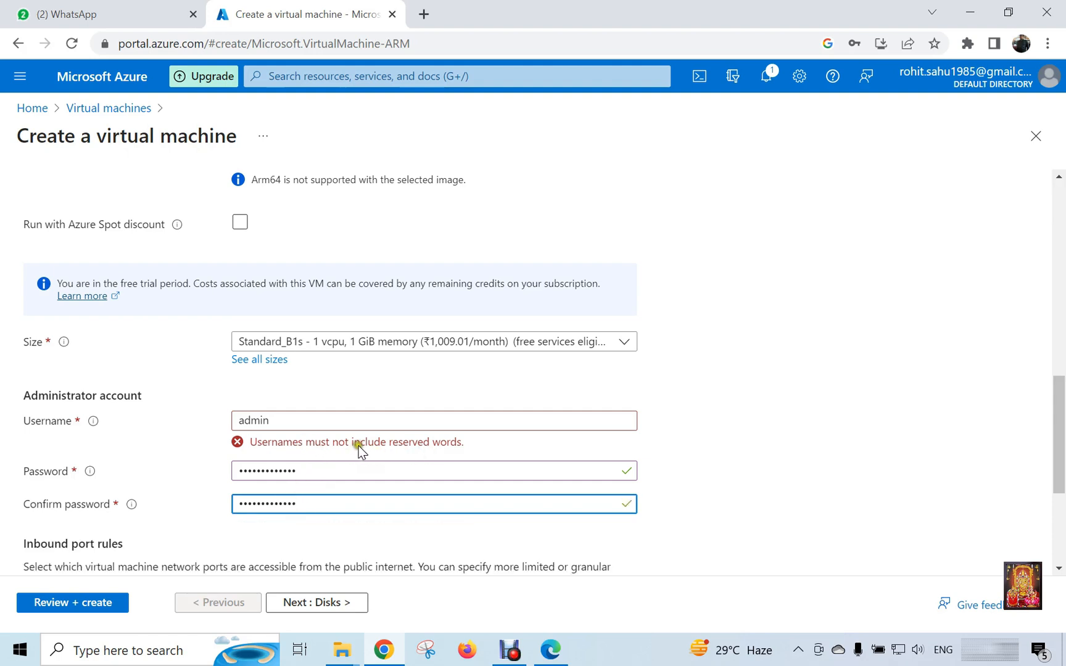
mouse_move(347, 449)
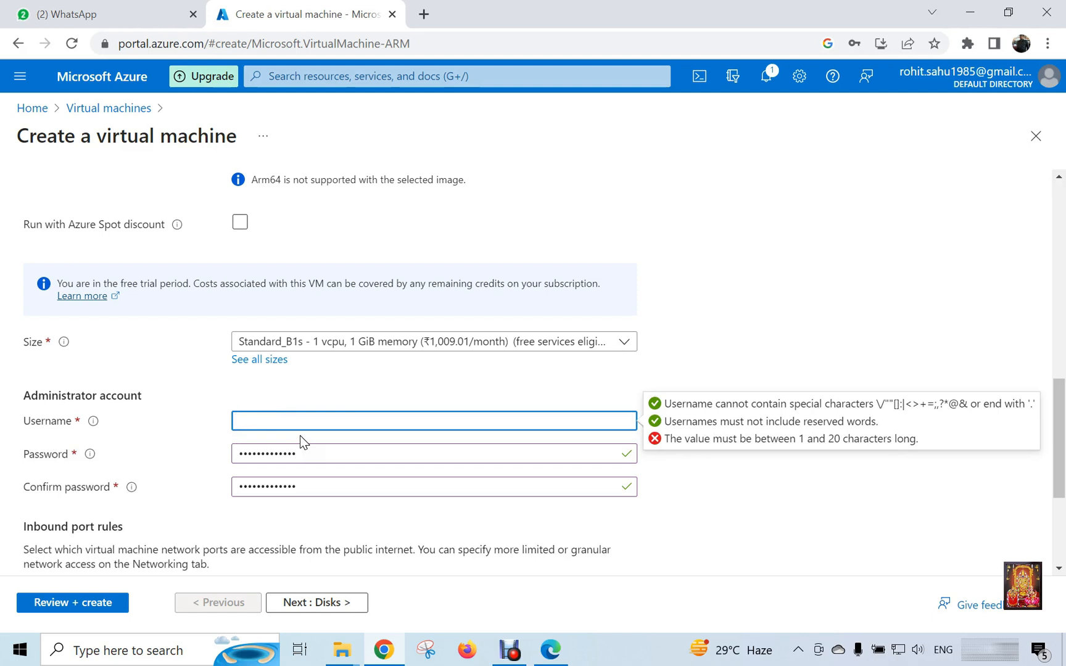
Enter the administrator username Rohit and review the inbound rule allowing RDP (3389).
text(R)
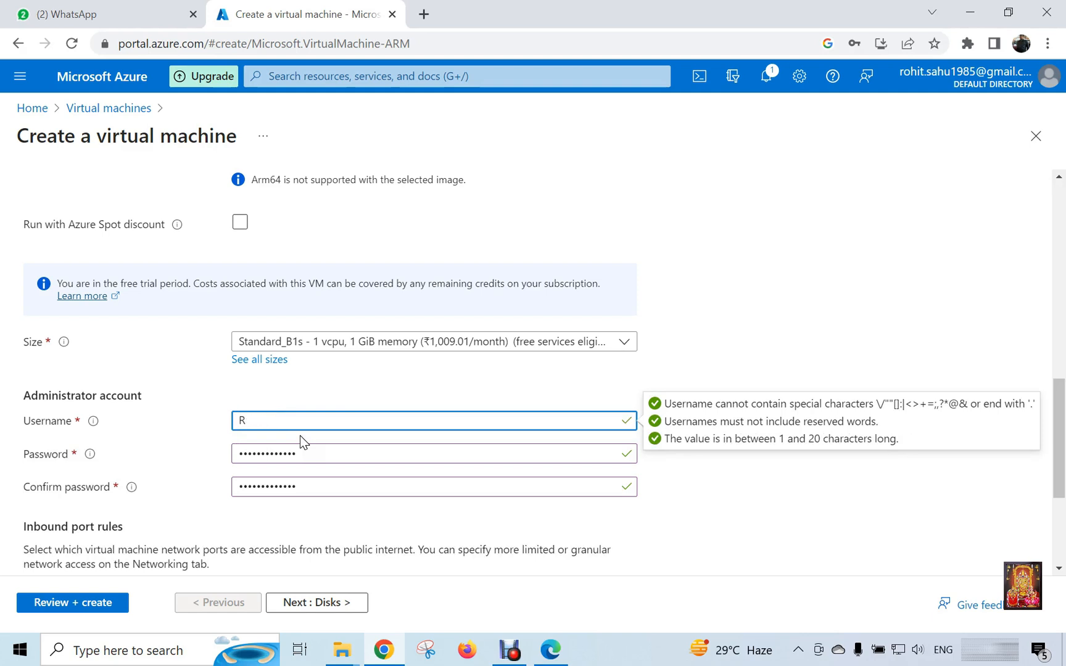
text(ohit)
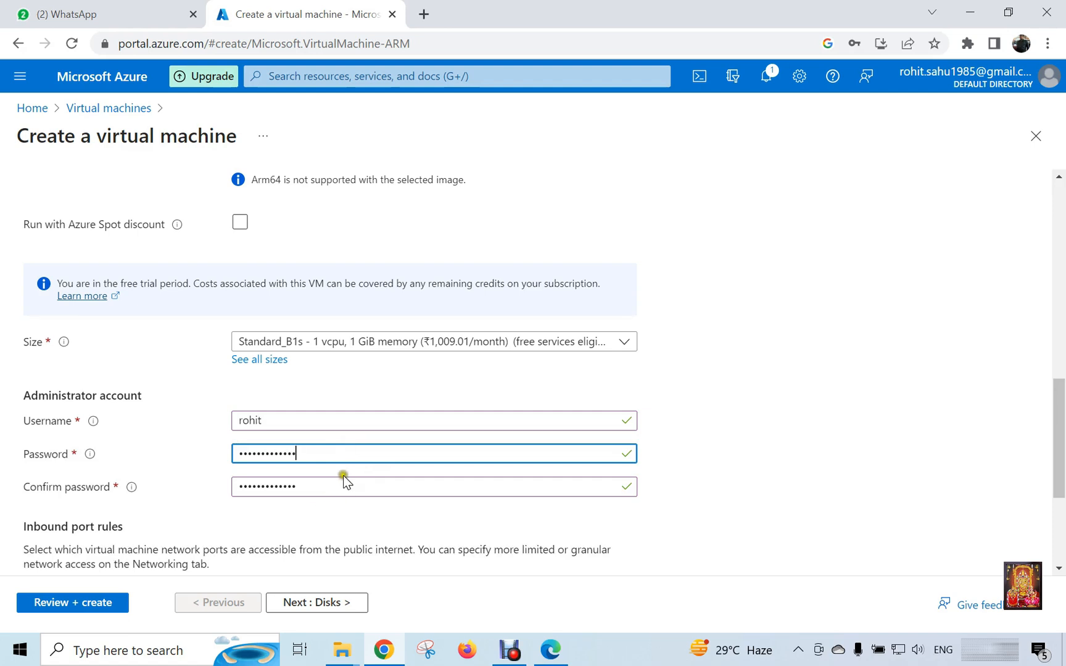
scroll(down, 3)
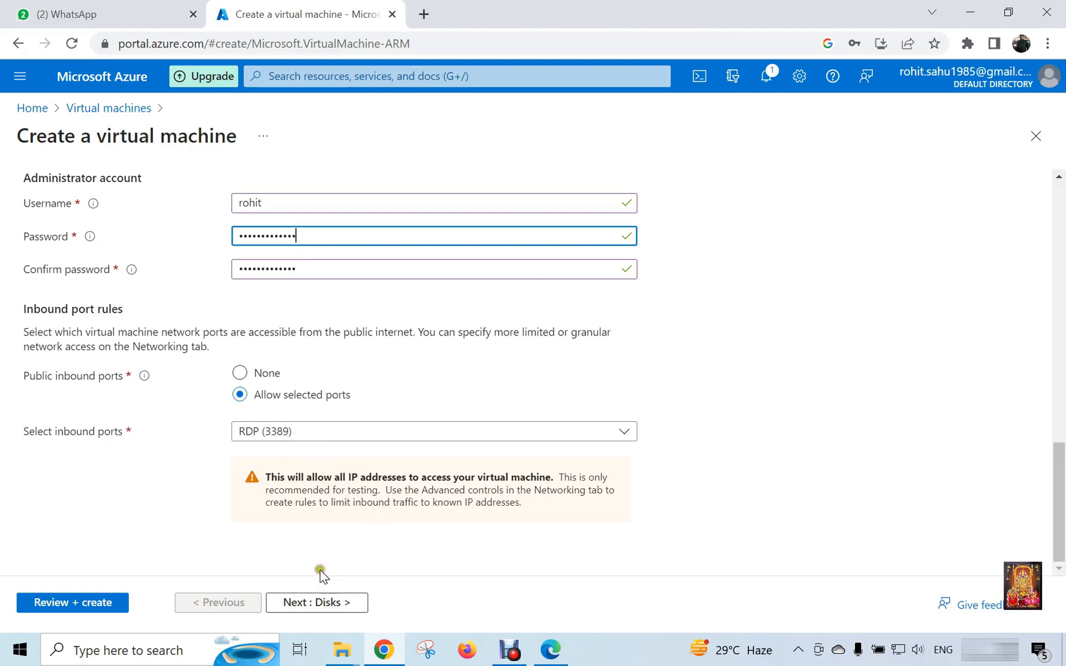
Continue past the Disks step, keeping Premium SSD with a platform-managed key.
click(317, 603)
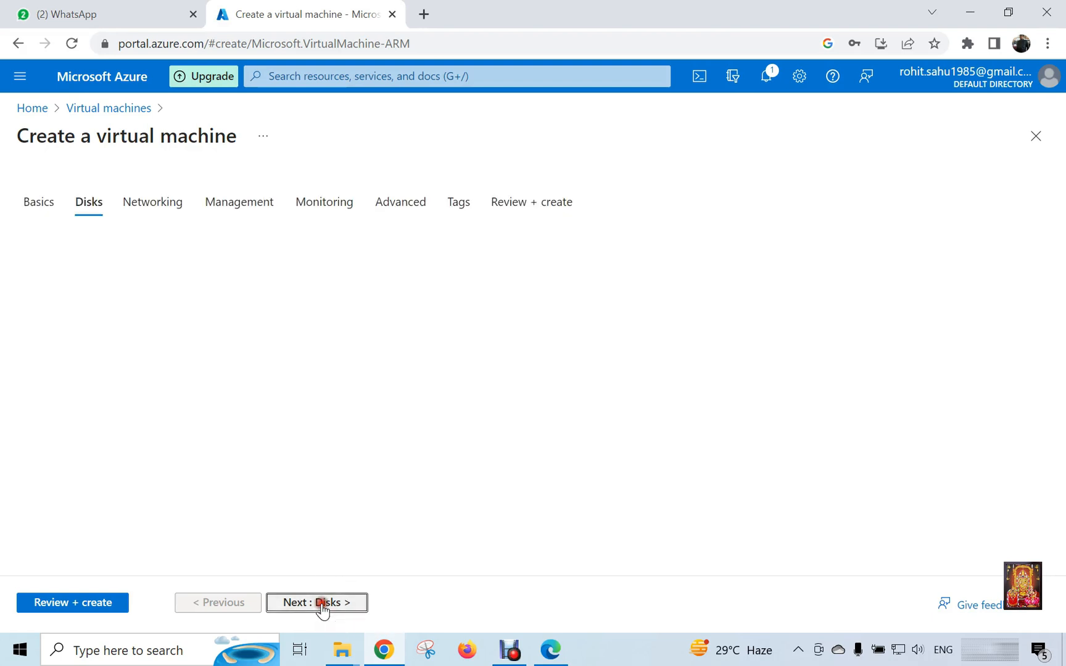
click(317, 604)
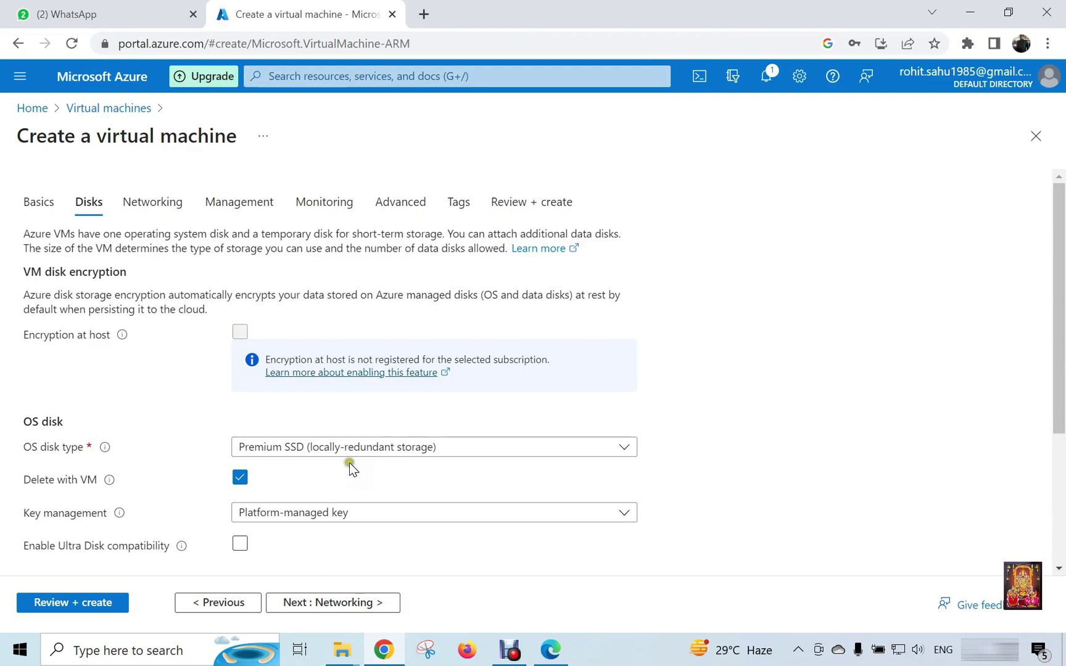
mouse_move(406, 471)
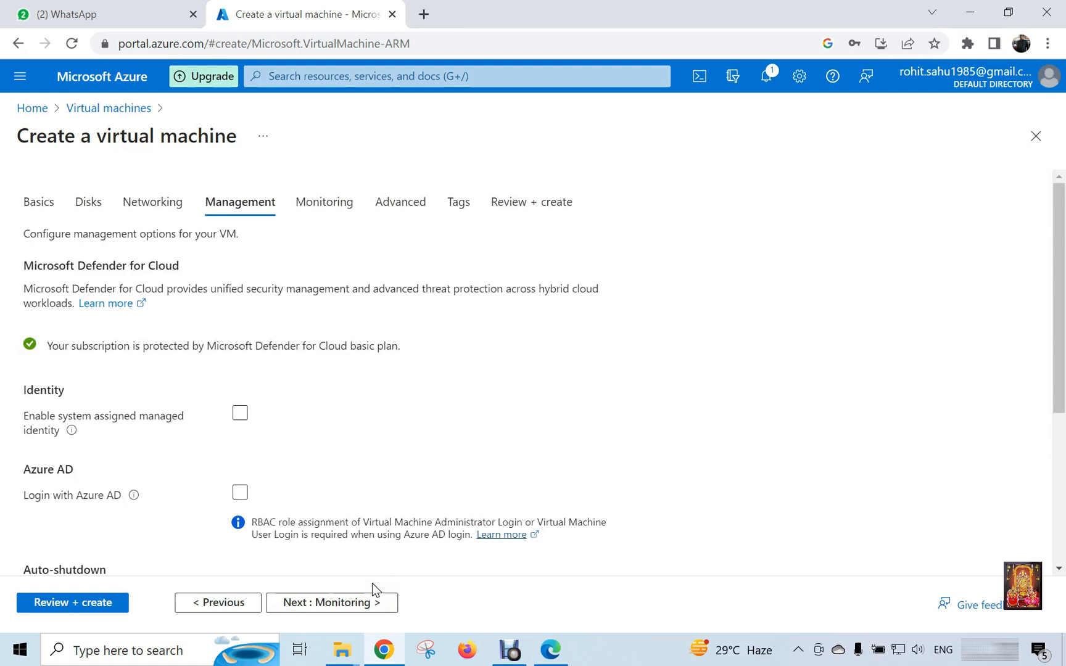
Continue through Management and Monitoring to the Advanced settings with defaults.
click(350, 603)
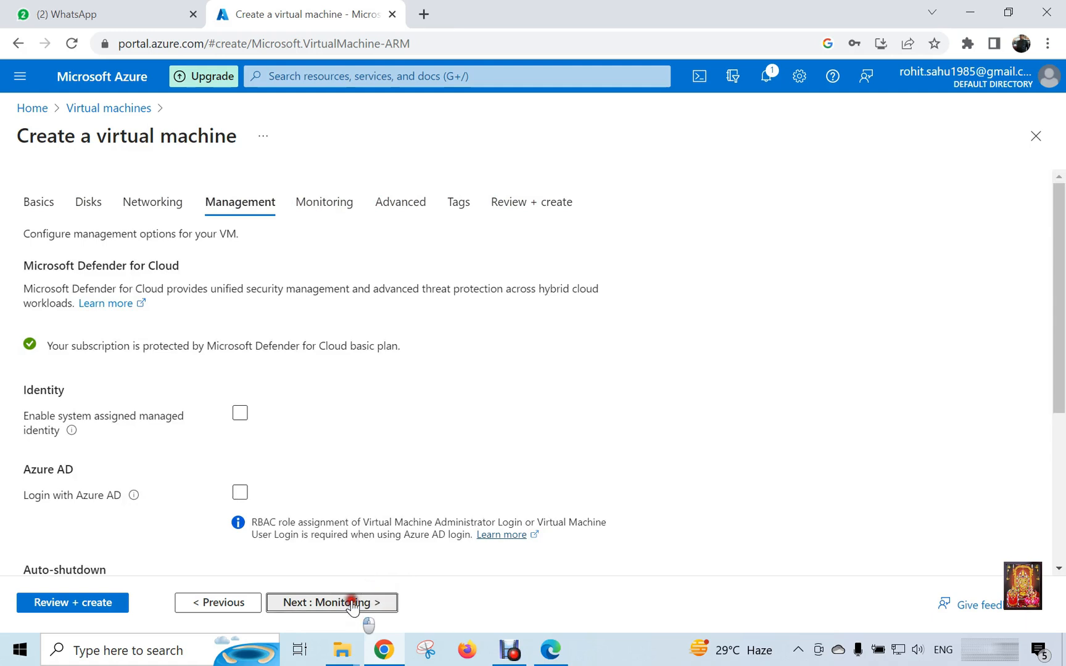
click(333, 603)
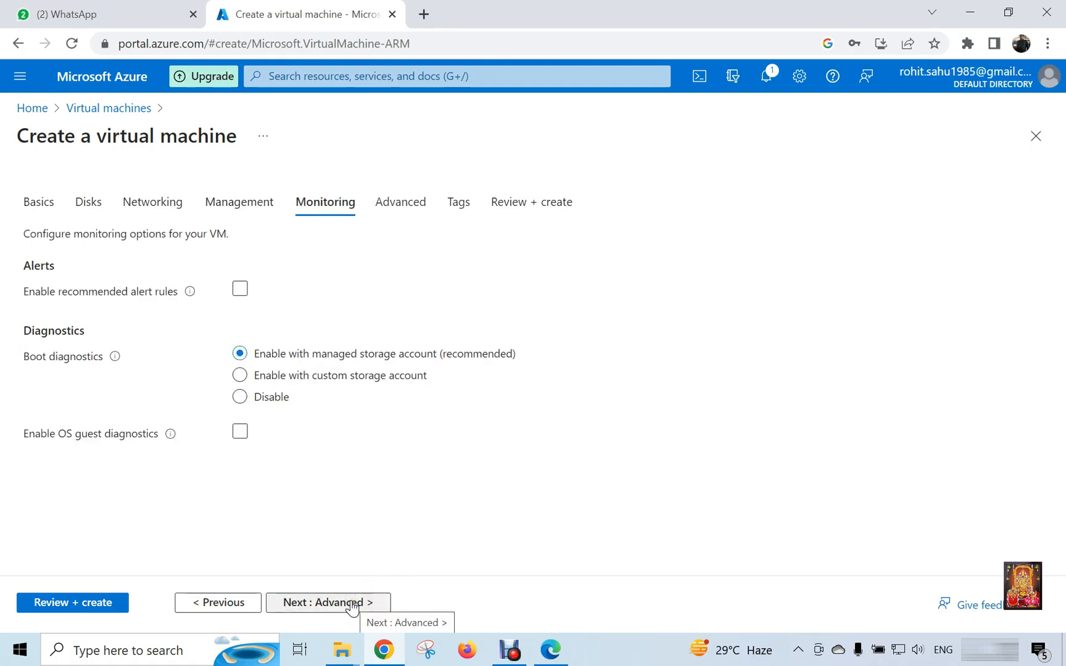
click(347, 603)
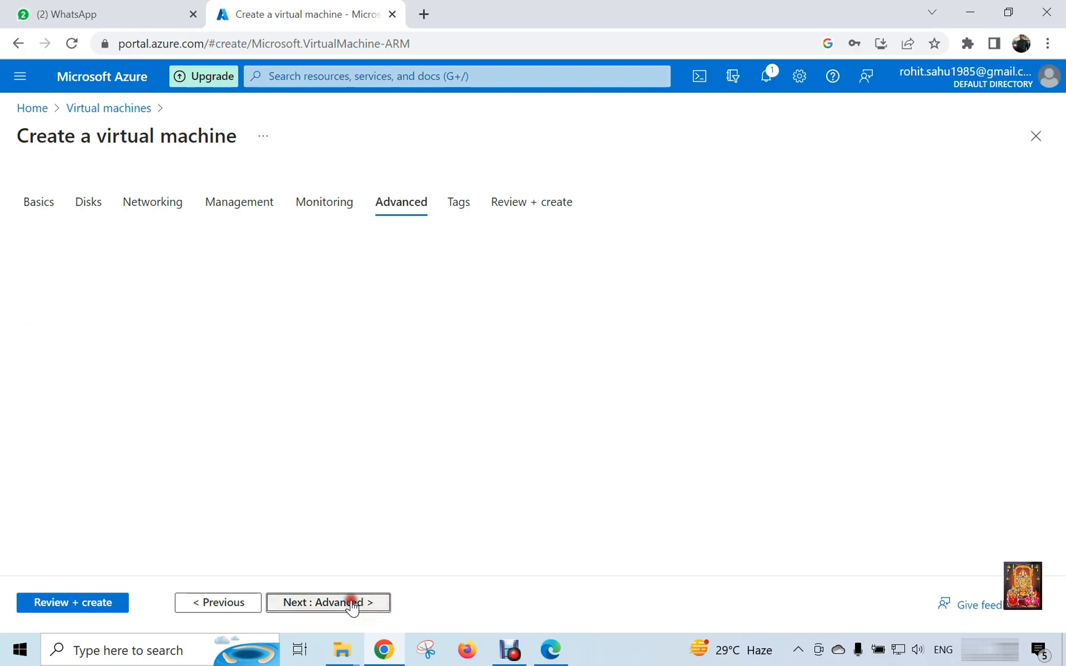
click(345, 603)
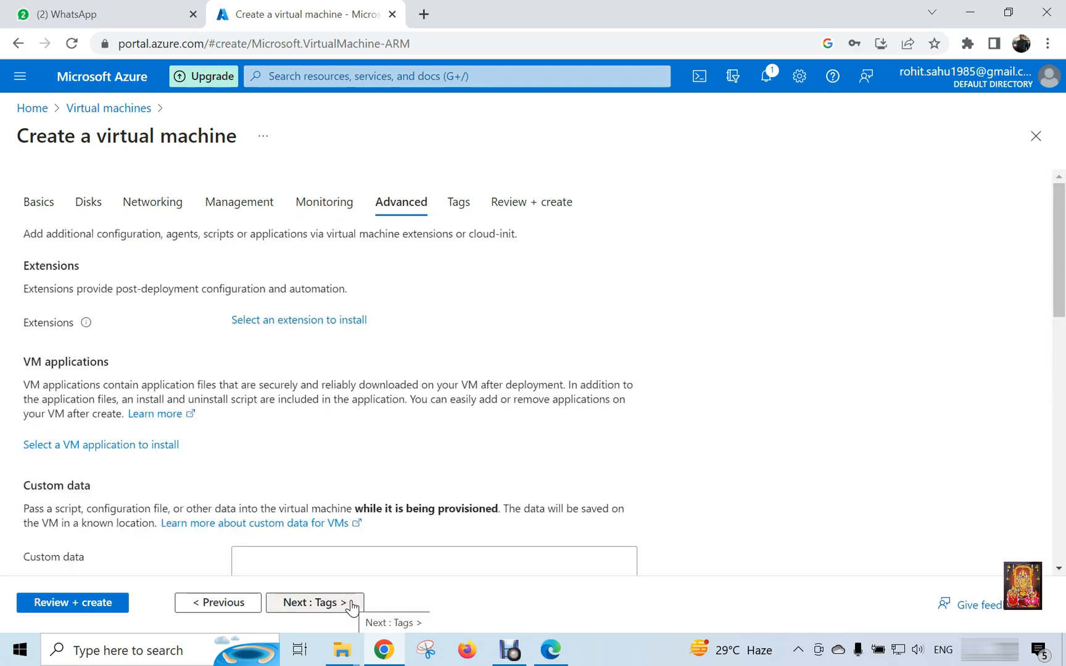
Add a tag named 2k22 with the value 13 on the Tags step.
click(314, 604)
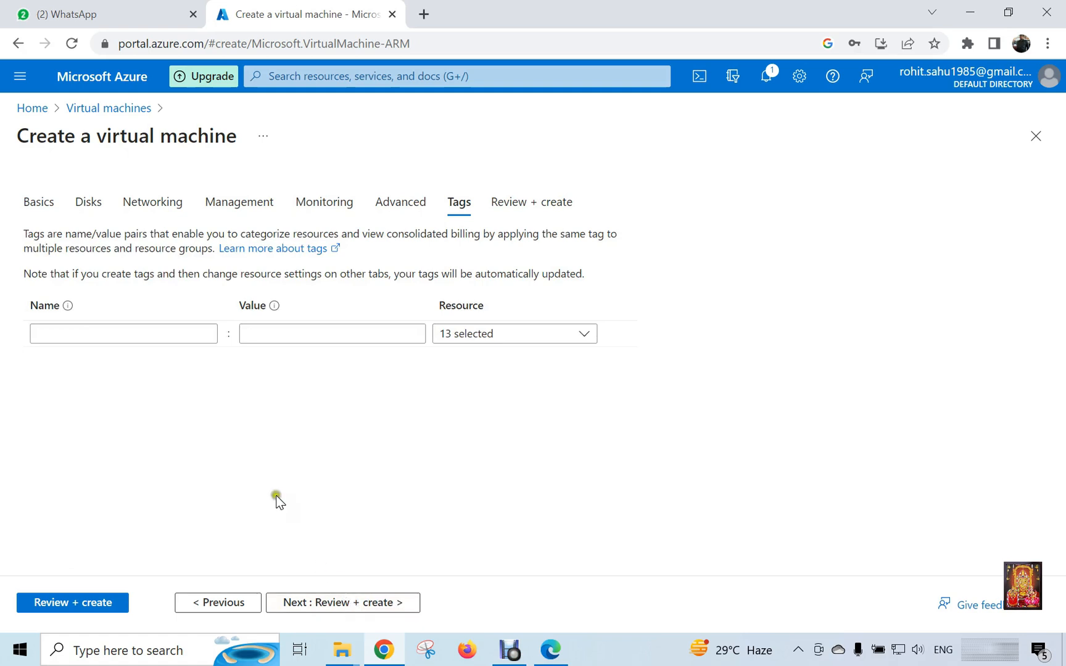
click(123, 333)
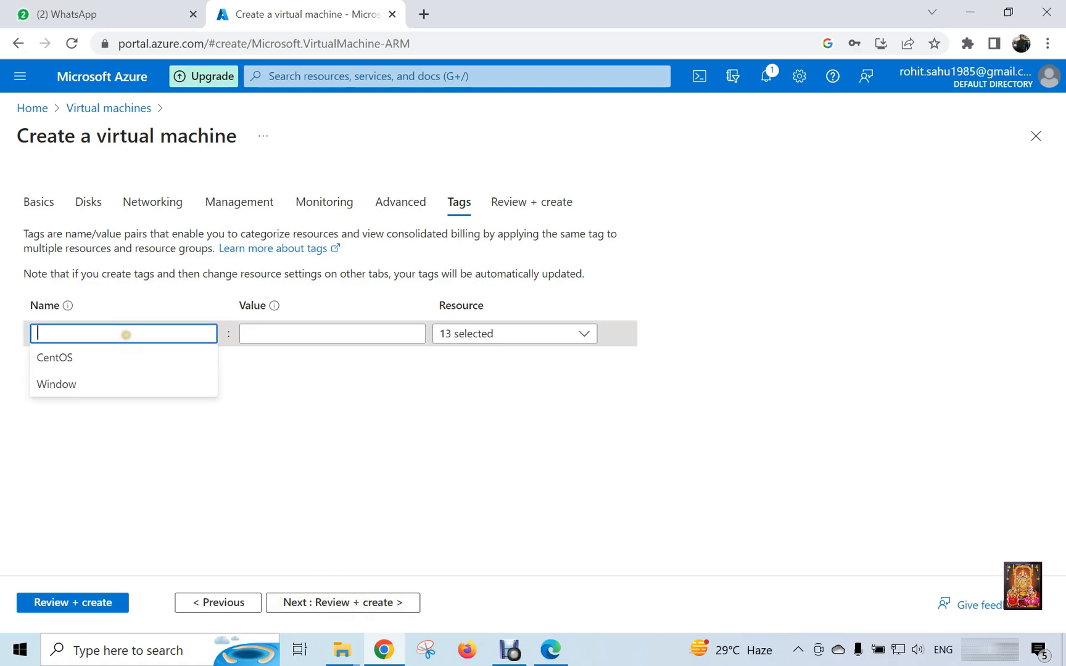
text(2k22)
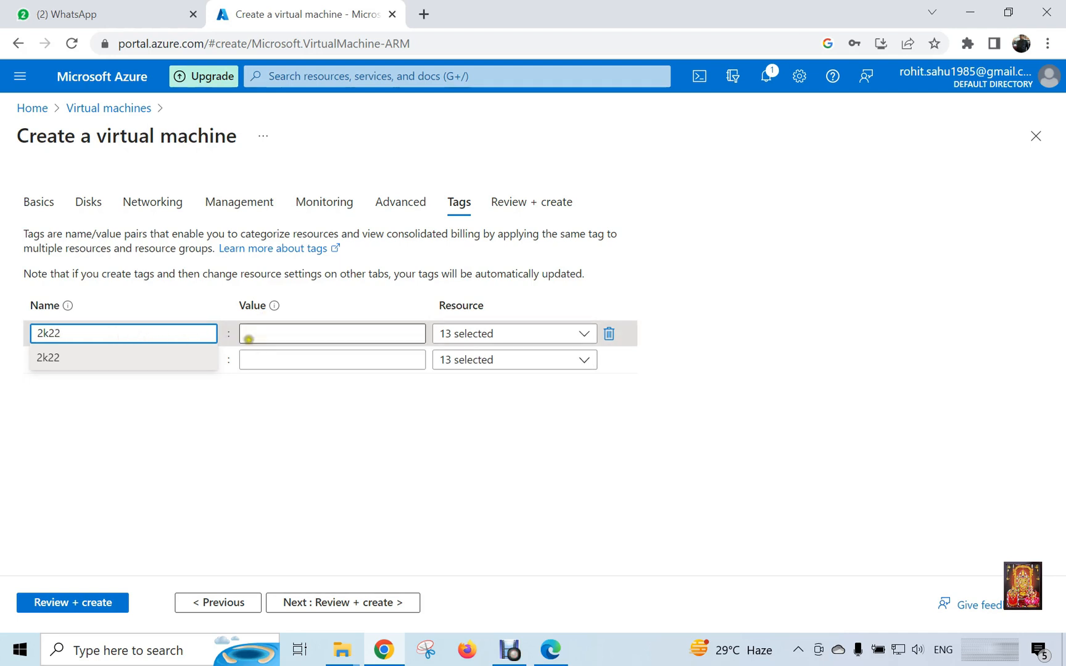
click(331, 333)
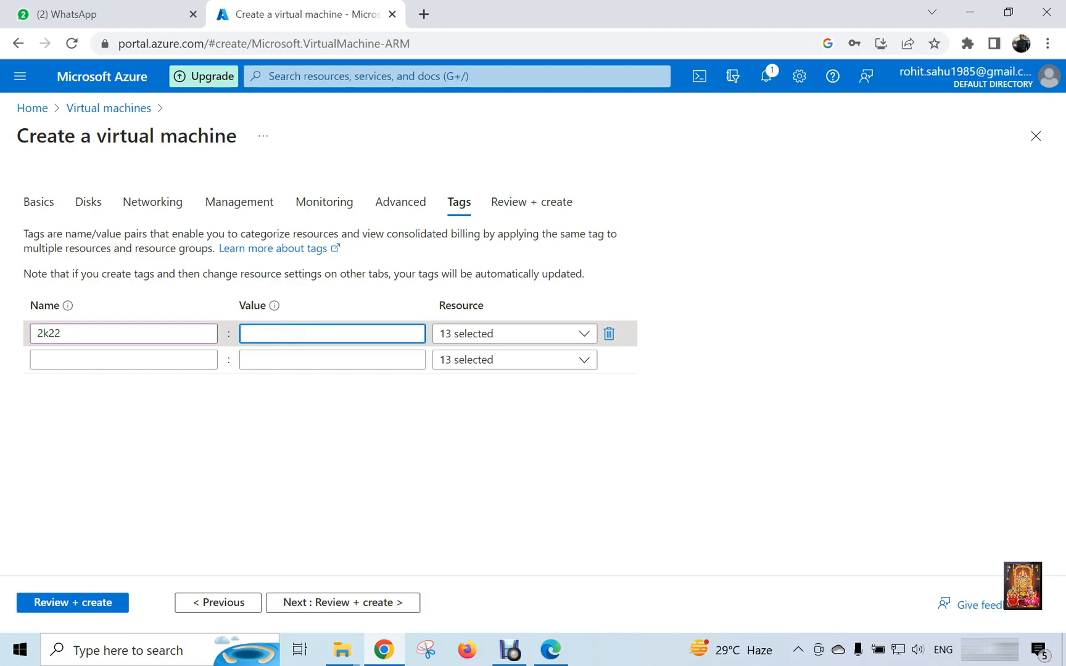
text(13)
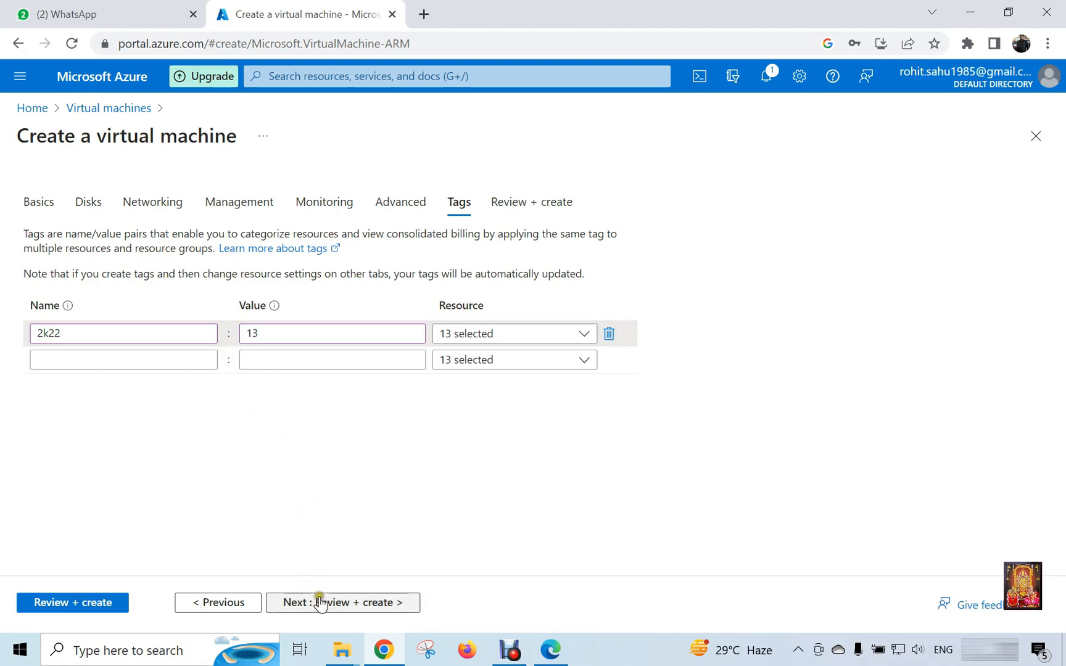
click(343, 604)
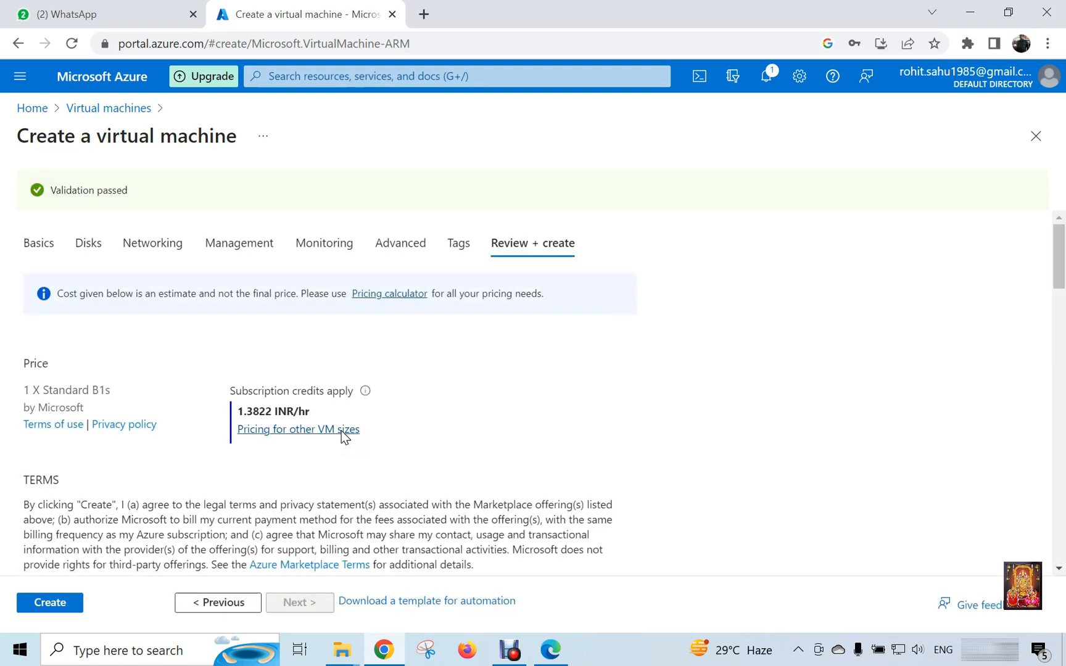
scroll(down, 3)
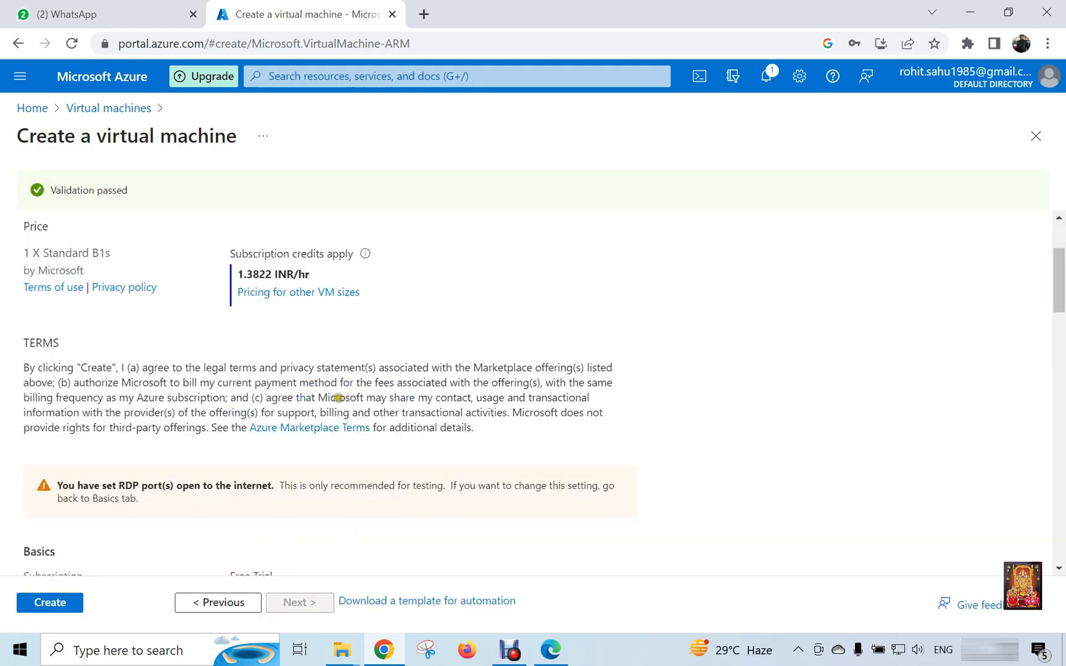
scroll(down, 3)
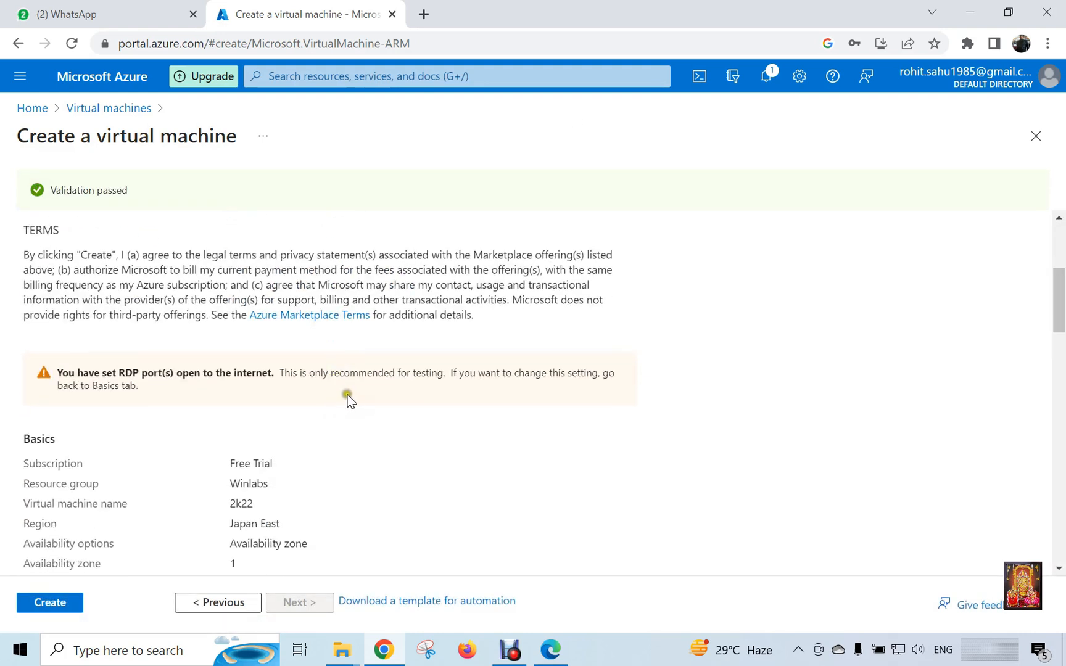
scroll(down, 3)
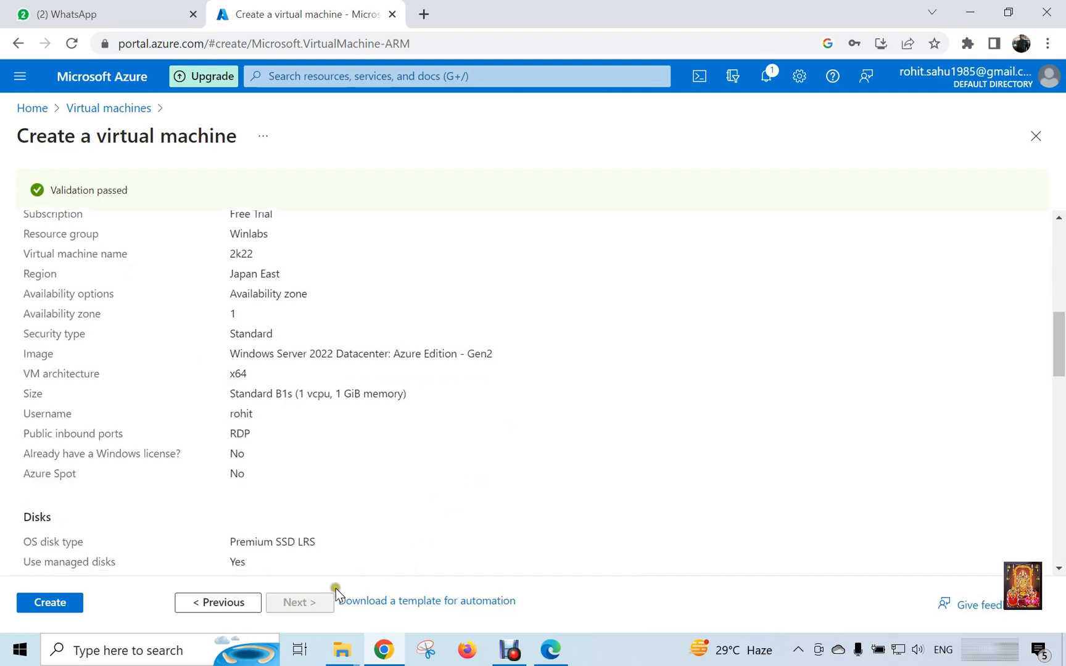
mouse_move(49, 603)
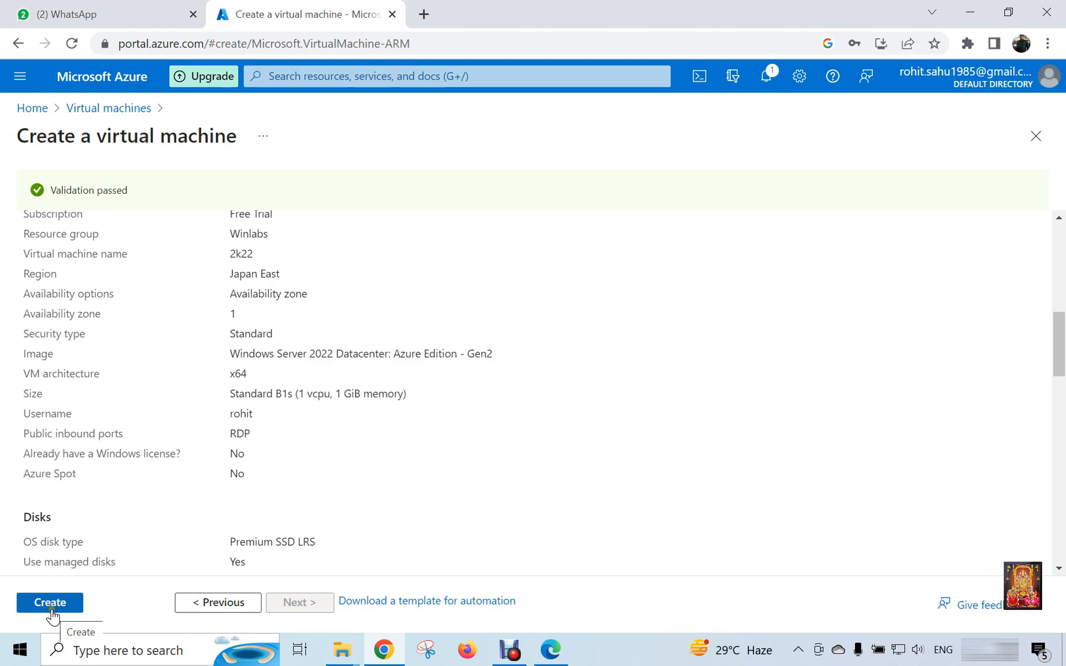
Create the 2k22 VM and wait for the Winlabs deployment to complete.
click(49, 603)
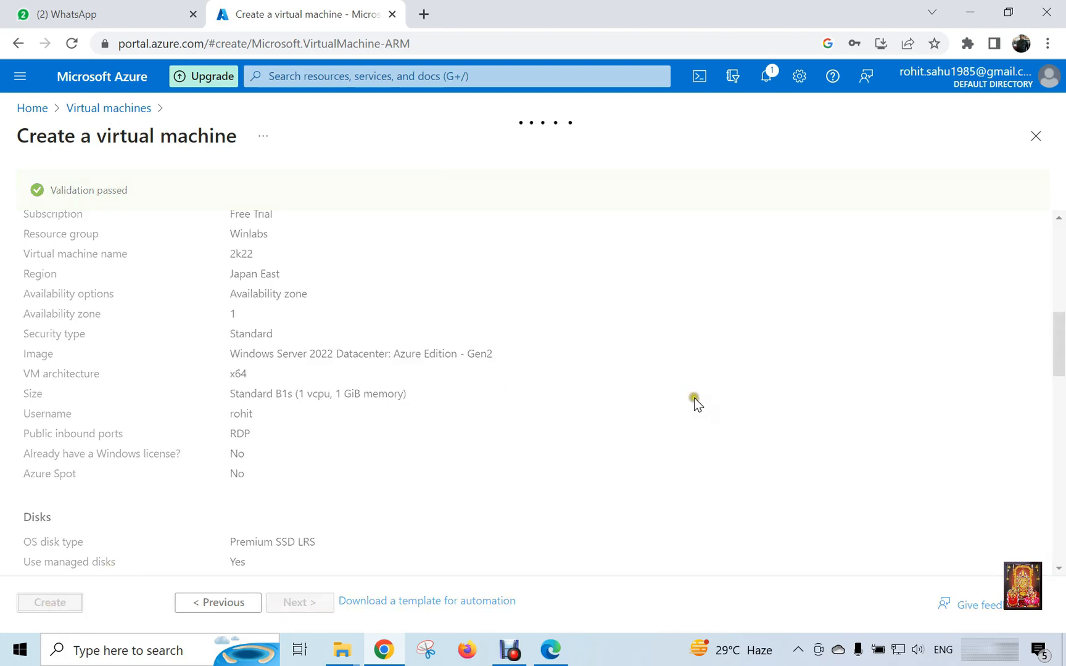
mouse_move(701, 405)
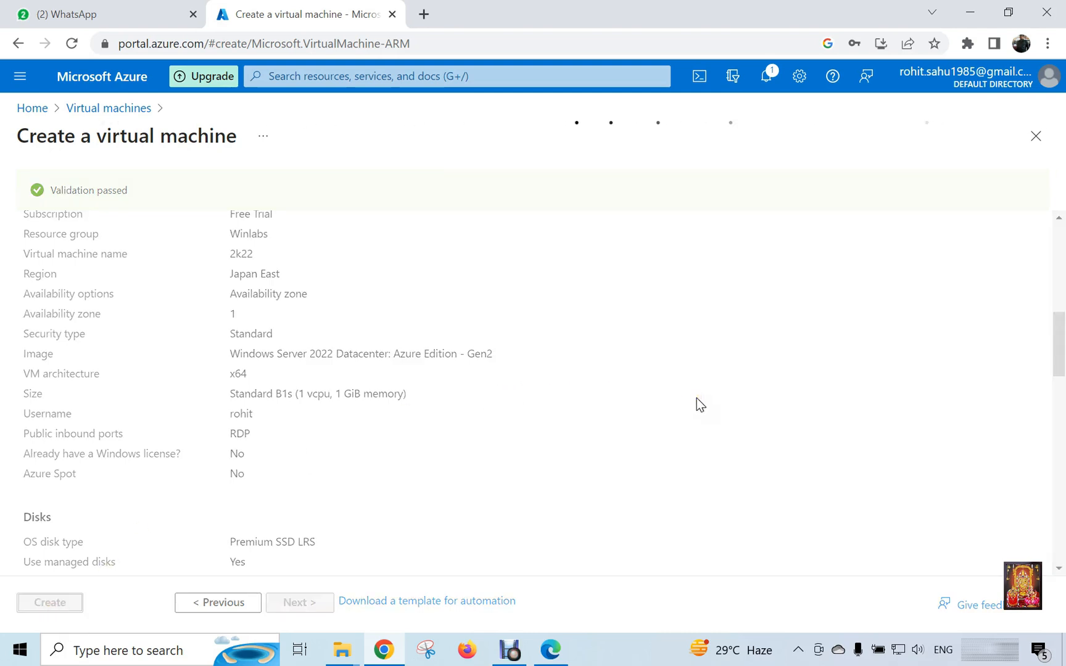
click(50, 603)
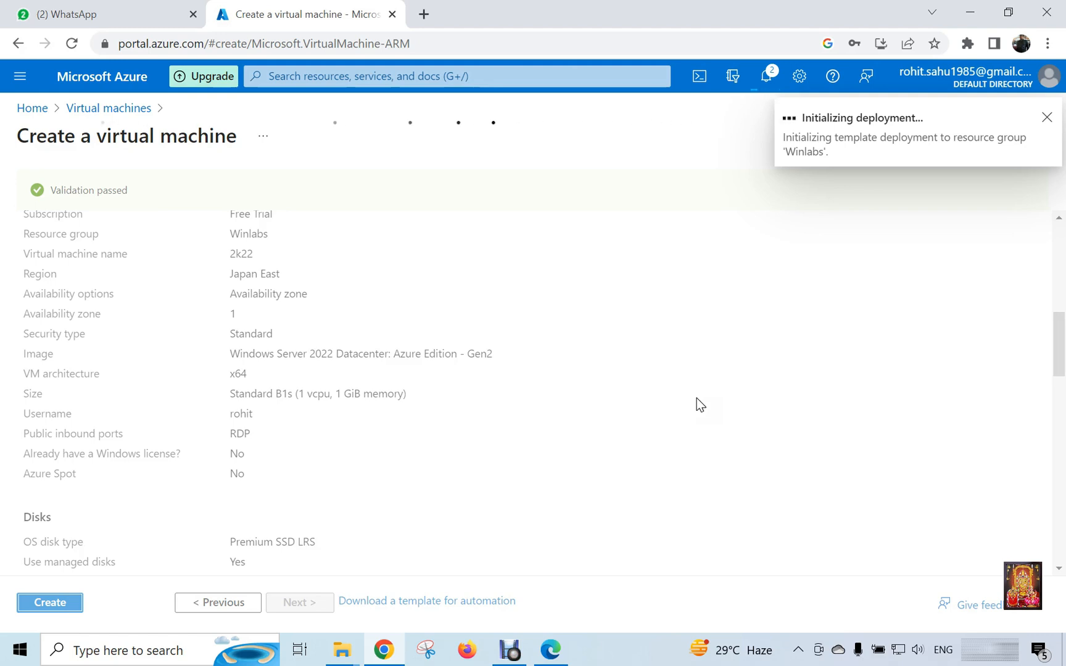
click(49, 603)
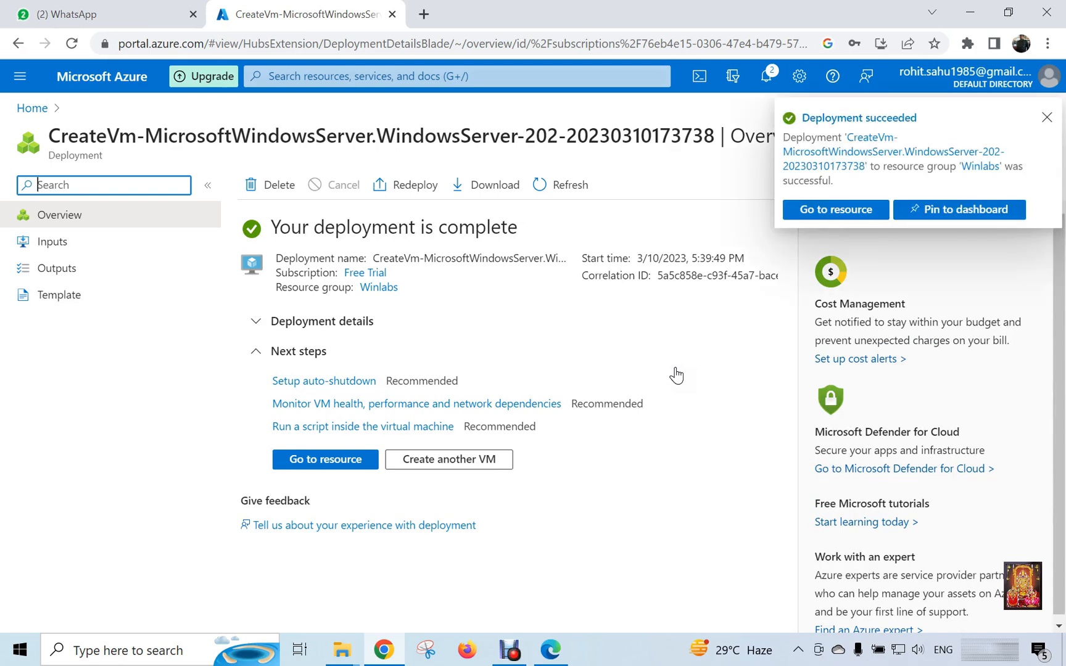
Go to the deployed 2k22 VM's overview and copy its public IP 20.243.201.186.
click(1046, 117)
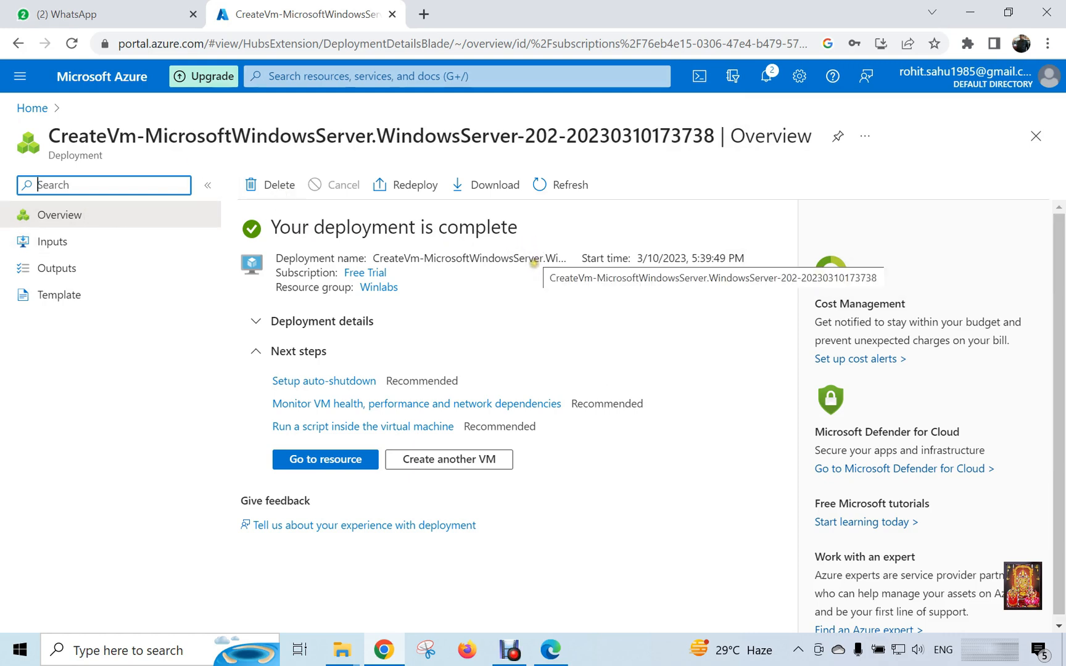
click(326, 460)
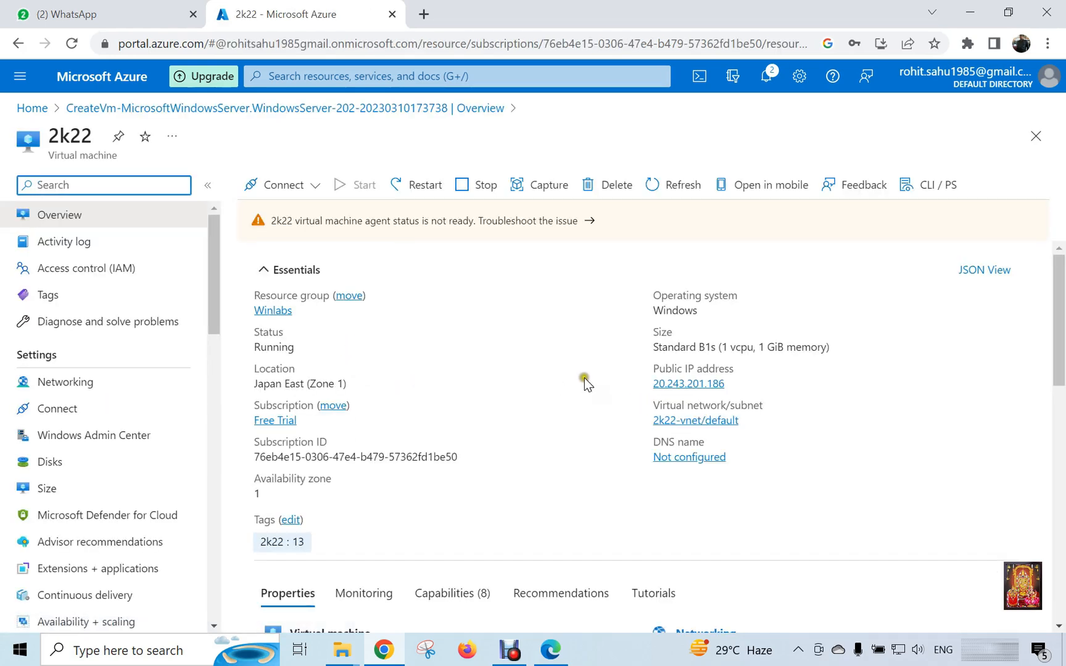
click(735, 383)
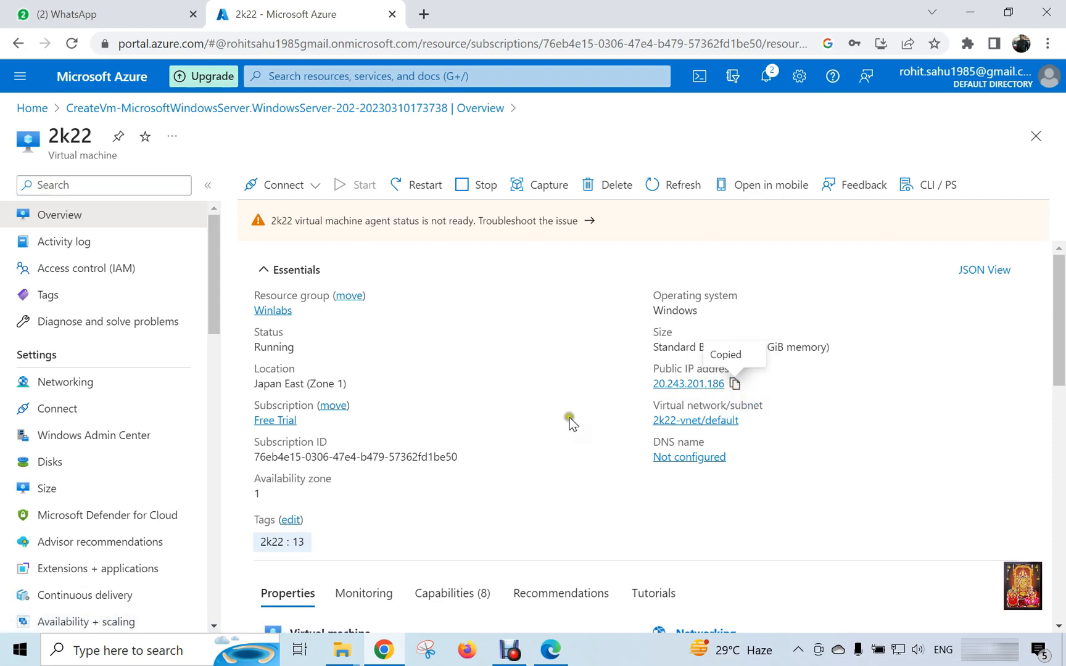
mouse_move(543, 417)
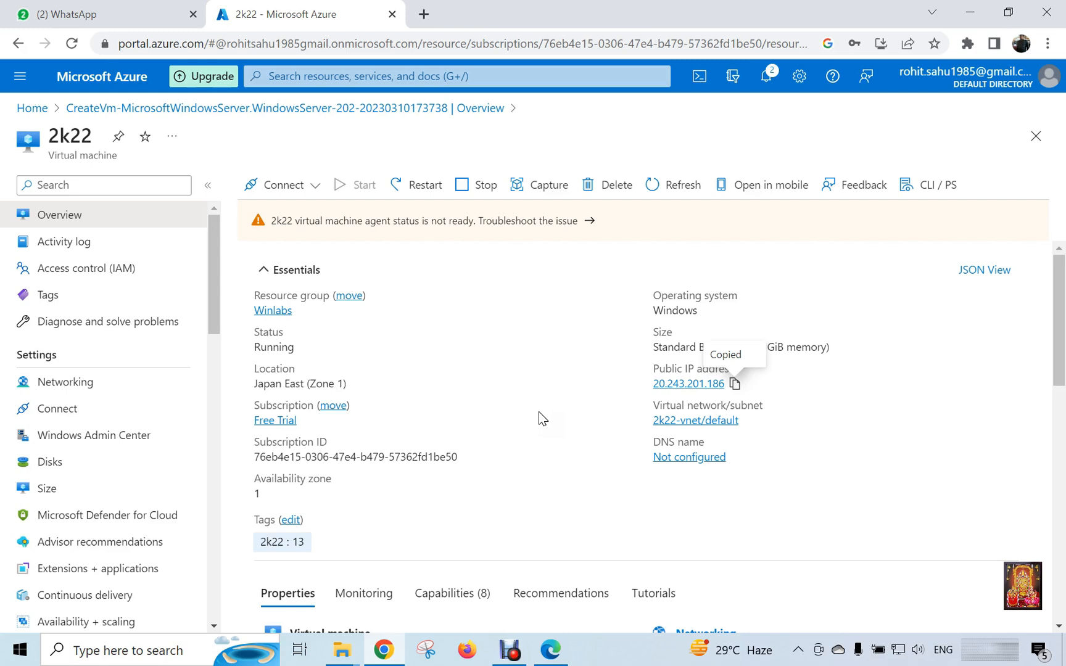
mouse_move(533, 428)
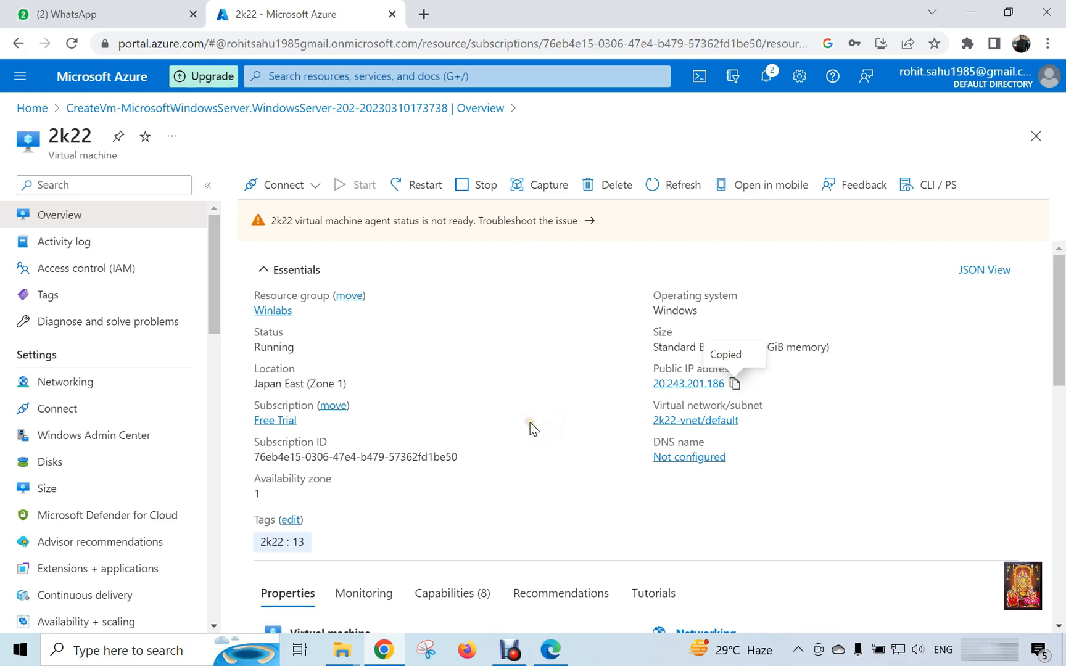
Launch mstsc and connect to the VM at 20.243.201.186.
scroll(down, 3)
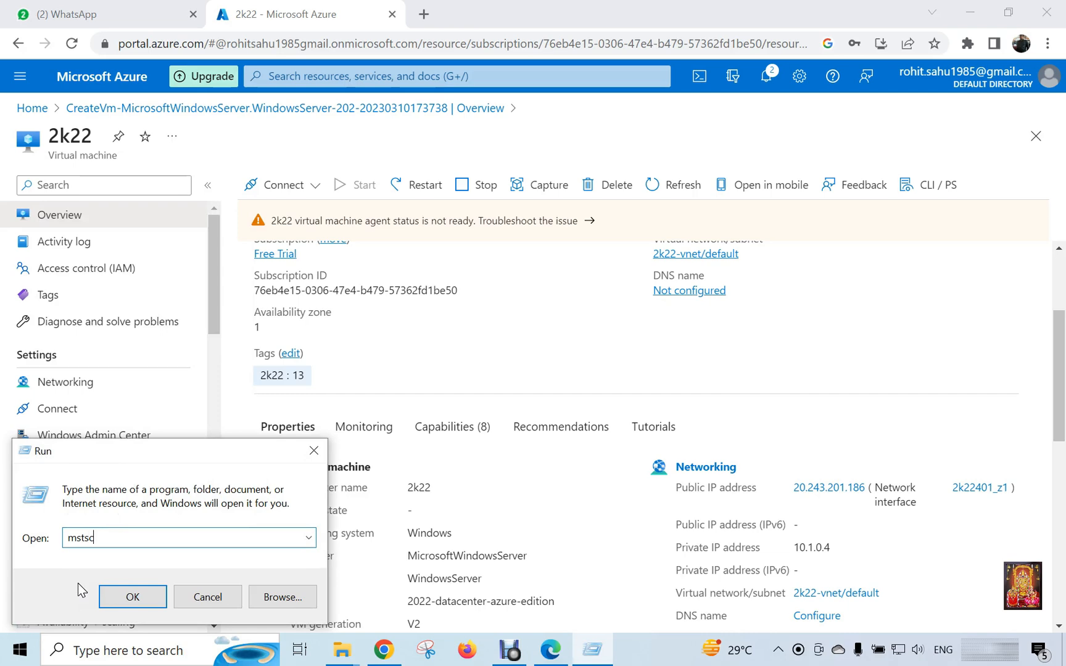
click(132, 597)
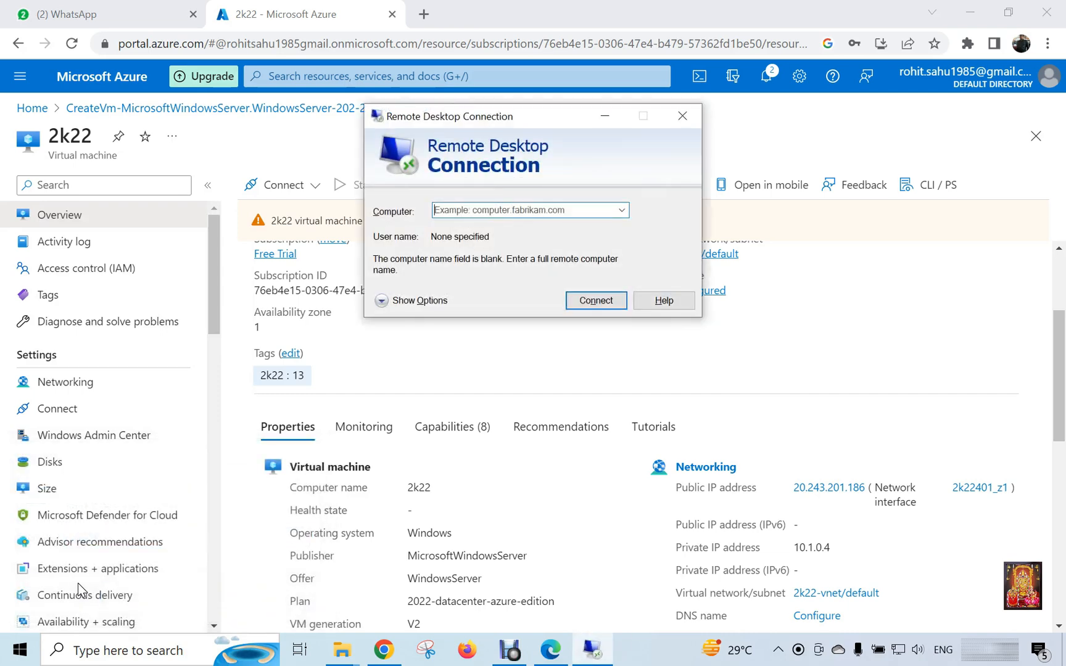
text(20.243.201.186)
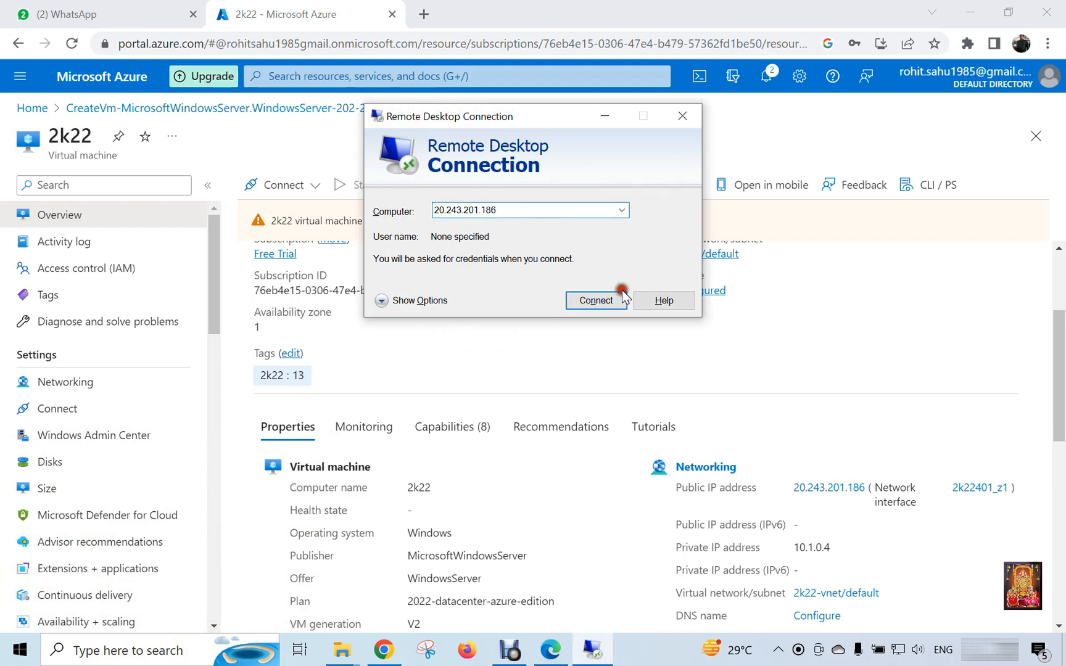
click(595, 301)
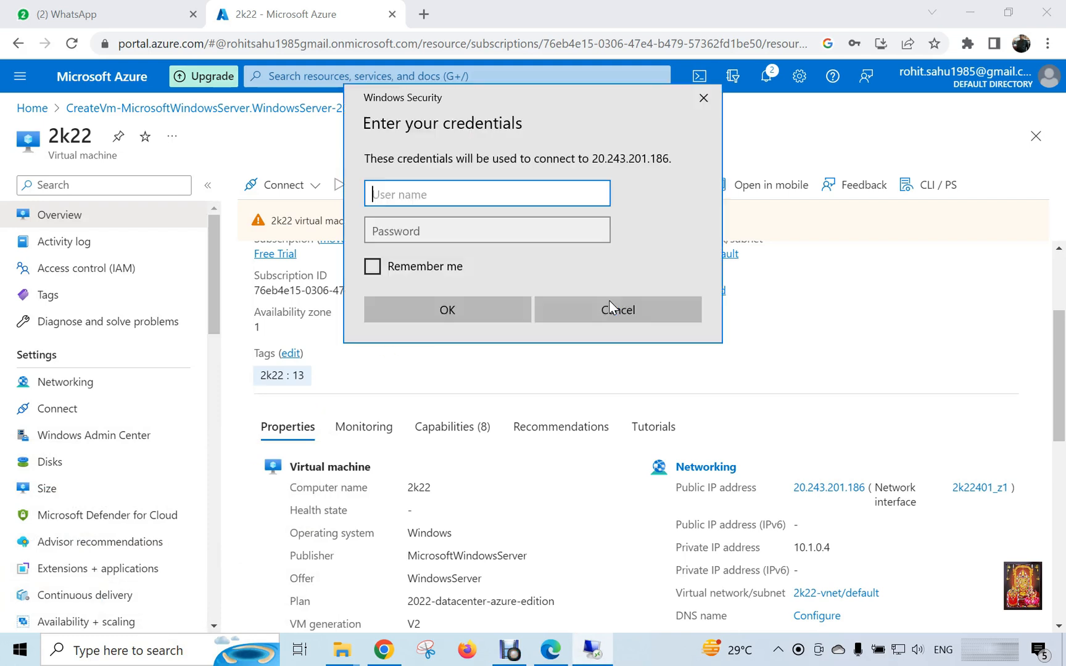
Sign in as rohit with the VM password, reaching the certificate warning.
text(rohit)
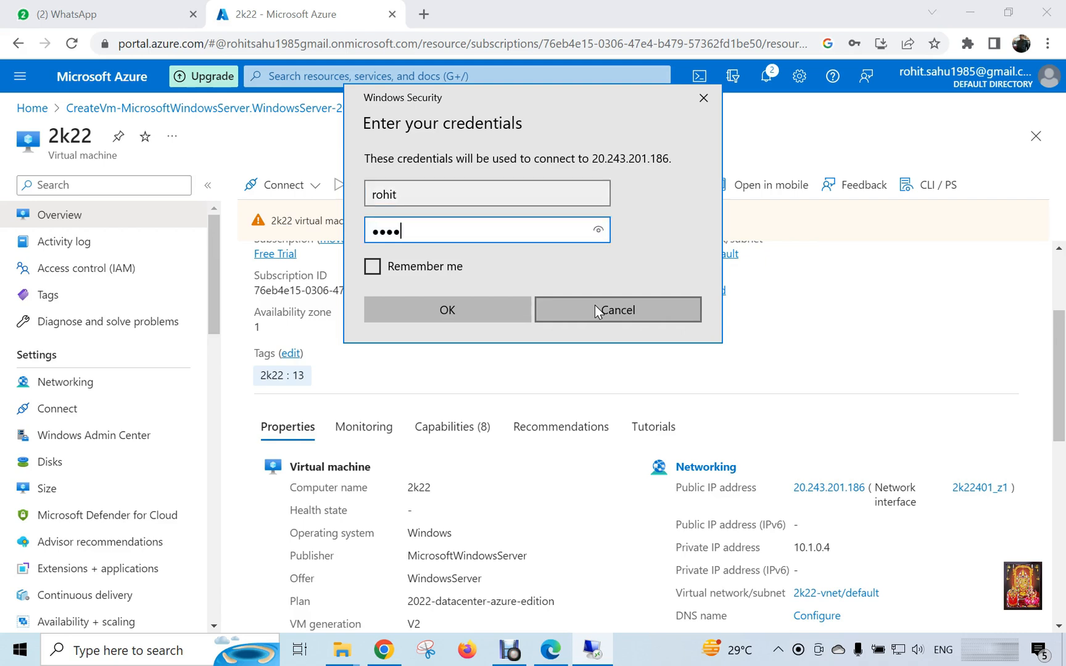
text(password)
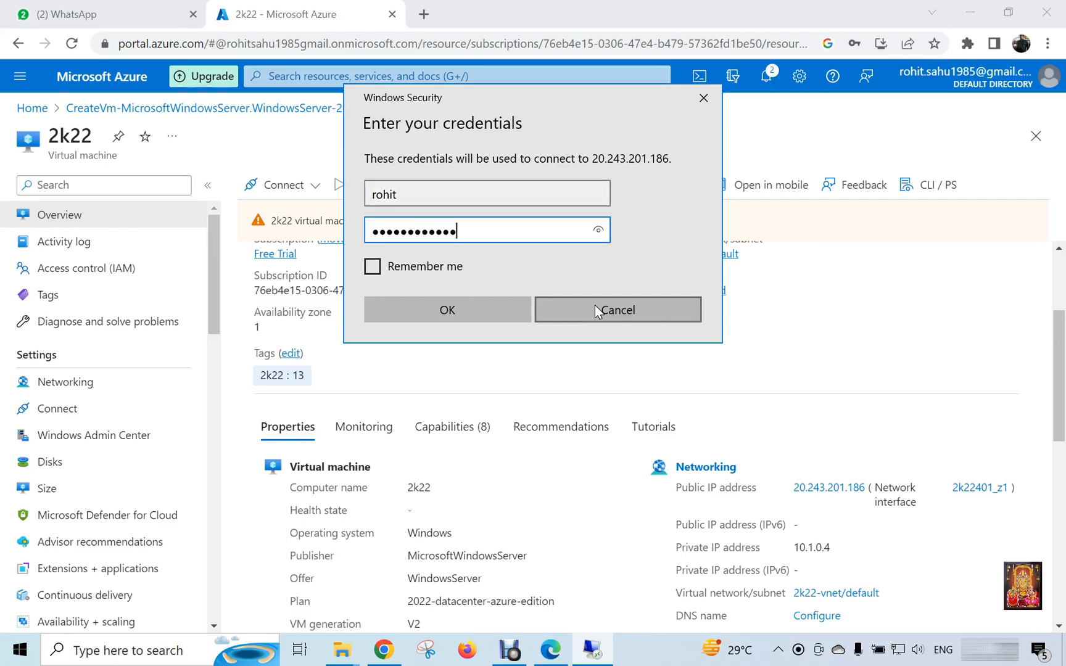
click(447, 309)
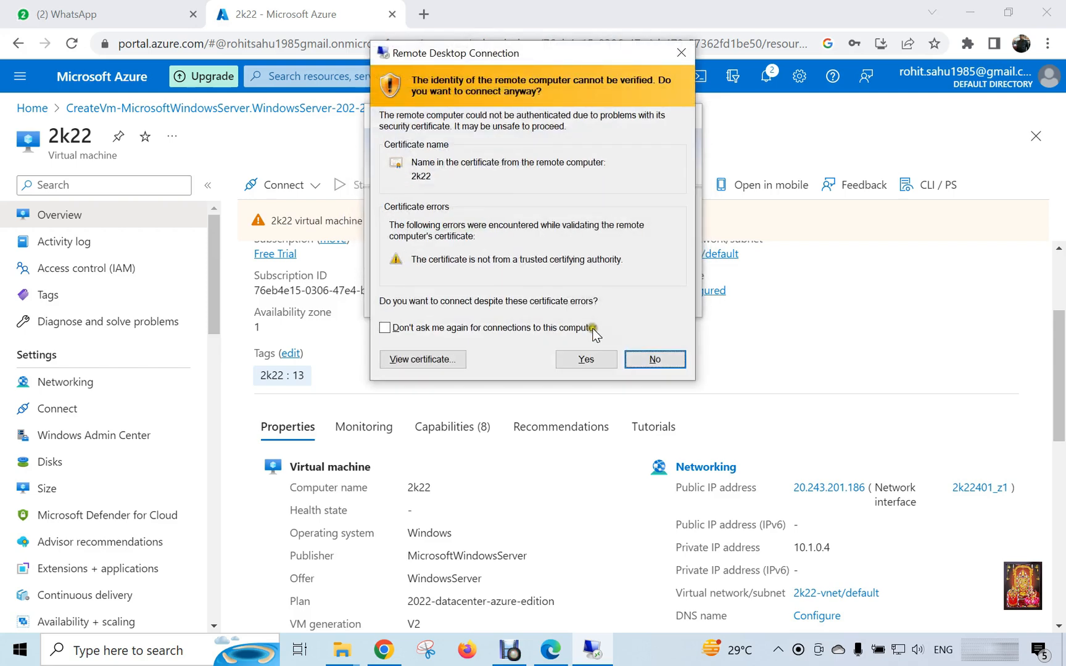
Accept the certificate to reach the 2k22 desktop, then disconnect the session.
click(586, 359)
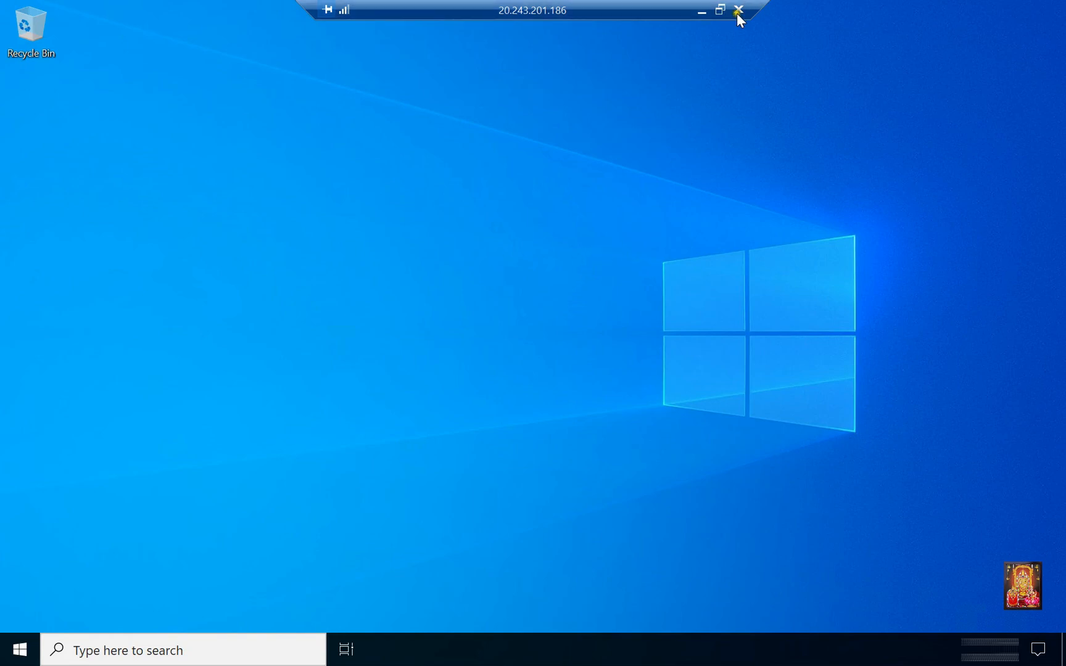
click(737, 10)
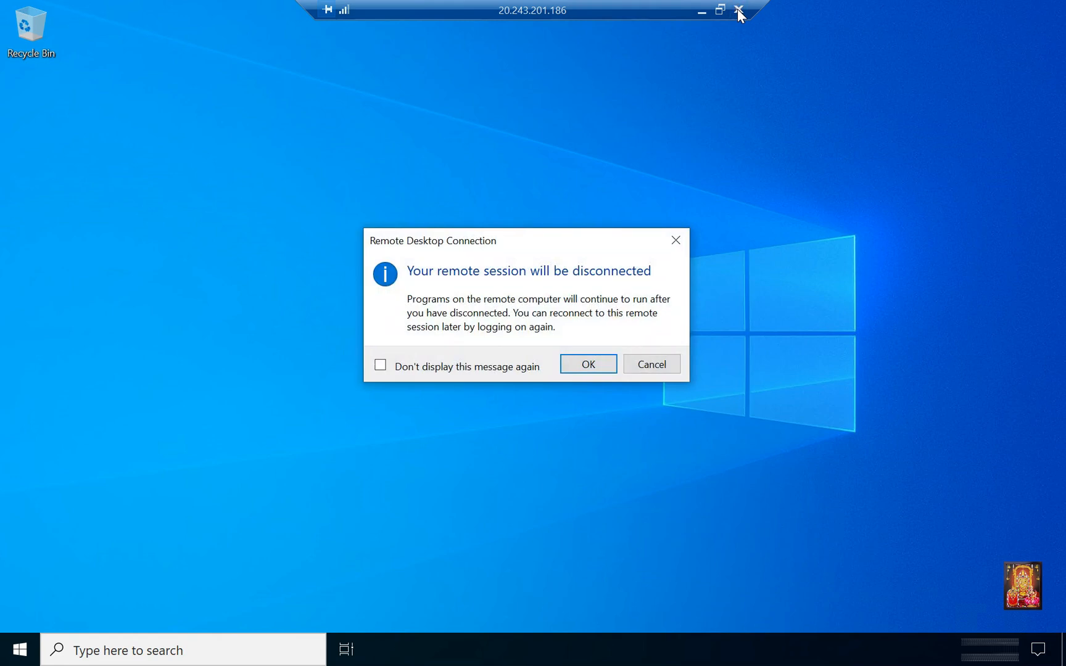
click(588, 364)
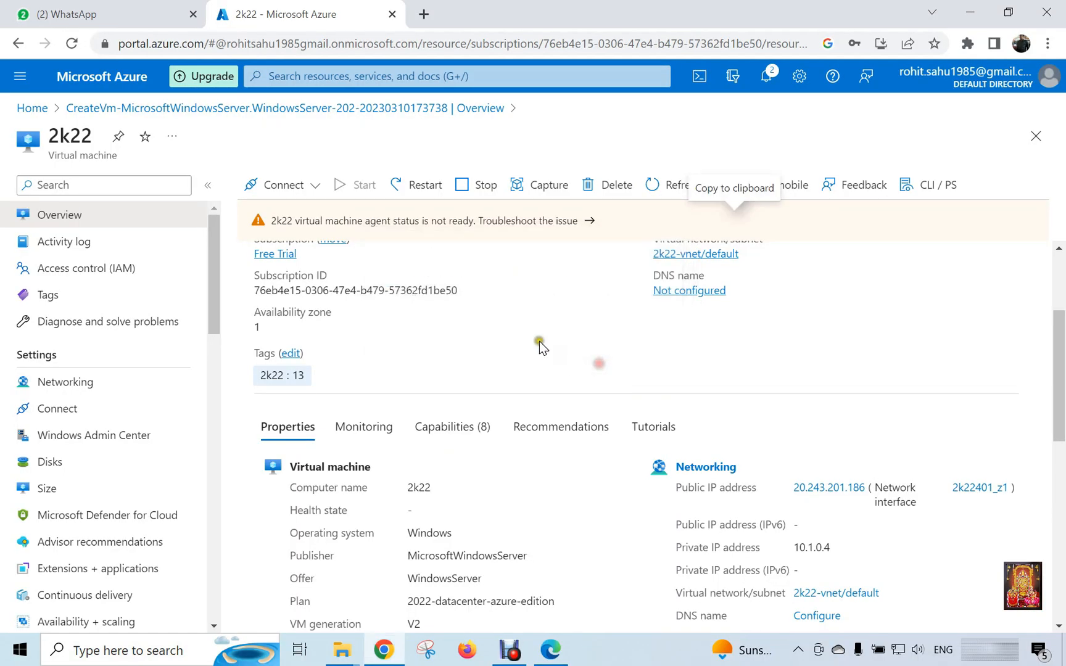